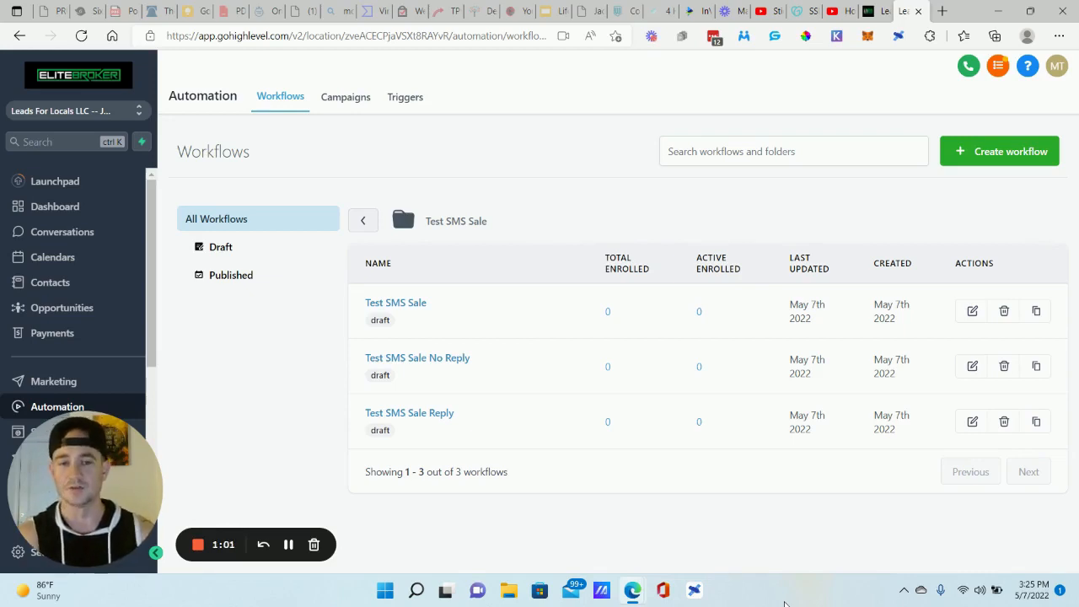
{"action": "mouse_move", "coordinate": [651, 210]}
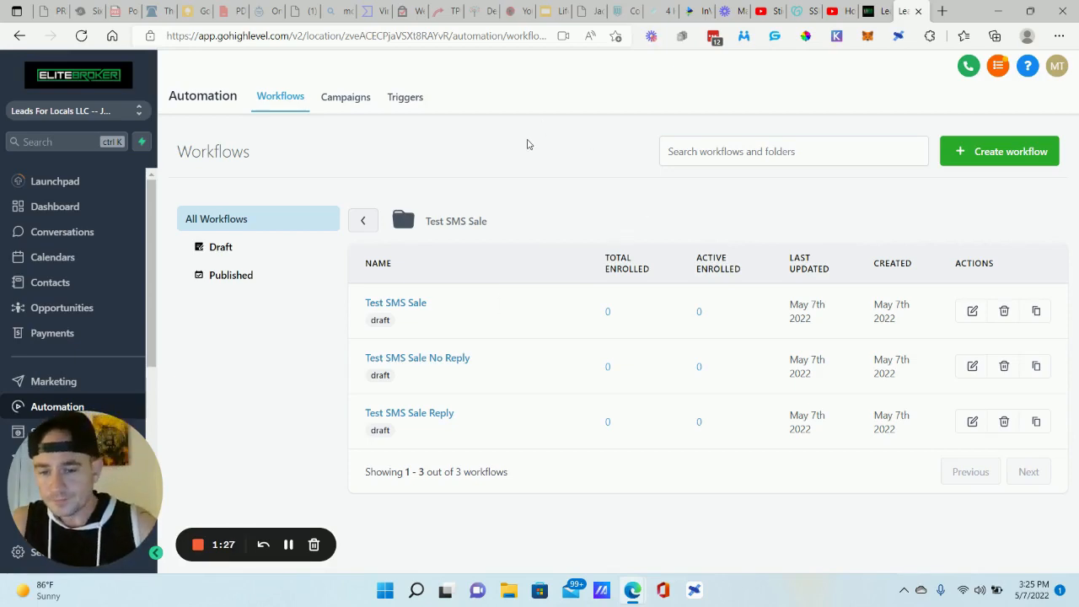
{"action": "mouse_move", "coordinate": [309, 312]}
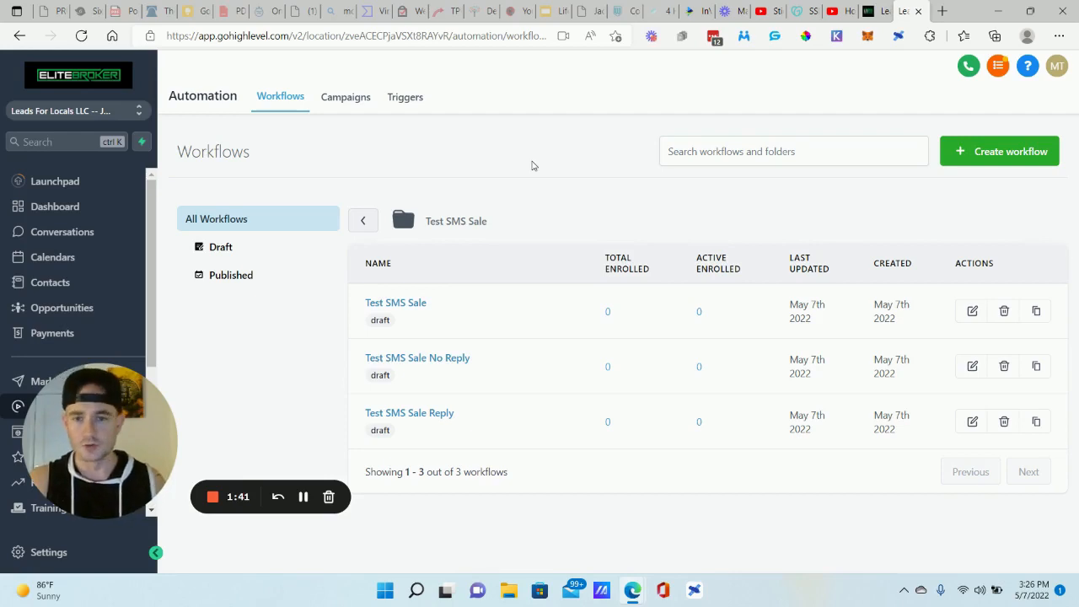
{"action": "mouse_move", "coordinate": [541, 177]}
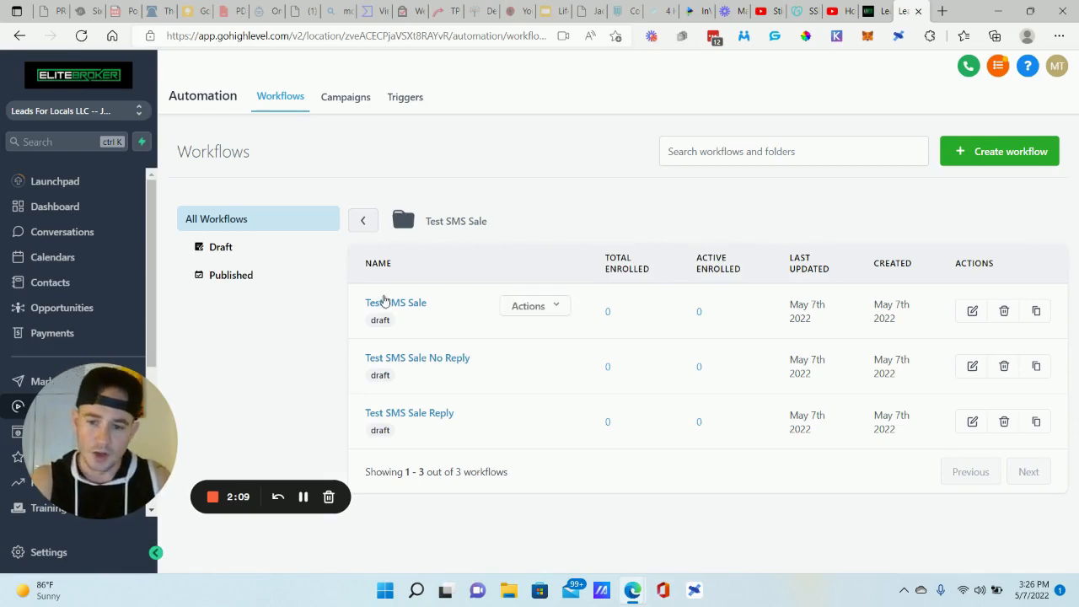
View the Test SMS Sale workflow's Add Tag, SMS and Add To Workflow steps in the builder
{"action": "left_click", "coordinate": [394, 302]}
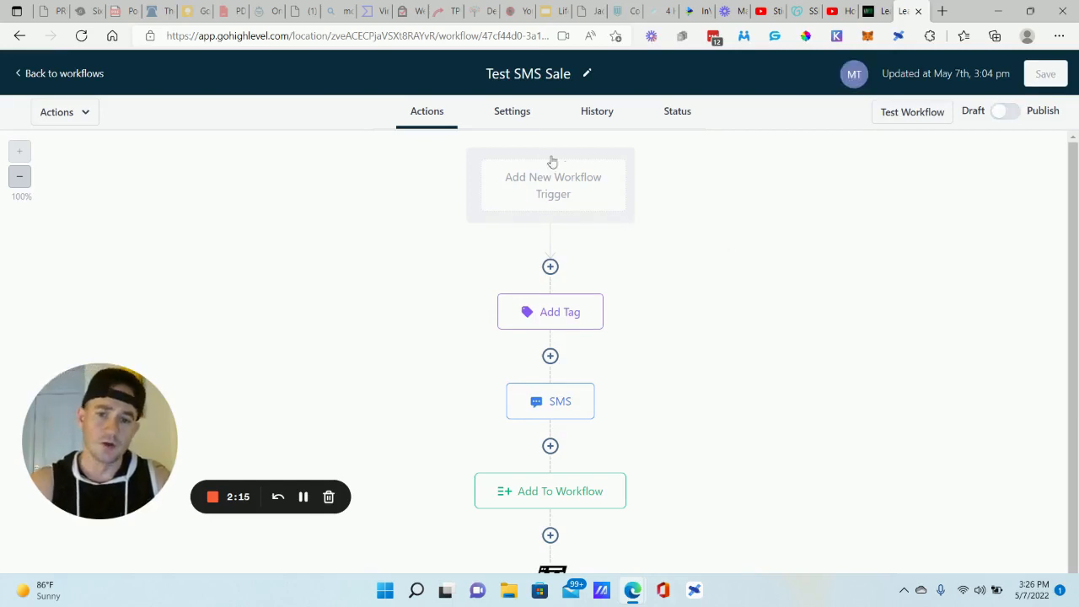
{"action": "mouse_move", "coordinate": [671, 216]}
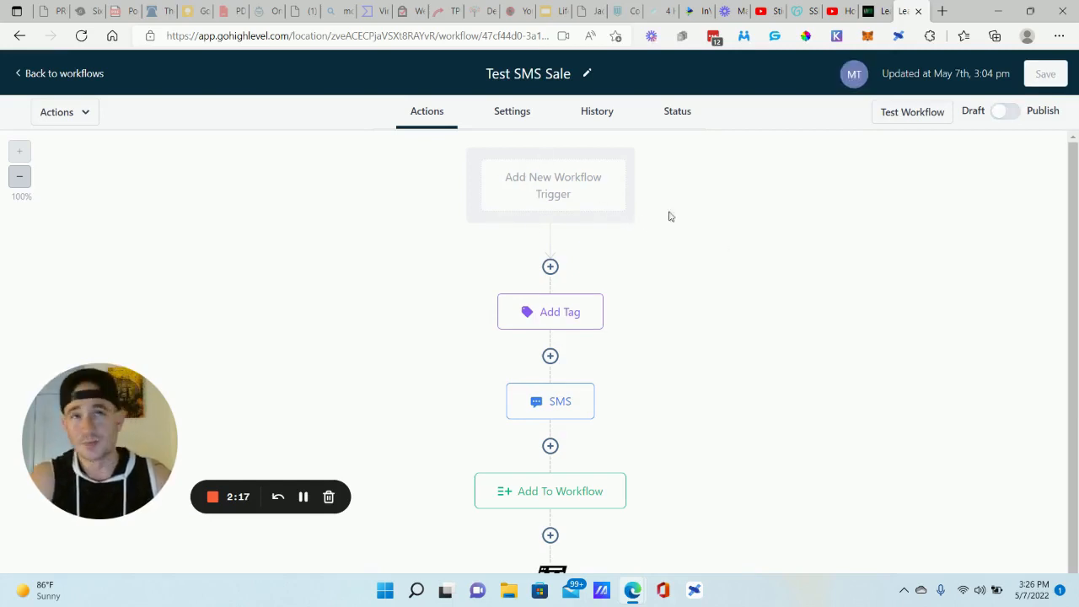
{"action": "mouse_move", "coordinate": [688, 221]}
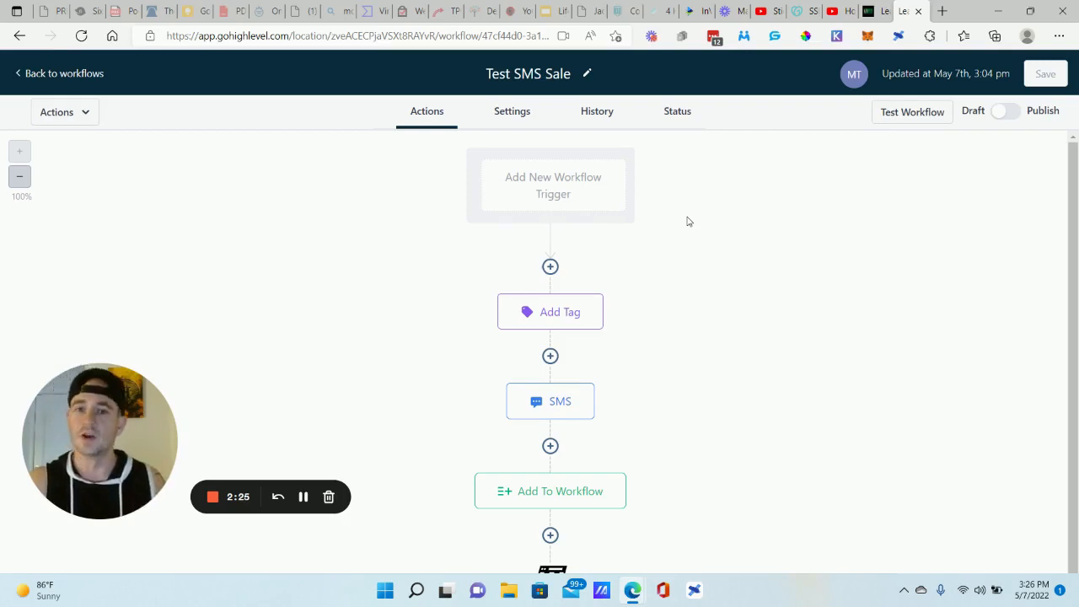
{"action": "mouse_move", "coordinate": [715, 234]}
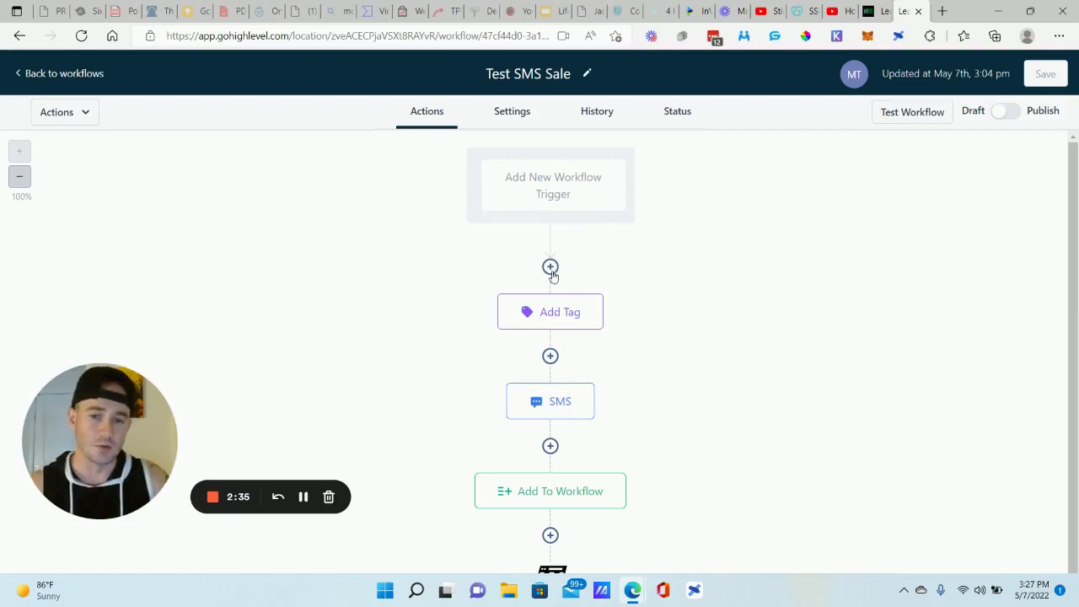
{"action": "left_click", "coordinate": [550, 266]}
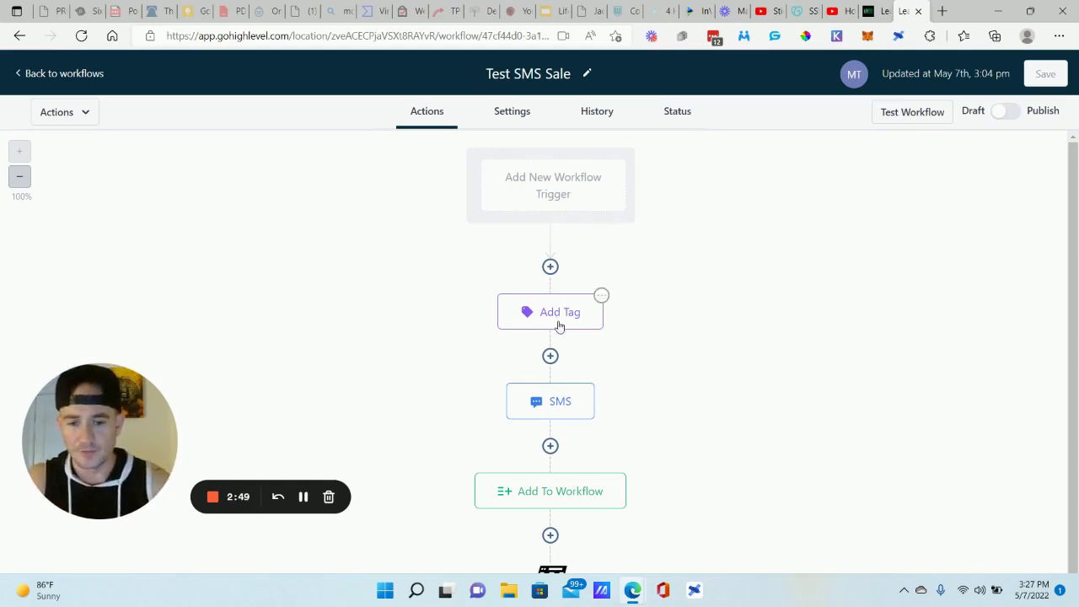
Rework the Add Tag step toward a 'test sms sale 2' tag, leaving the change unsaved
{"action": "left_click", "coordinate": [549, 310]}
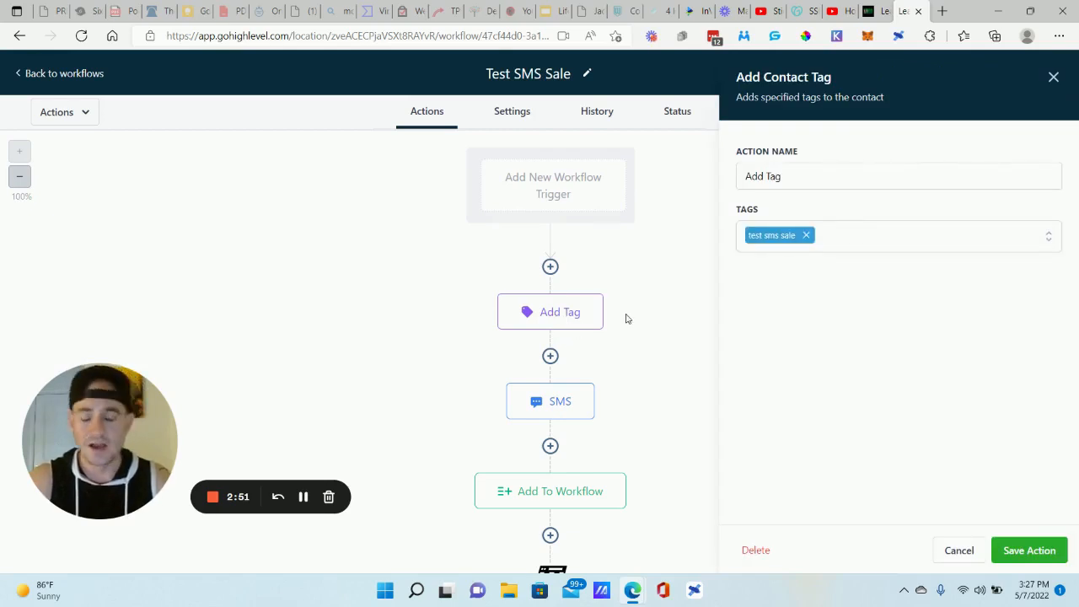
{"action": "mouse_move", "coordinate": [785, 321]}
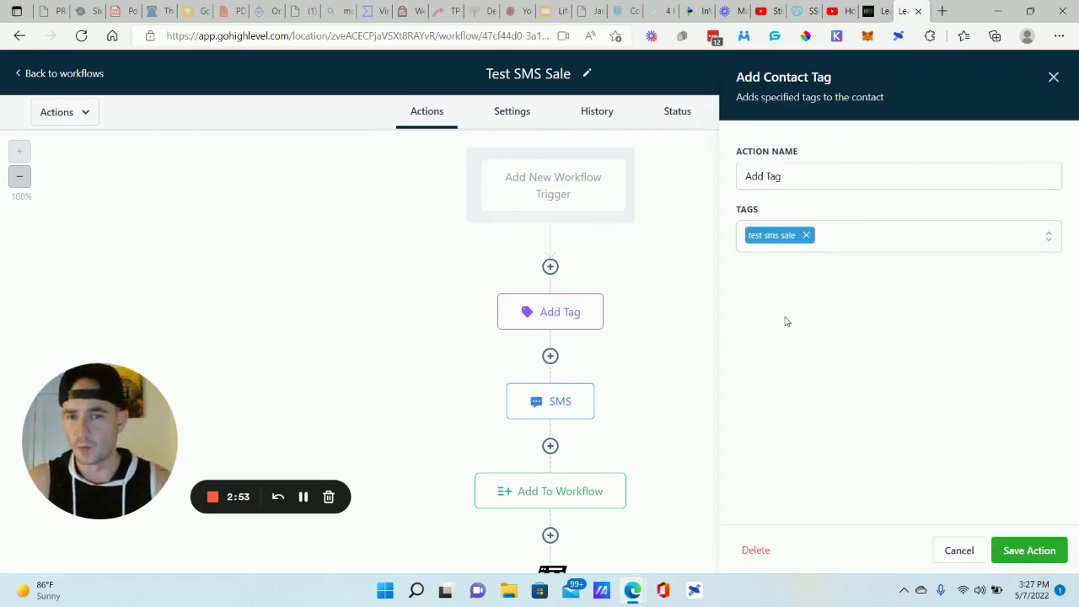
{"action": "mouse_move", "coordinate": [827, 303]}
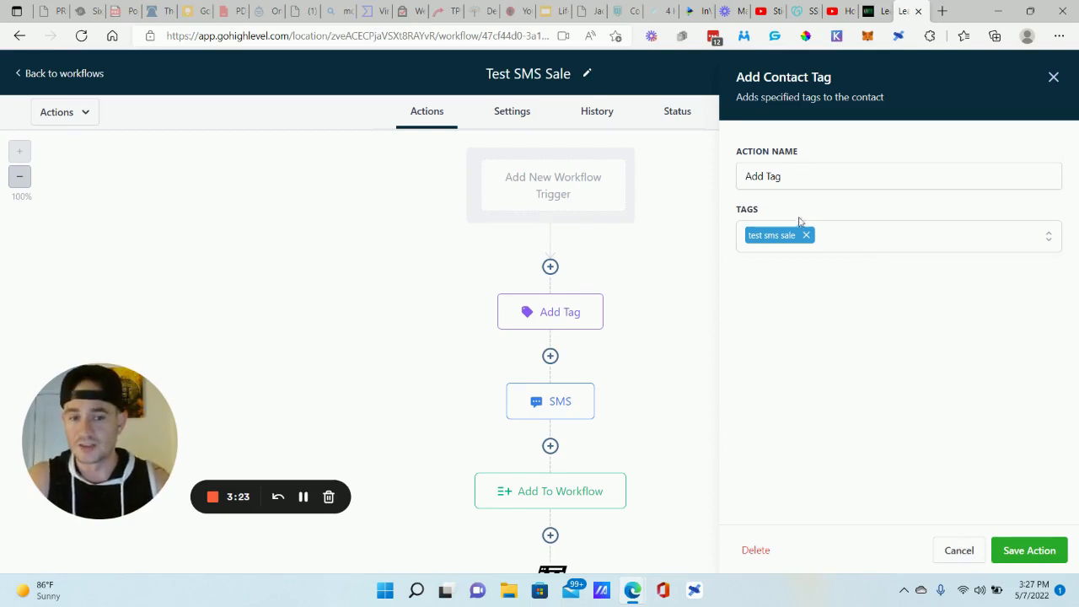
{"action": "left_click", "coordinate": [894, 232]}
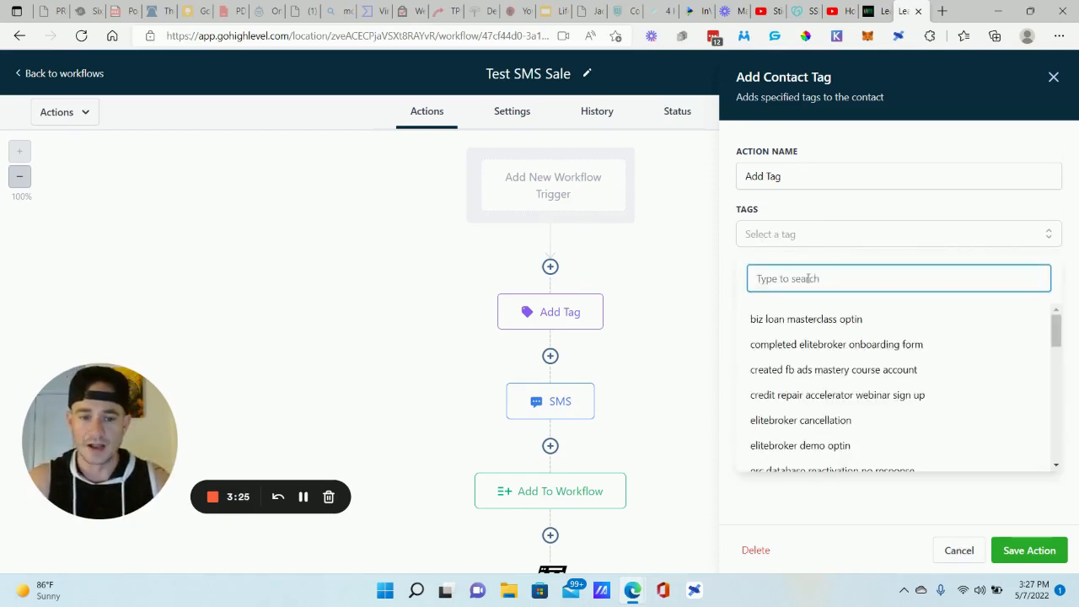
{"action": "type", "text": "test sms sale 2"}
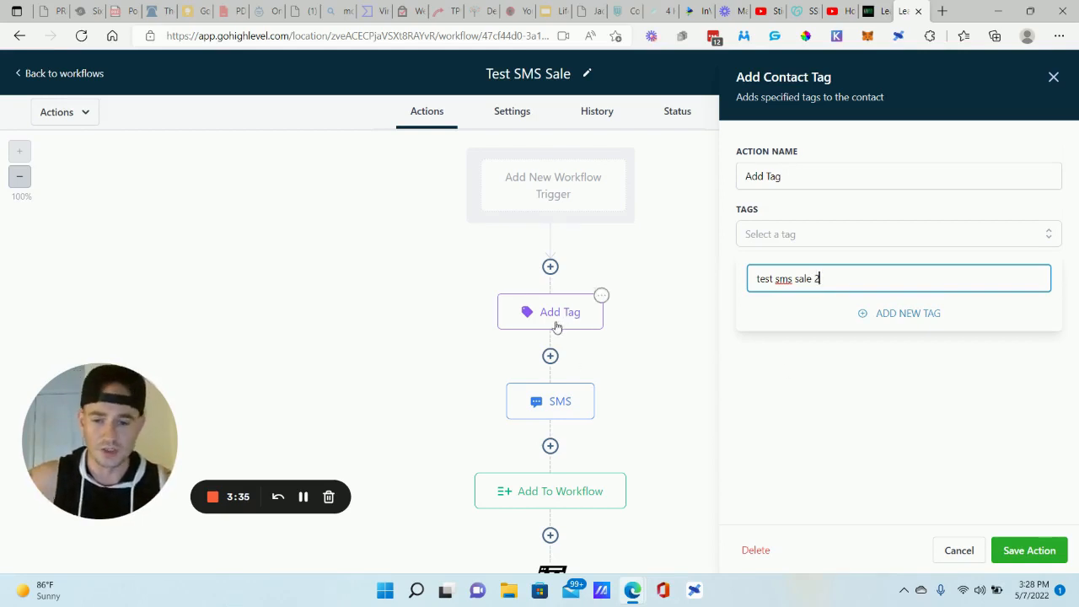
{"action": "left_click", "coordinate": [898, 312]}
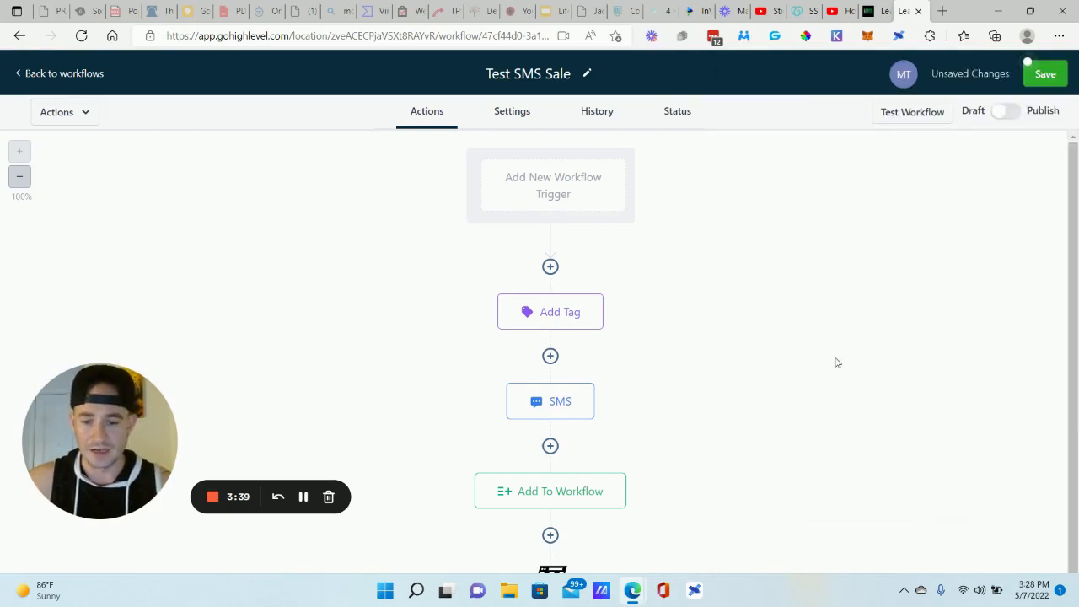
Edit the SMS step to ask contacts to text back the word SALE and save the action
{"action": "left_click", "coordinate": [550, 402]}
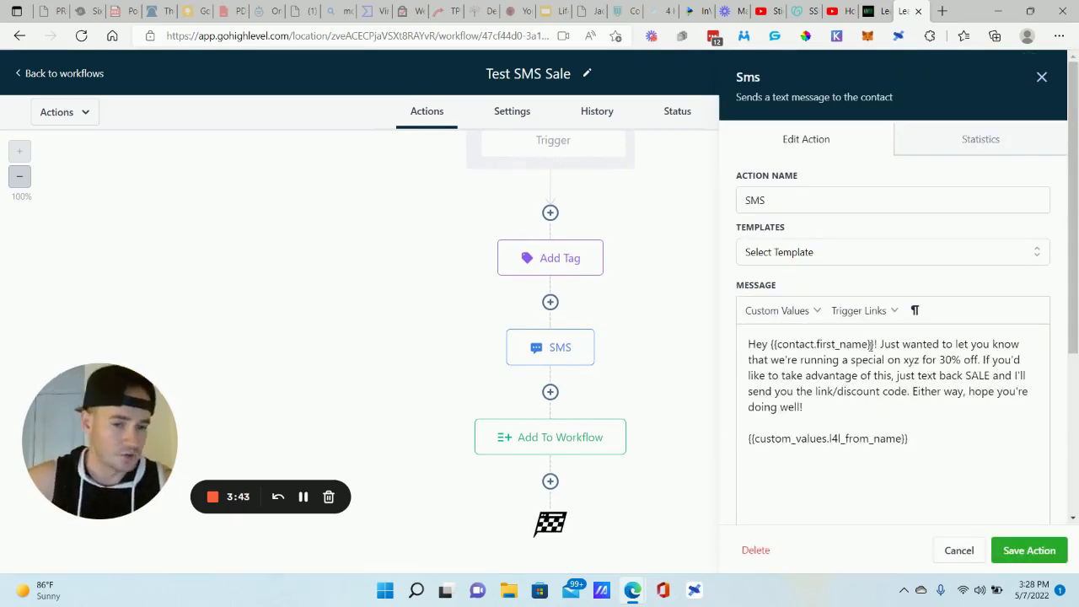
{"action": "left_click", "coordinate": [778, 310]}
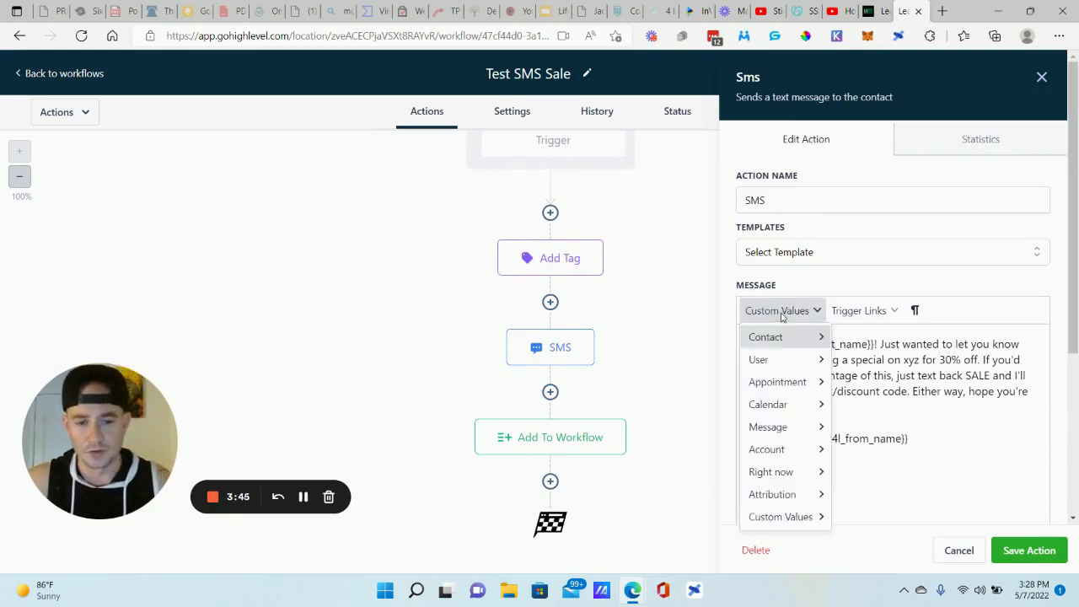
{"action": "left_click", "coordinate": [766, 337]}
{"action": "type", "text": "the"}
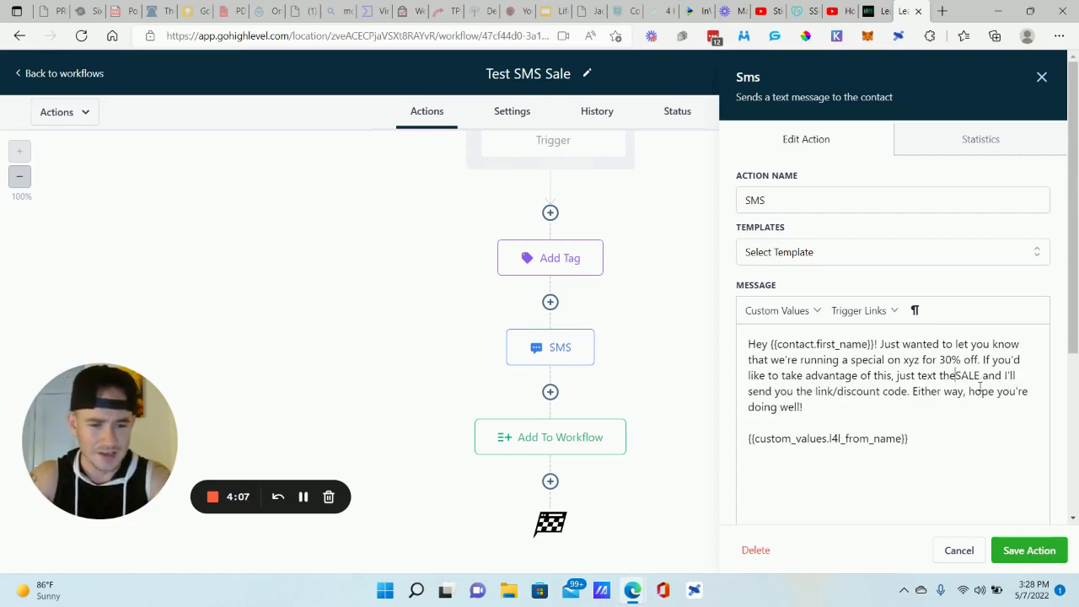
{"action": "type", "text": "word"}
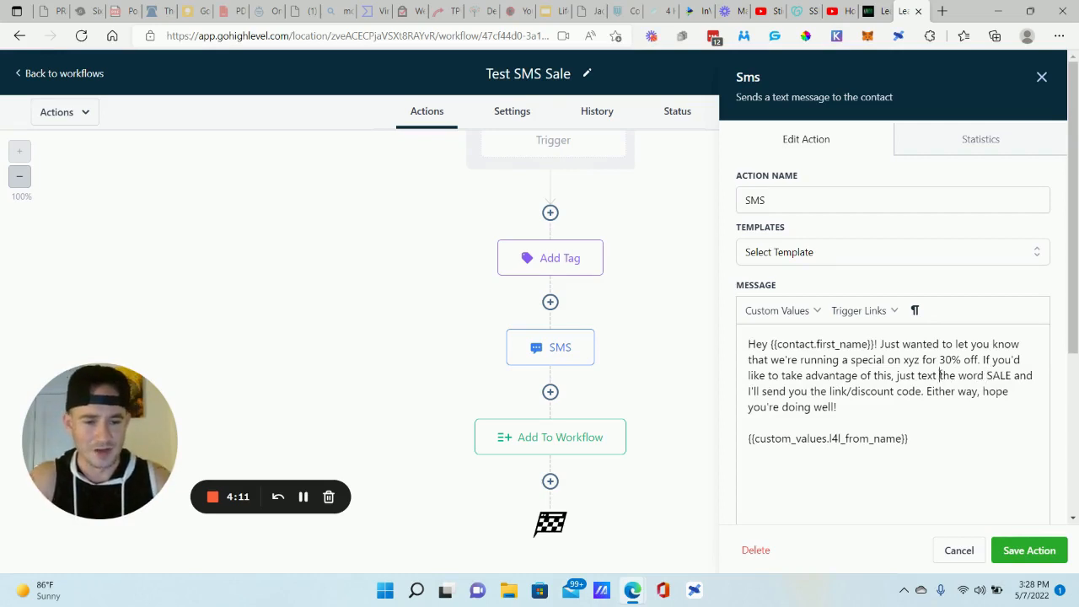
{"action": "type", "text": "back"}
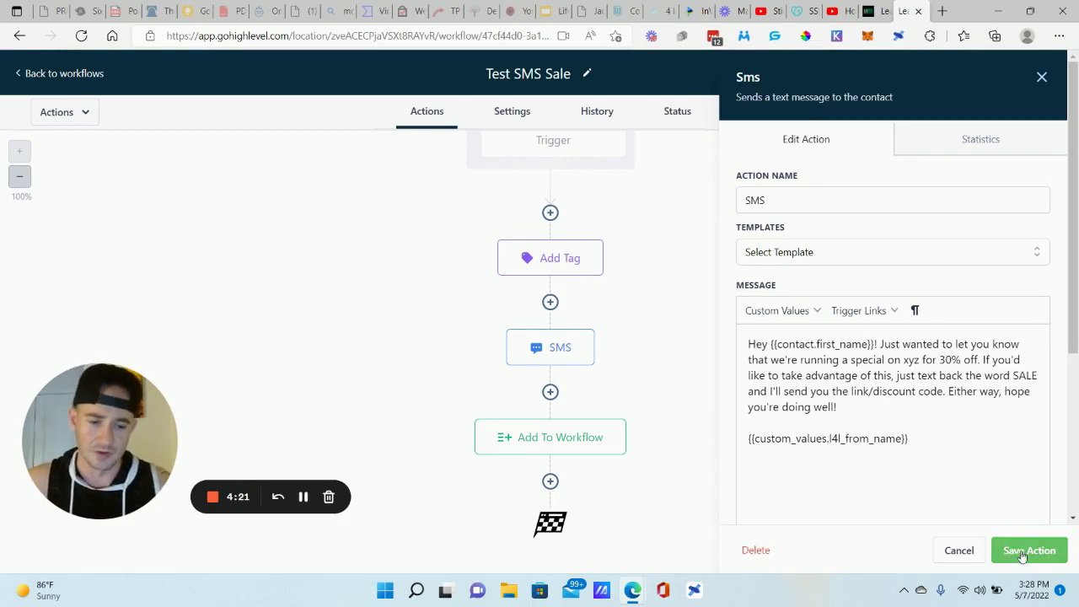
{"action": "left_click", "coordinate": [1029, 550]}
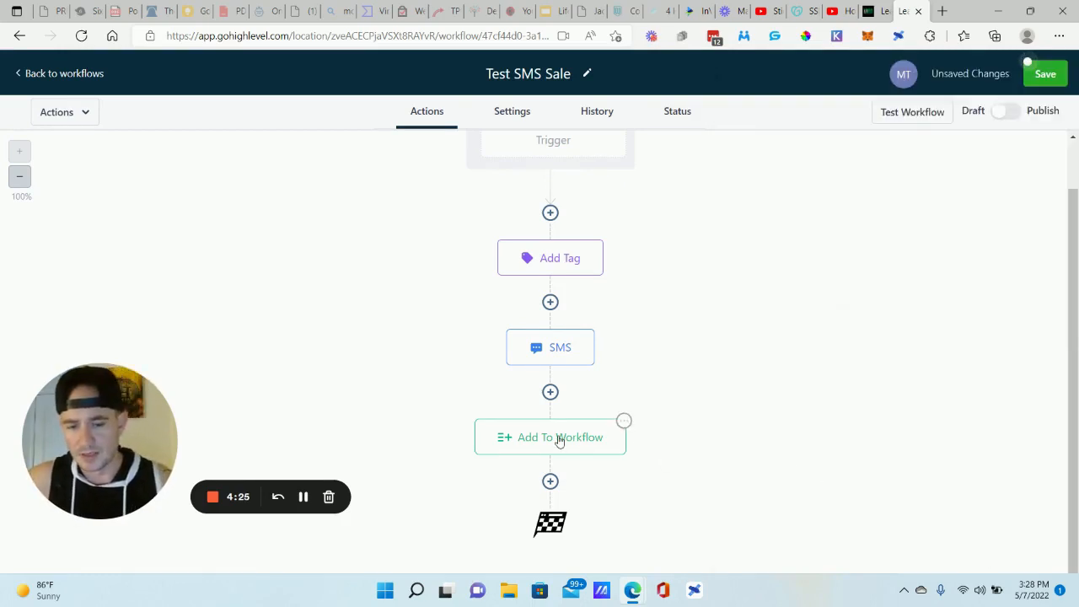
Confirm Add To Workflow targets Test SMS Sale No Reply and save the workflow
{"action": "left_click", "coordinate": [550, 437]}
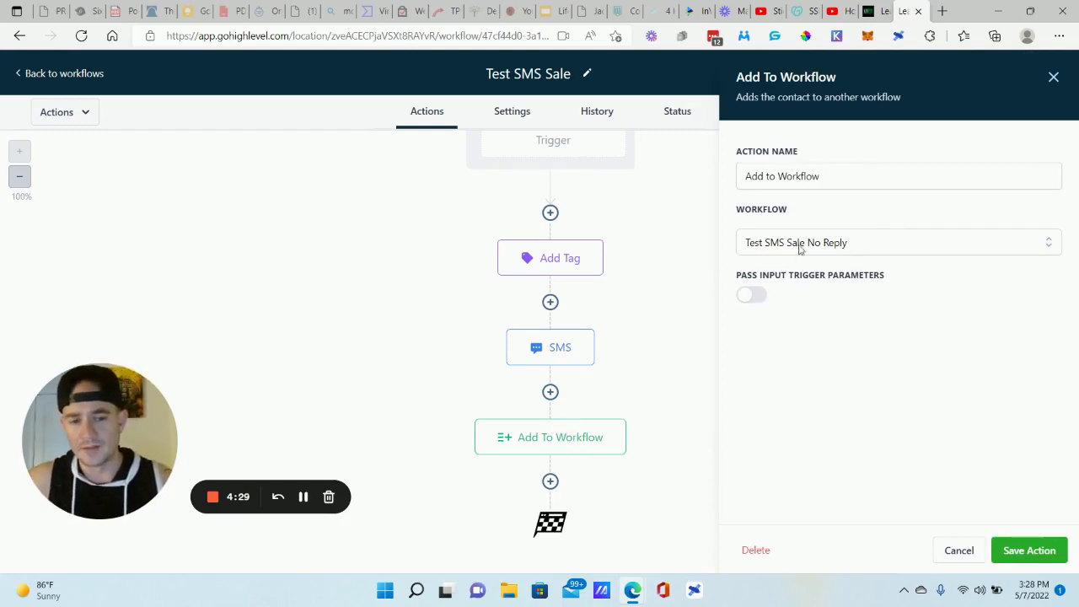
{"action": "mouse_move", "coordinate": [829, 251]}
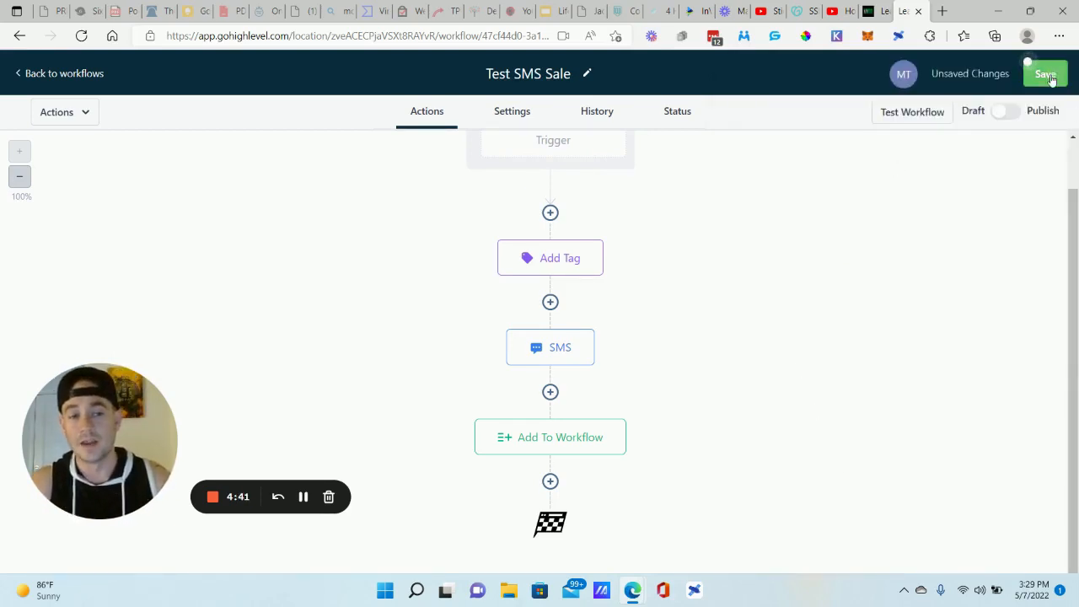
{"action": "left_click", "coordinate": [1045, 74]}
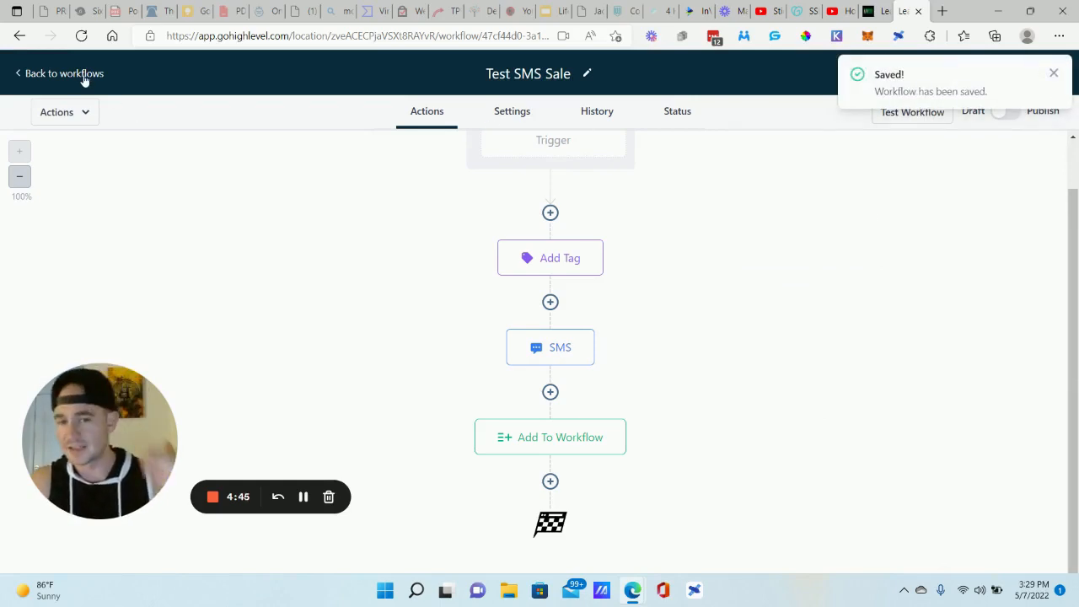
Go to the Test SMS Sale Reply workflow and its Customer Replied trigger
{"action": "left_click", "coordinate": [64, 74]}
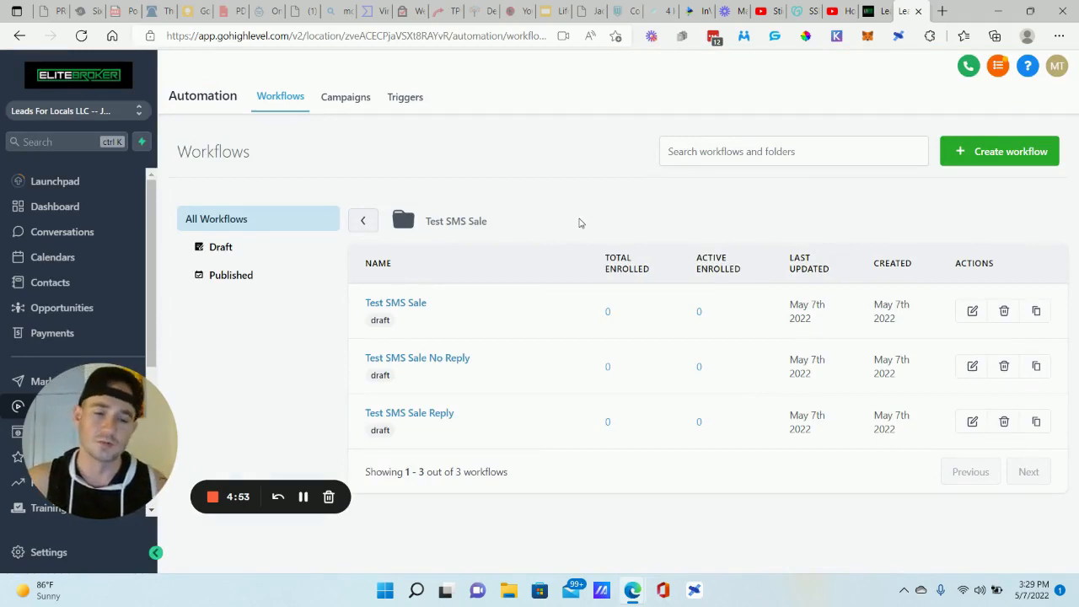
{"action": "mouse_move", "coordinate": [526, 243]}
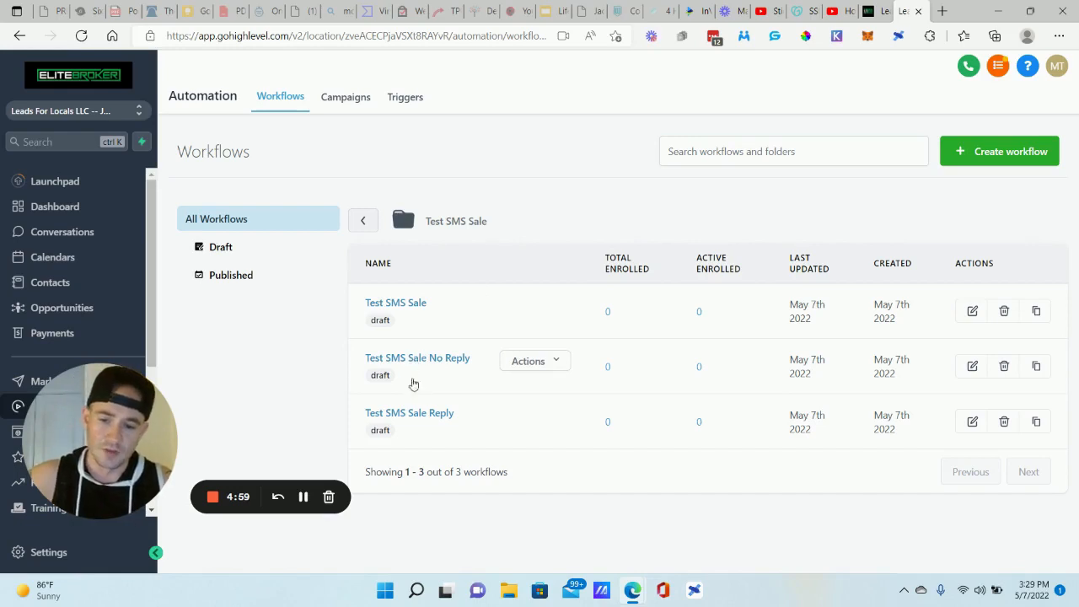
{"action": "left_click", "coordinate": [408, 411]}
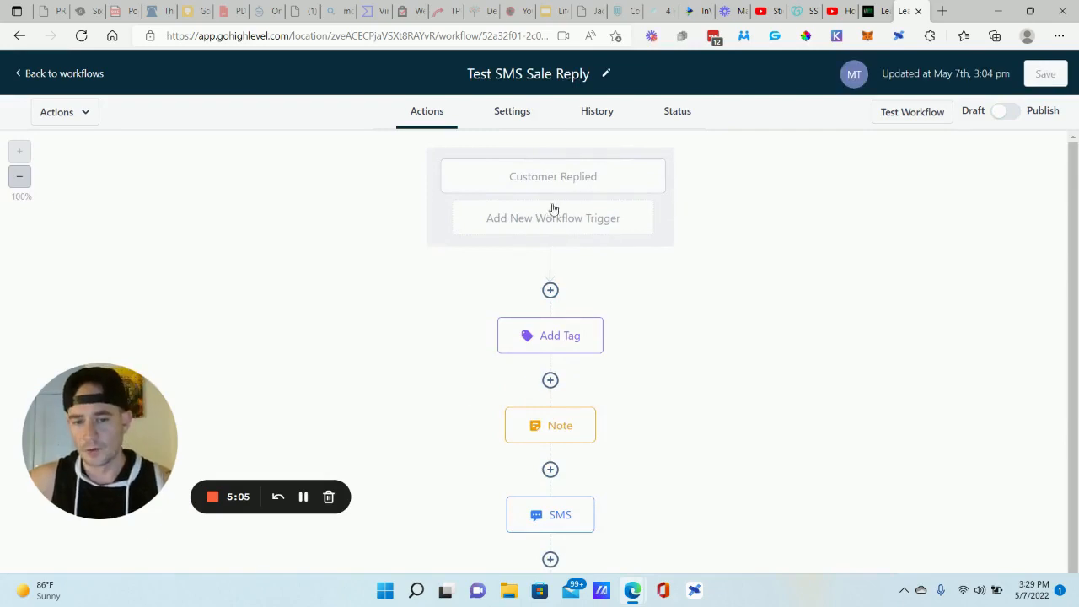
{"action": "left_click", "coordinate": [553, 177]}
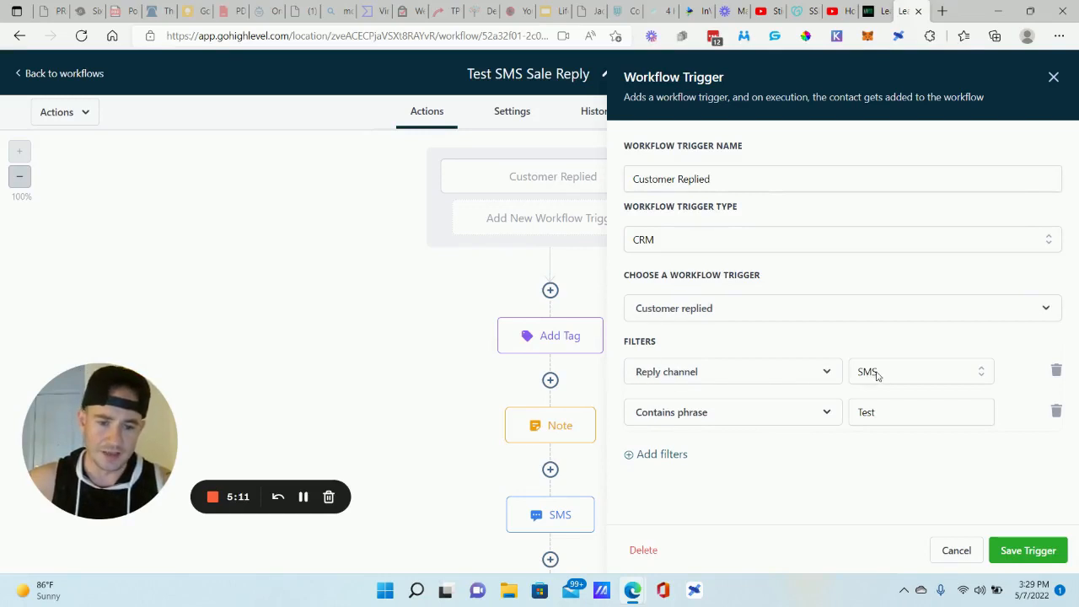
{"action": "mouse_move", "coordinate": [846, 418]}
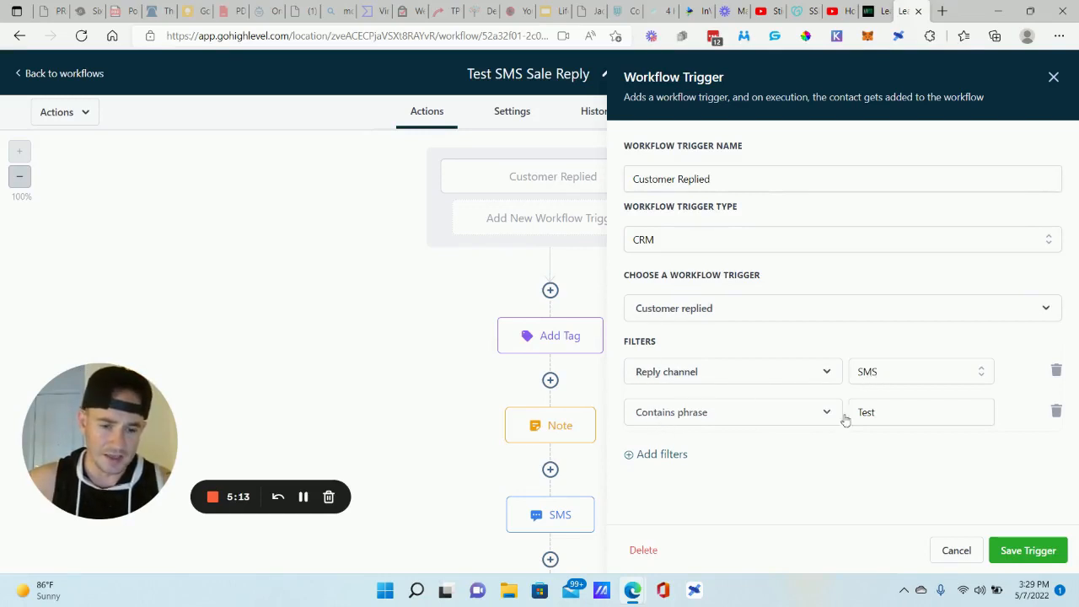
{"action": "mouse_move", "coordinate": [666, 462]}
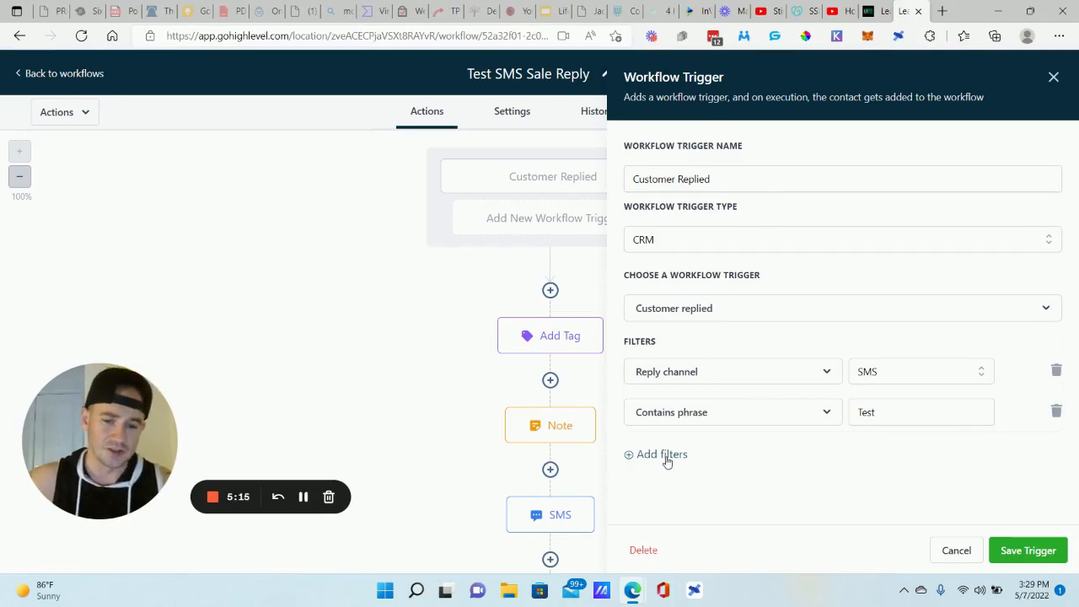
Add a Replied to Workflow filter set to Test SMS Sale and save the trigger
{"action": "left_click", "coordinate": [661, 454]}
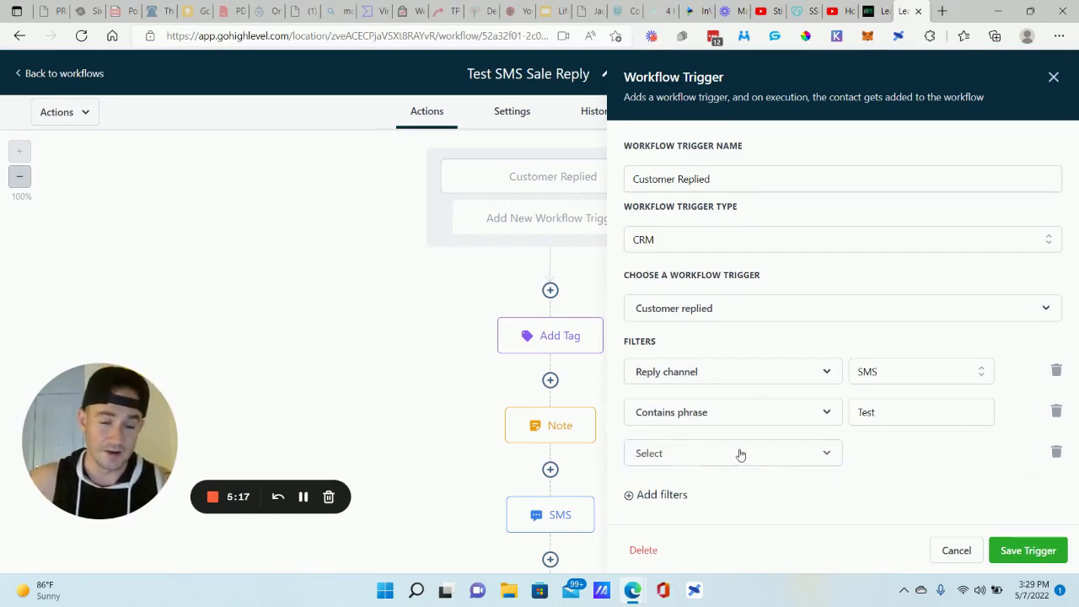
{"action": "left_click", "coordinate": [728, 452]}
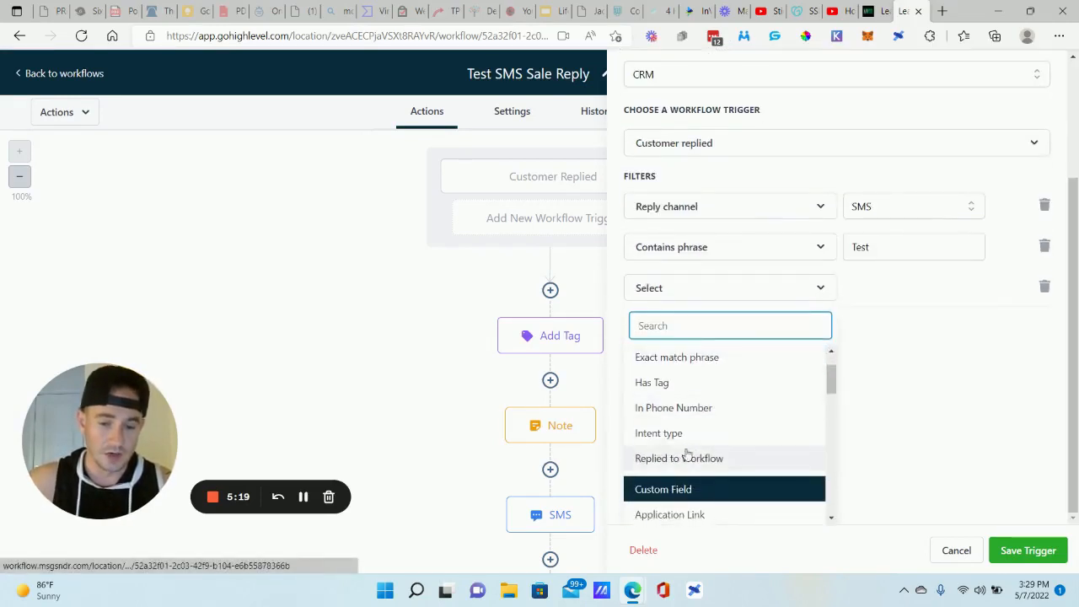
{"action": "left_click", "coordinate": [678, 459]}
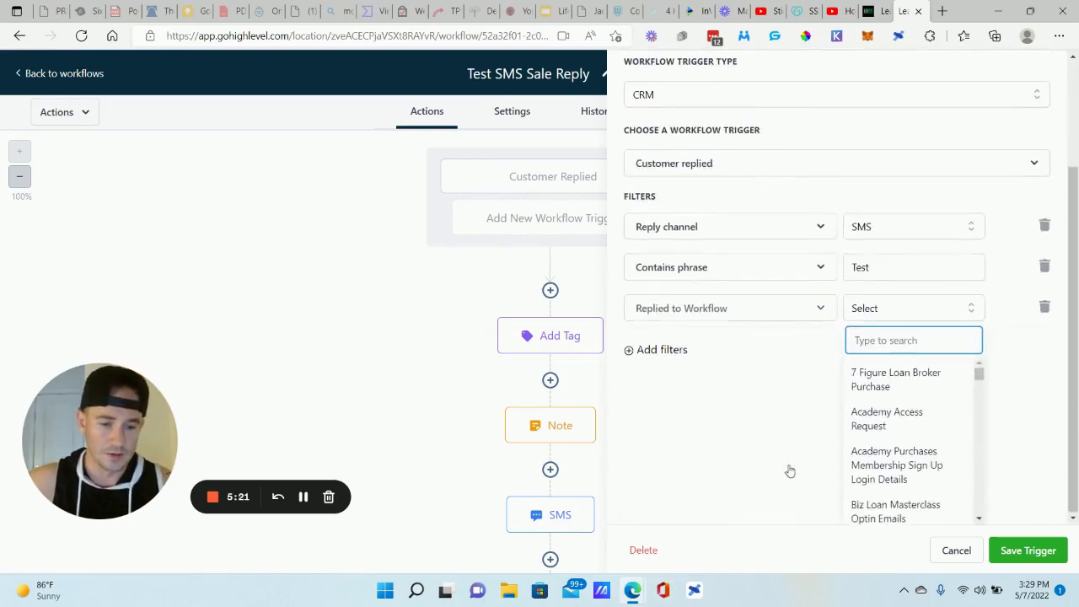
{"action": "type", "text": "test"}
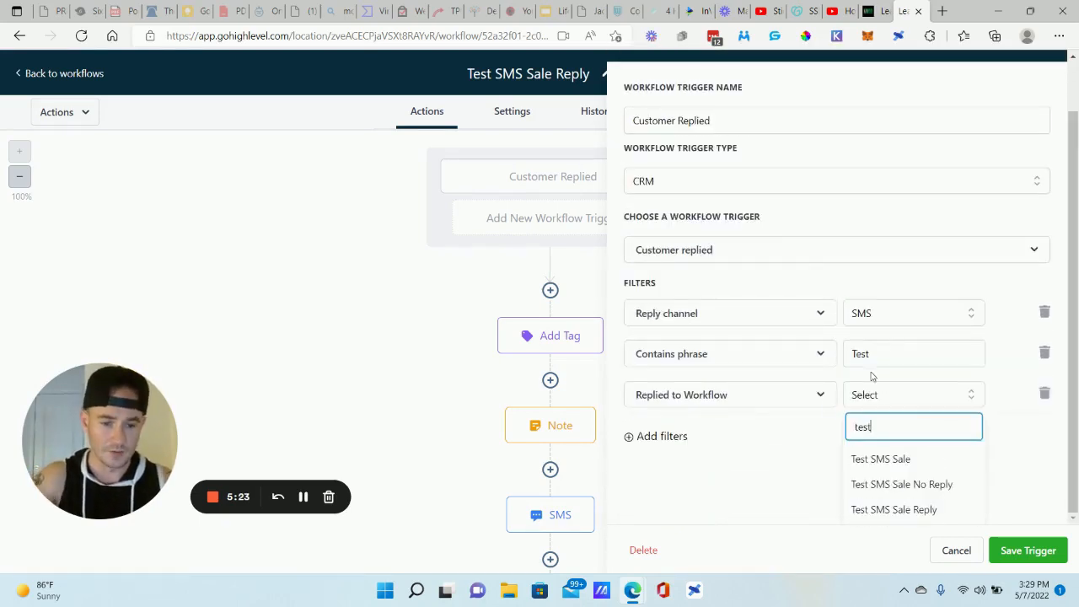
{"action": "left_click", "coordinate": [881, 459]}
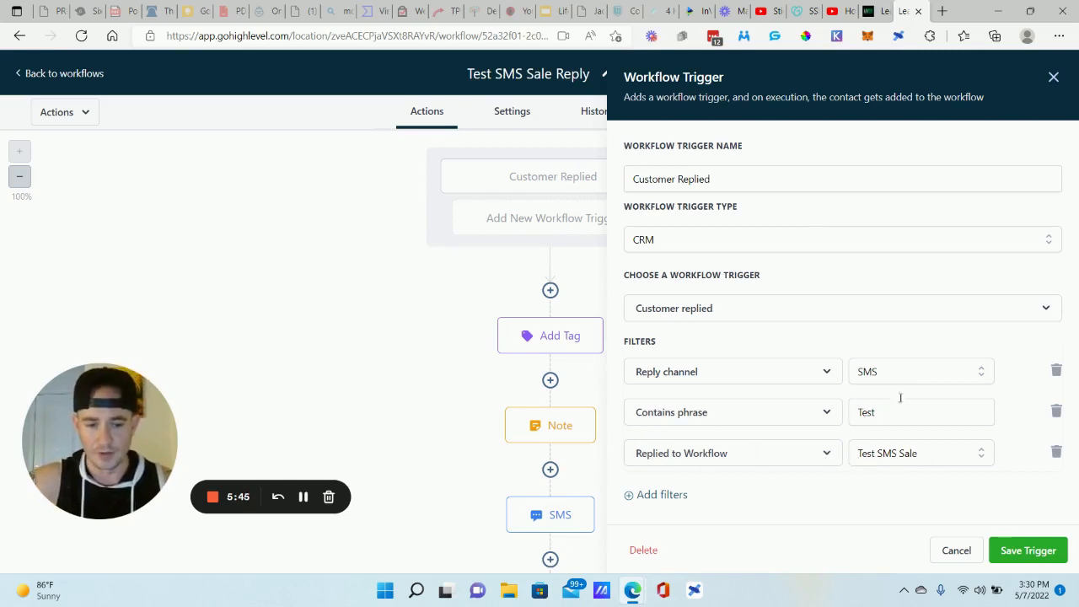
{"action": "left_click", "coordinate": [1028, 550]}
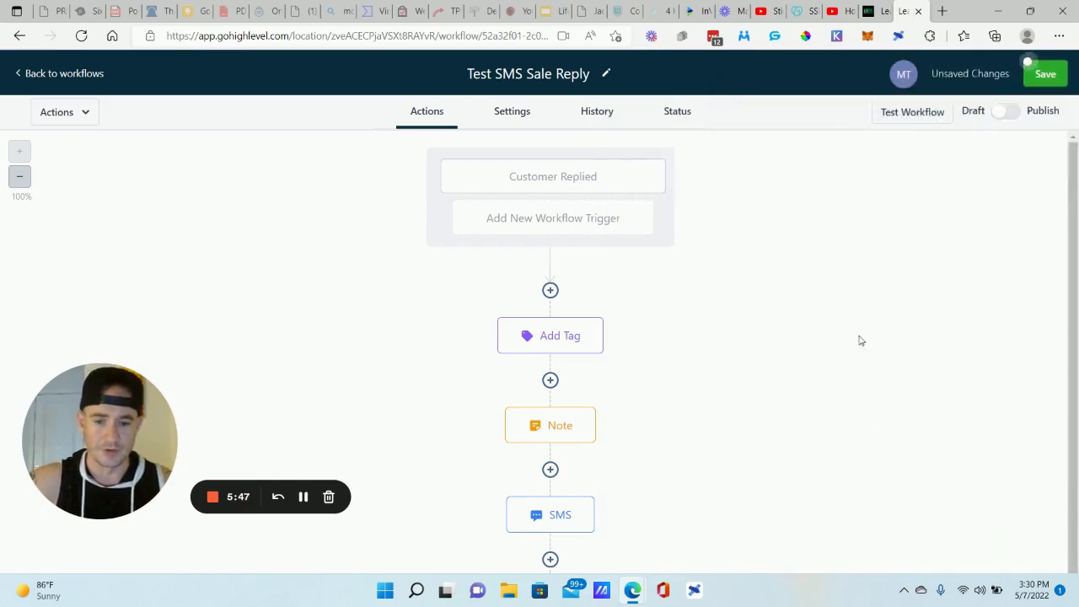
{"action": "mouse_move", "coordinate": [681, 323]}
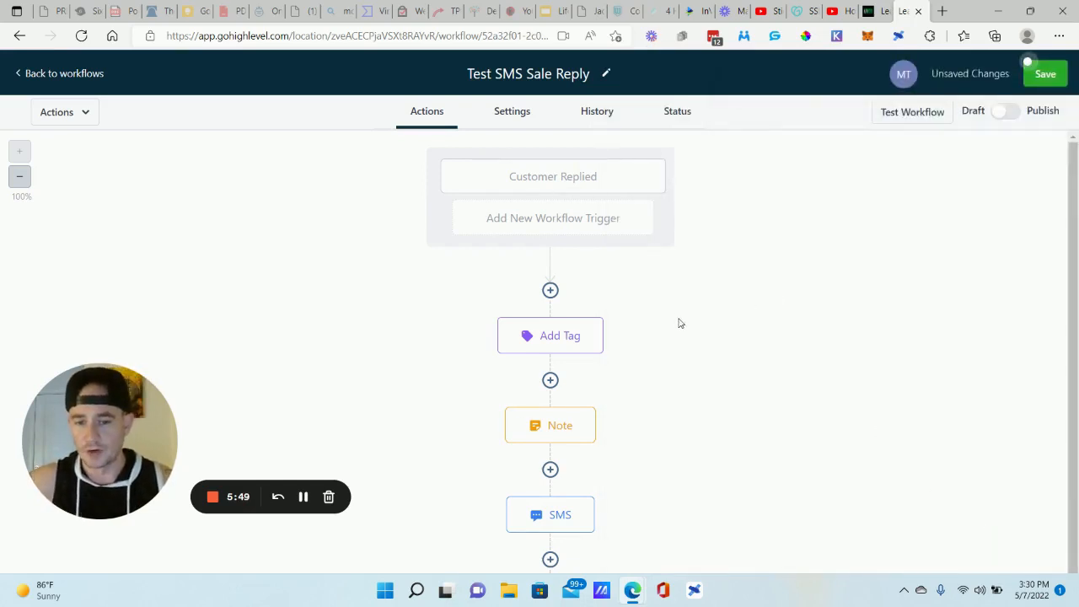
{"action": "left_click", "coordinate": [550, 334]}
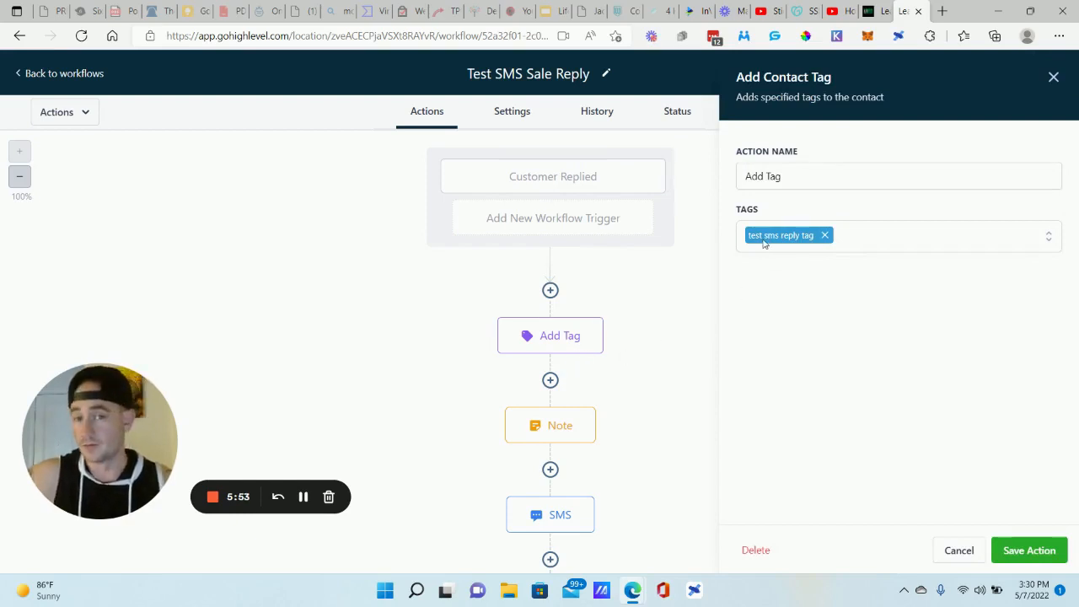
{"action": "mouse_move", "coordinate": [794, 246]}
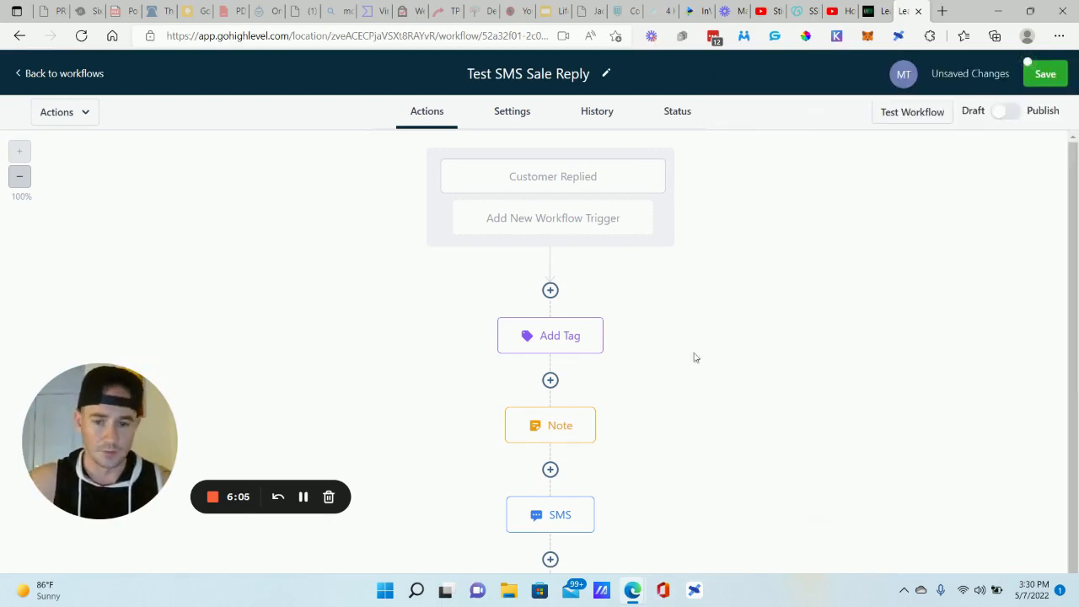
{"action": "scroll", "scroll_direction": "down", "scroll_amount": 3}
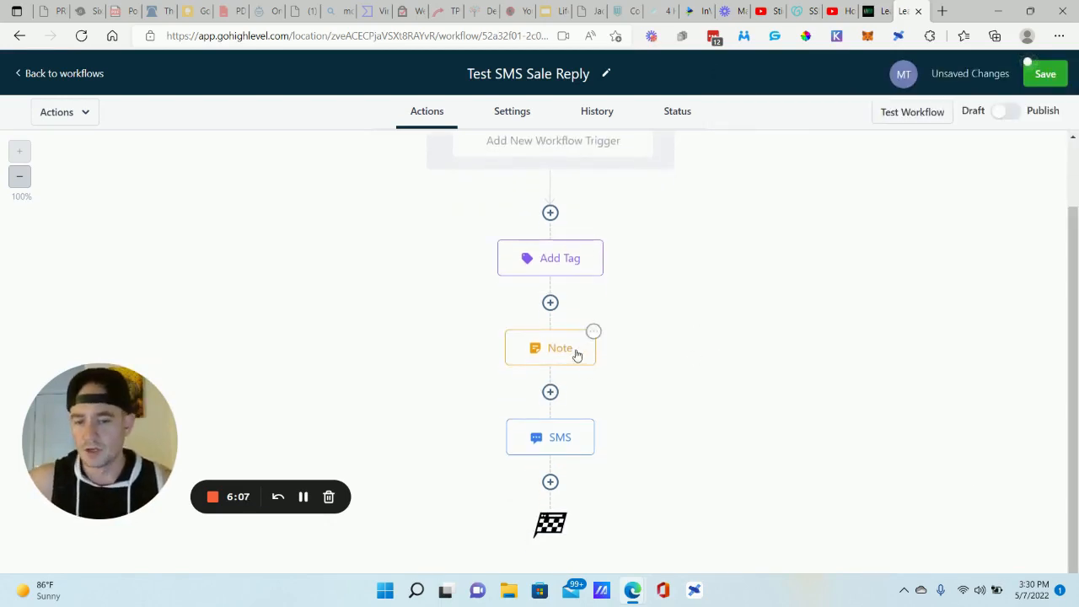
{"action": "left_click", "coordinate": [550, 348]}
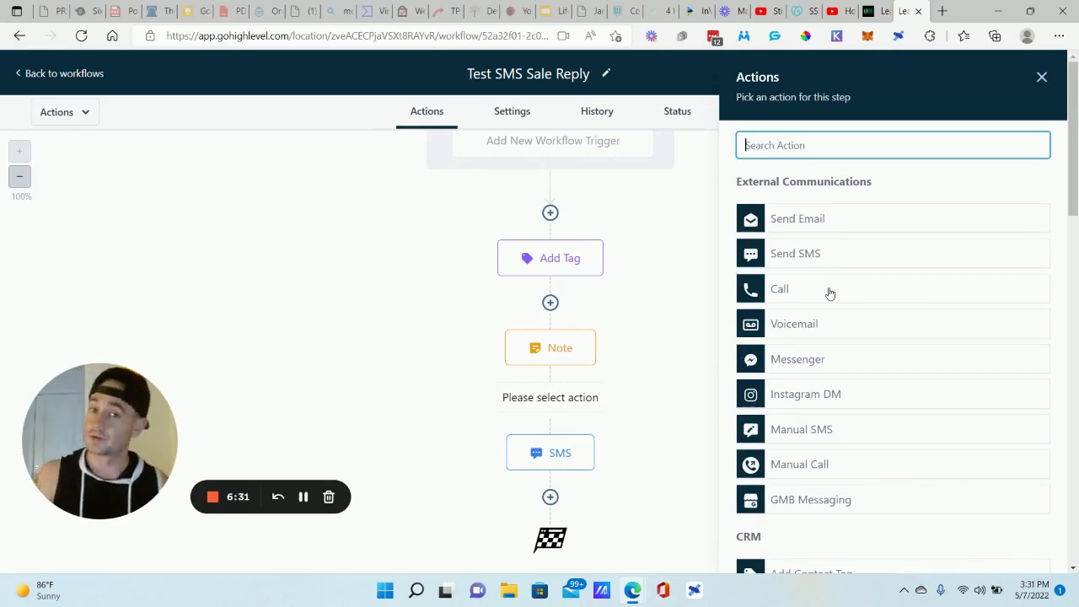
{"action": "scroll", "scroll_direction": "down", "scroll_amount": 3}
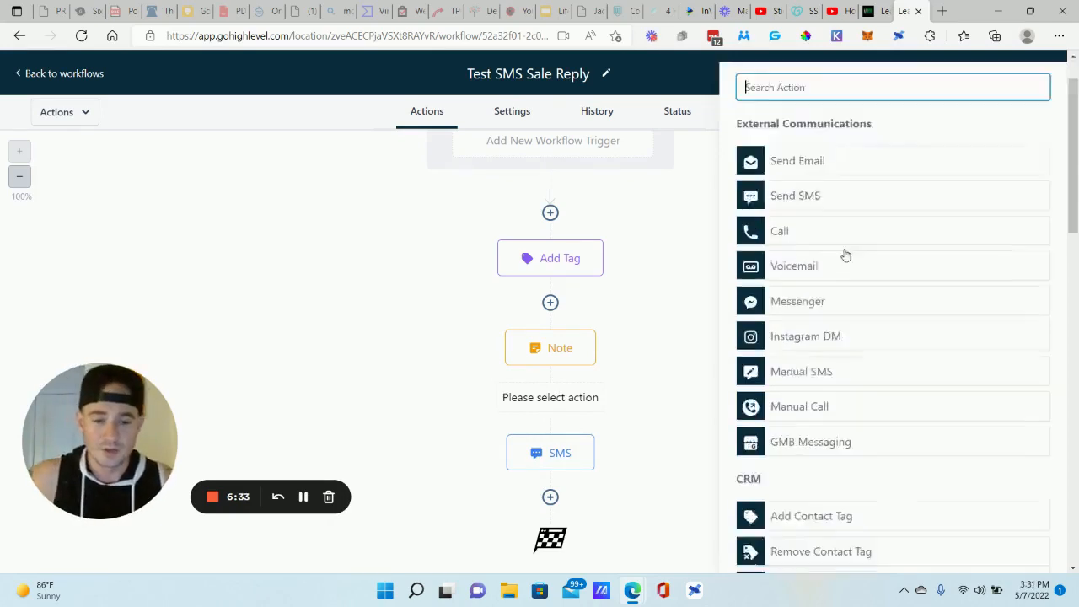
{"action": "scroll", "scroll_direction": "down", "scroll_amount": 3}
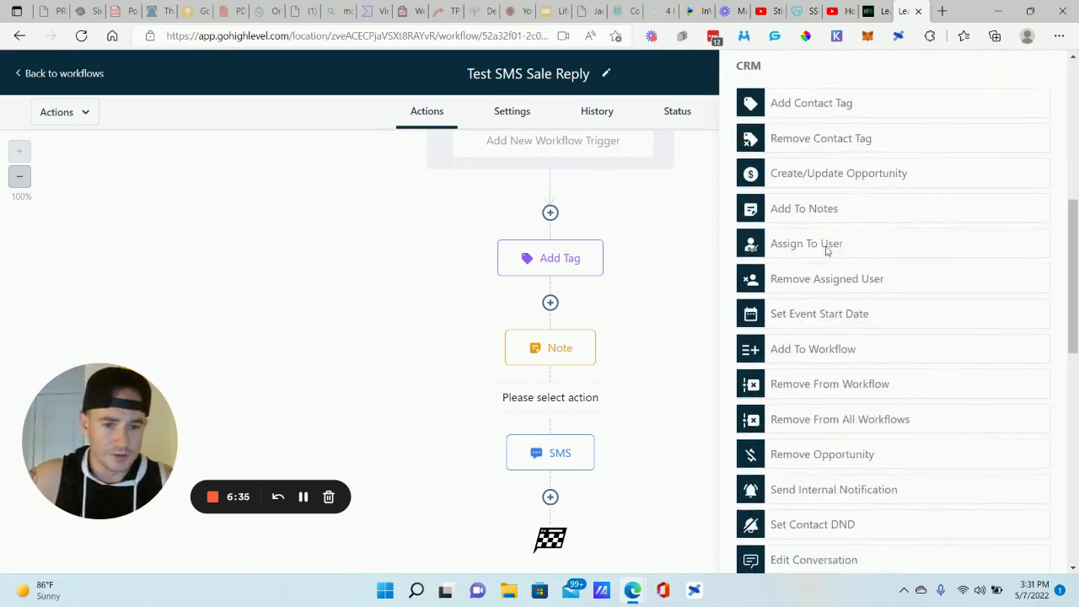
{"action": "left_click", "coordinate": [833, 489]}
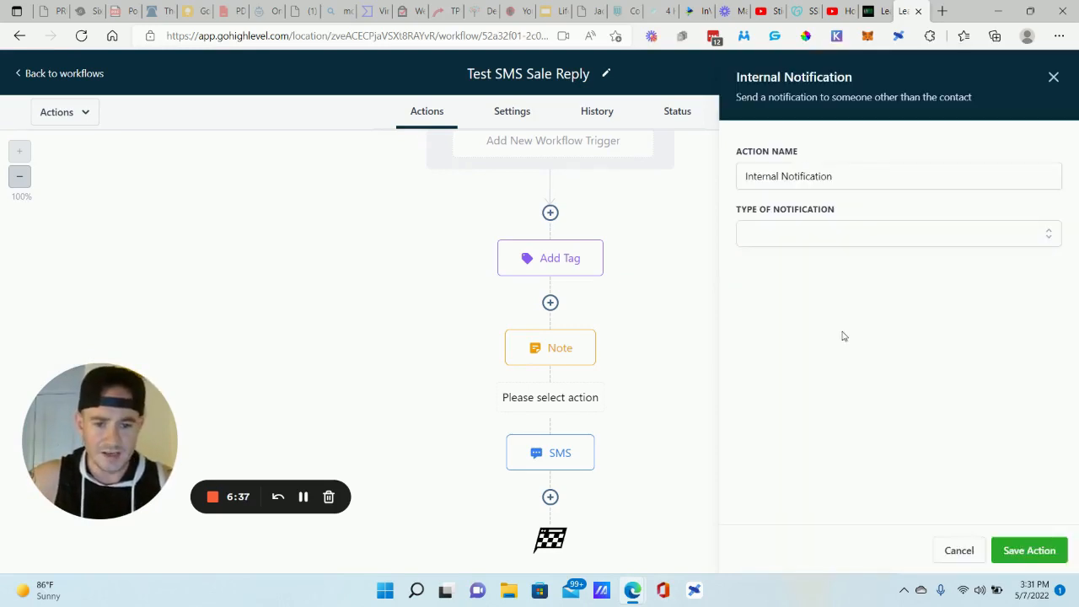
{"action": "left_click", "coordinate": [897, 233]}
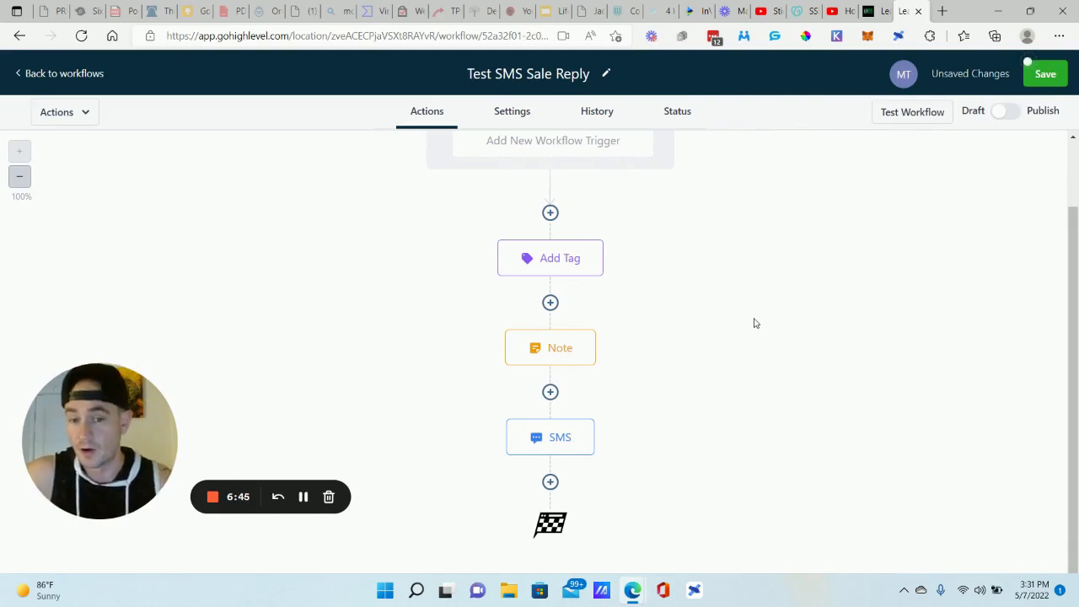
{"action": "left_click", "coordinate": [549, 437]}
{"action": "type", "text": "Great! Here's the link to get xyz: bit.ly"}
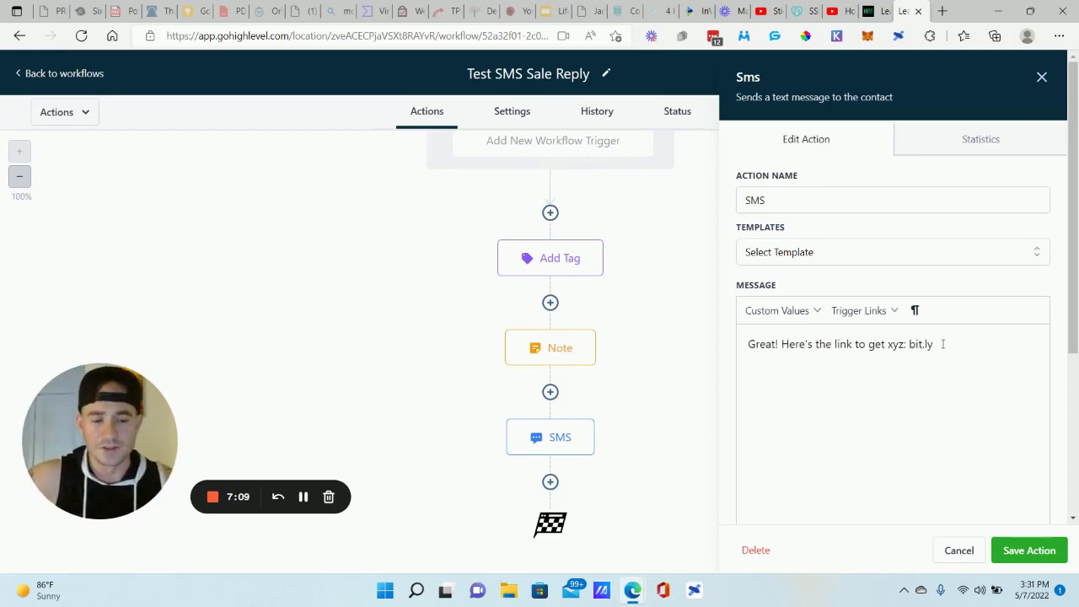
{"action": "double_click", "coordinate": [920, 344]}
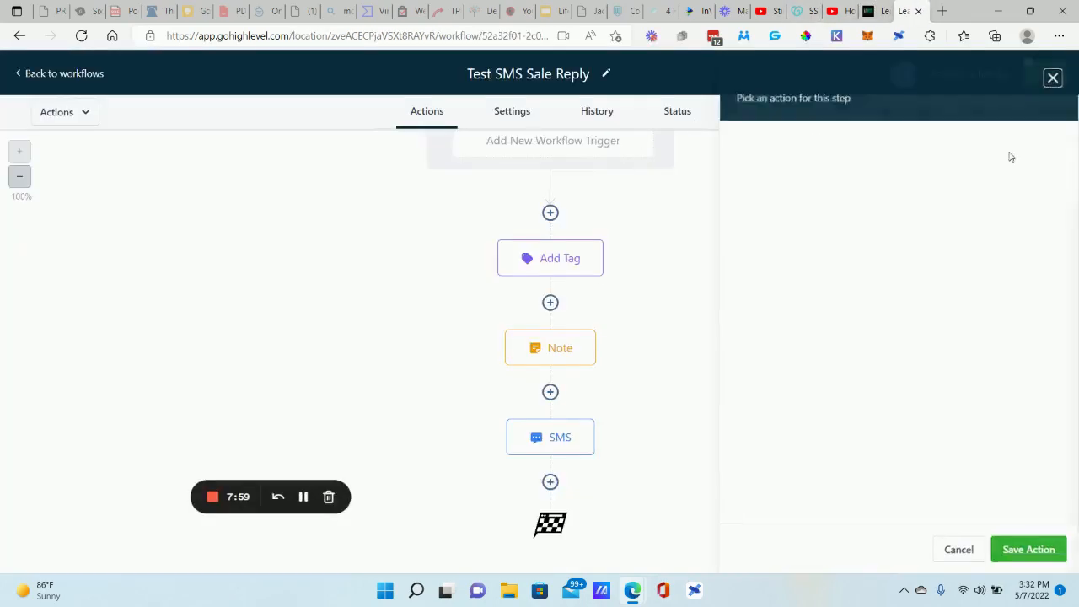
Discard the unsaved workflow and select the 7 Figure Loan Broker funnel's Info Page URL
{"action": "left_click", "coordinate": [1052, 77]}
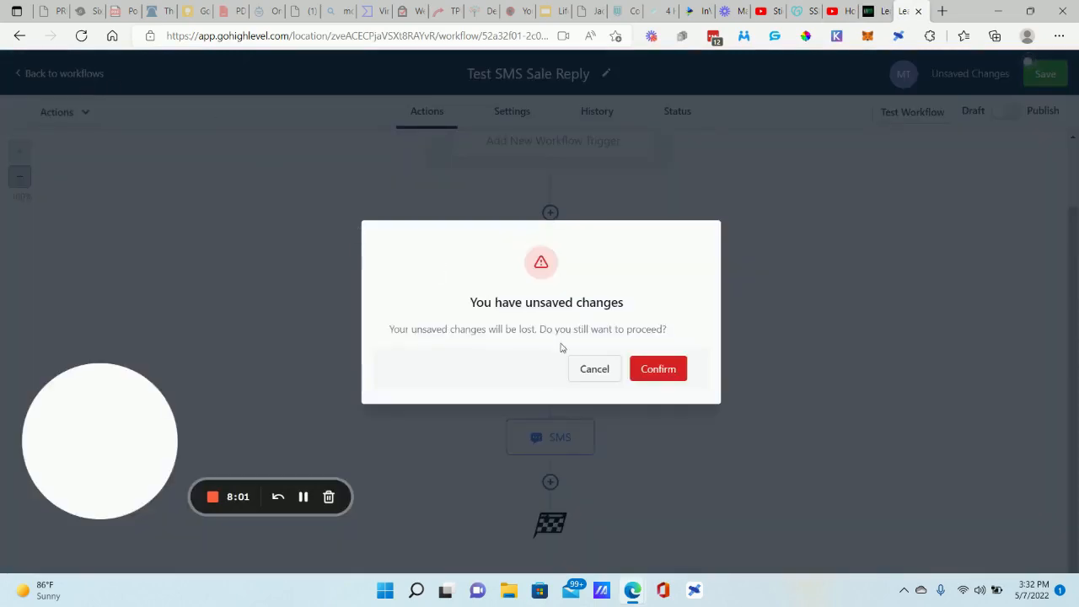
{"action": "left_click", "coordinate": [658, 368]}
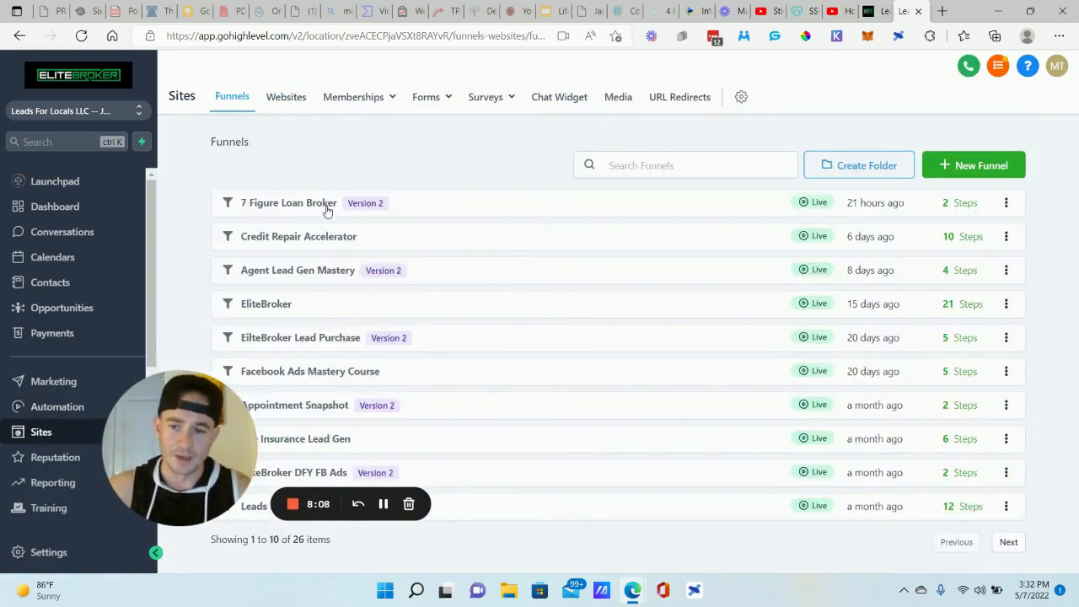
{"action": "left_click", "coordinate": [288, 202]}
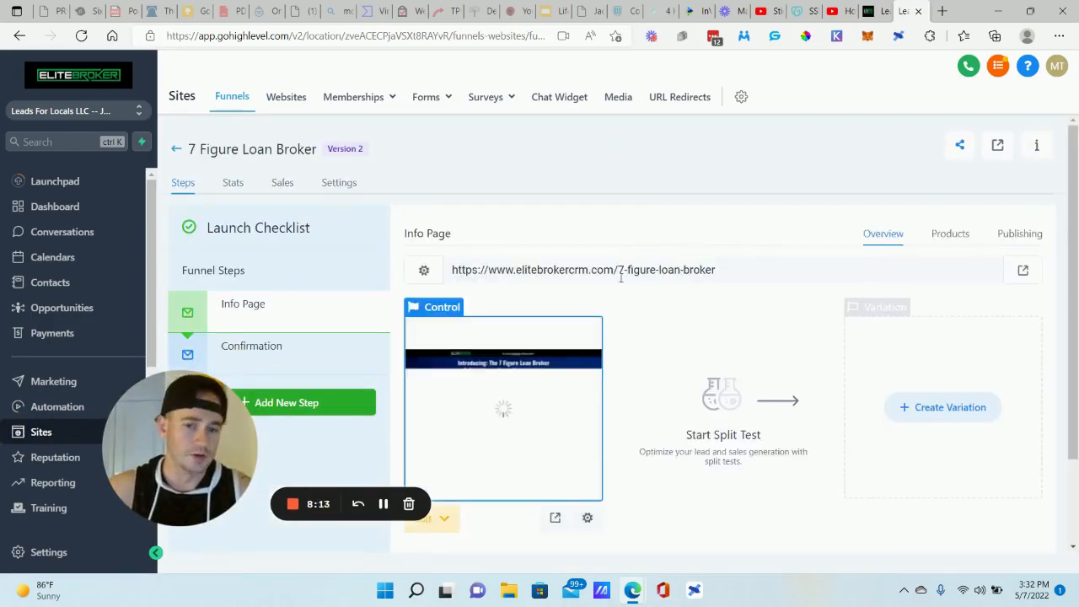
{"action": "triple_click", "coordinate": [583, 270]}
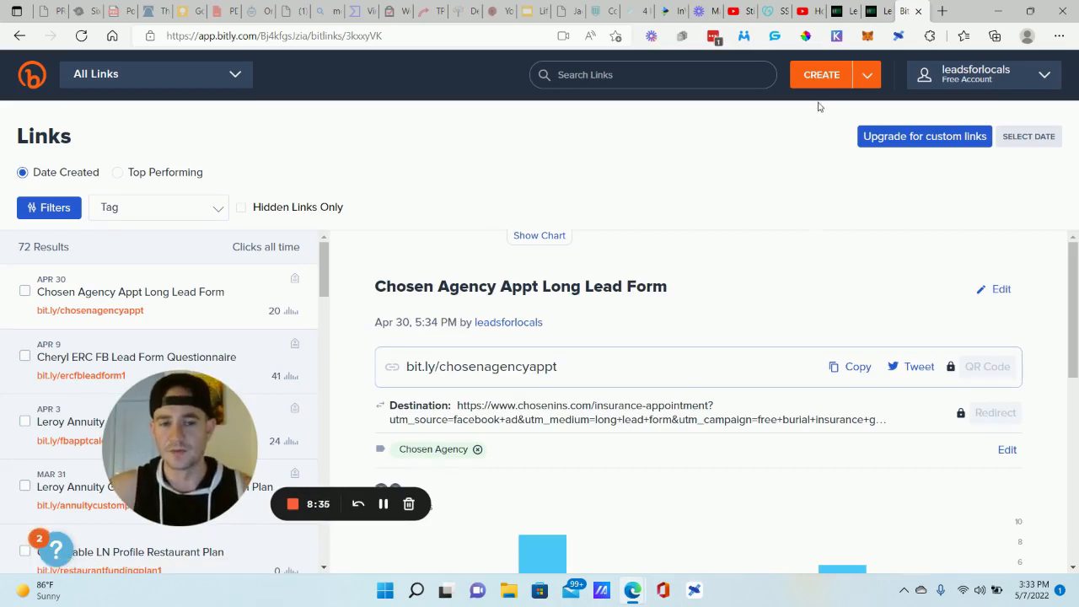
{"action": "left_click", "coordinate": [821, 74]}
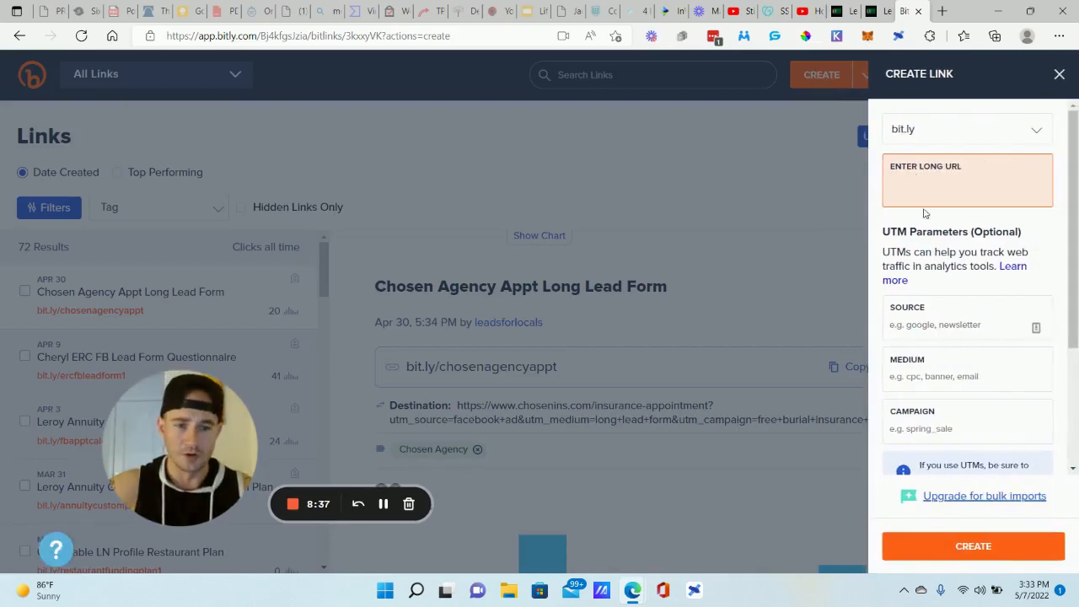
{"action": "mouse_move", "coordinate": [944, 180]}
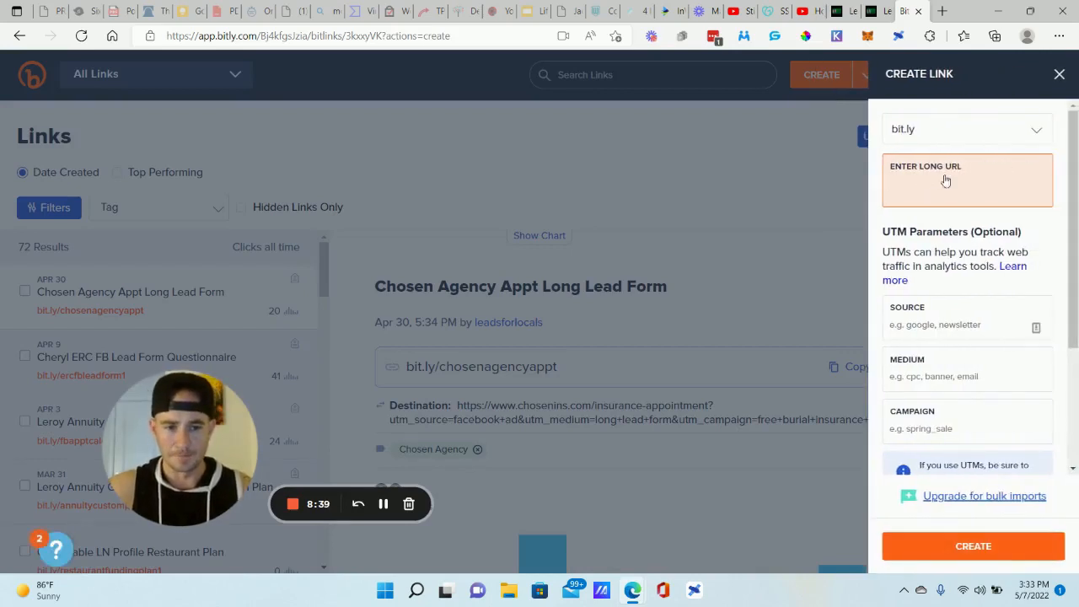
{"action": "type", "text": "https://www.elitebrokercrm.com/7-figure-loan-broker"}
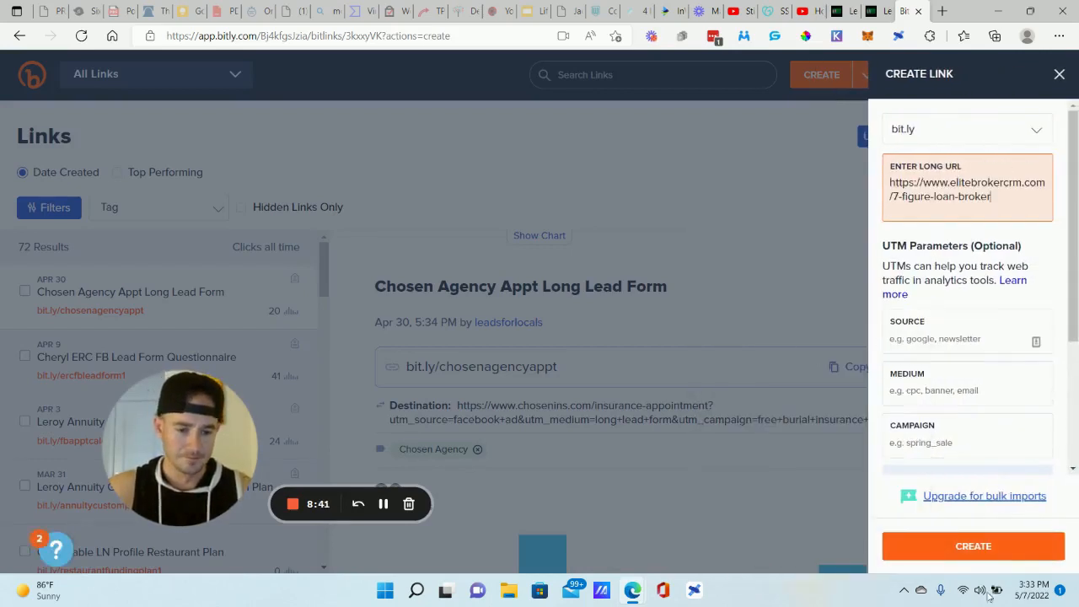
{"action": "left_click", "coordinate": [973, 546]}
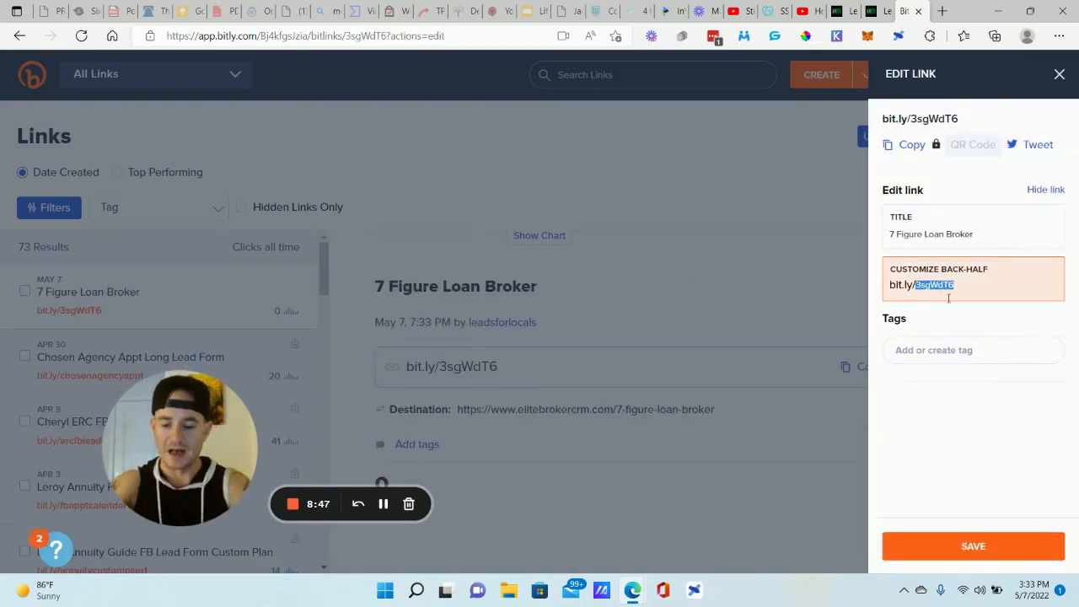
Set the link's custom back-half to 7figureloanbroker and save it
{"action": "type", "text": "testsms"}
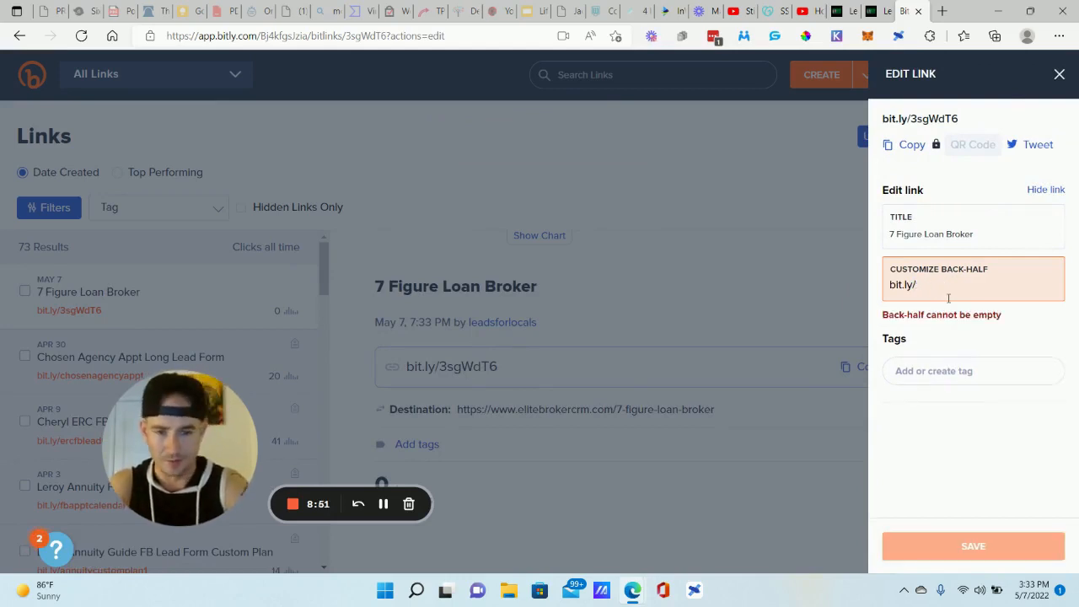
{"action": "type", "text": "7figureloanbroker"}
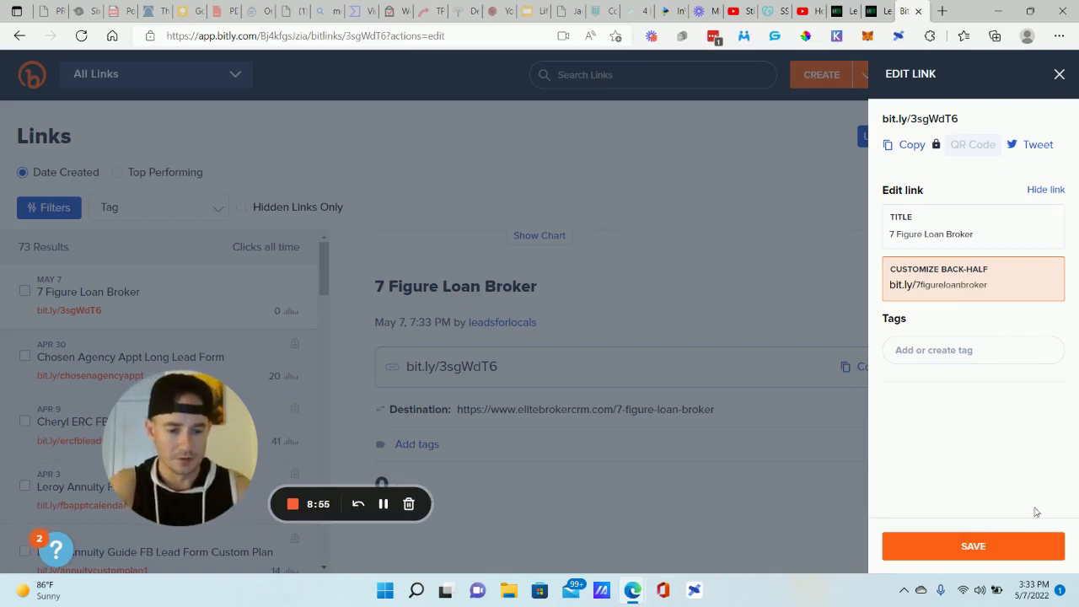
{"action": "left_click", "coordinate": [973, 546]}
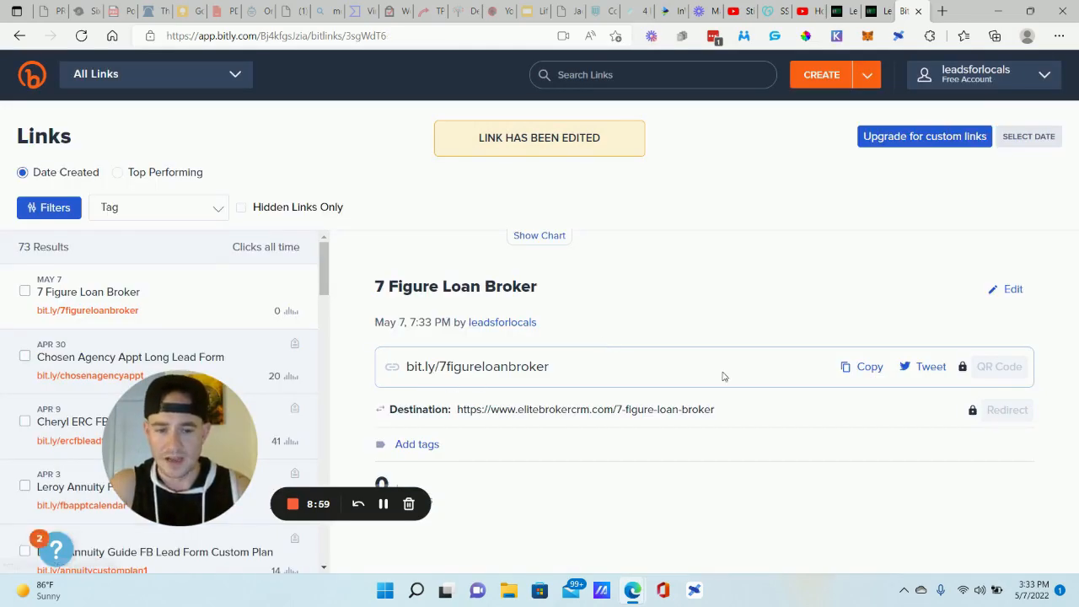
{"action": "left_click", "coordinate": [860, 366]}
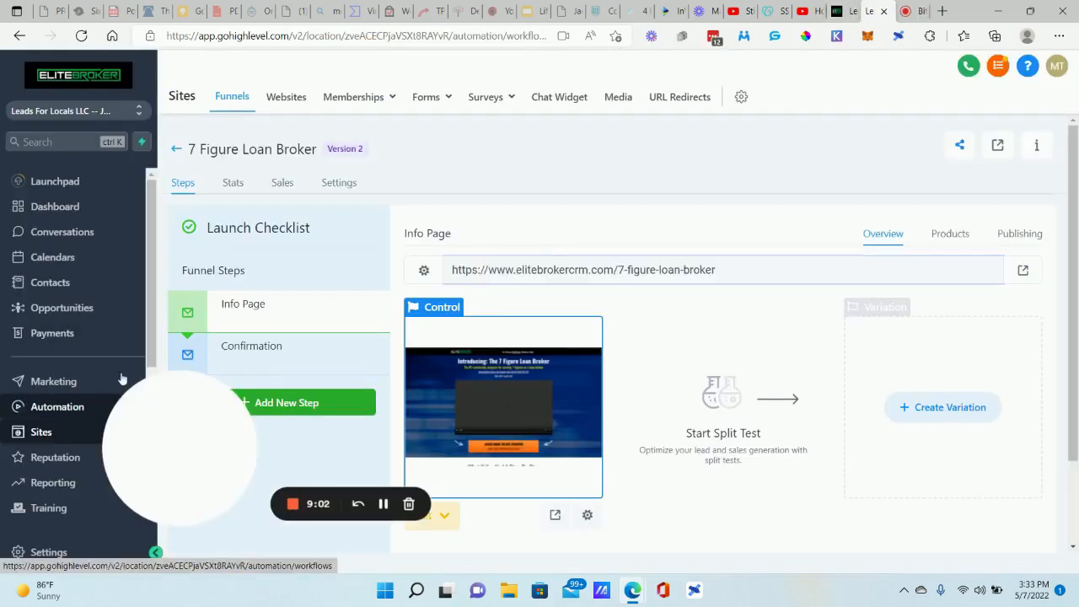
{"action": "left_click", "coordinate": [57, 407]}
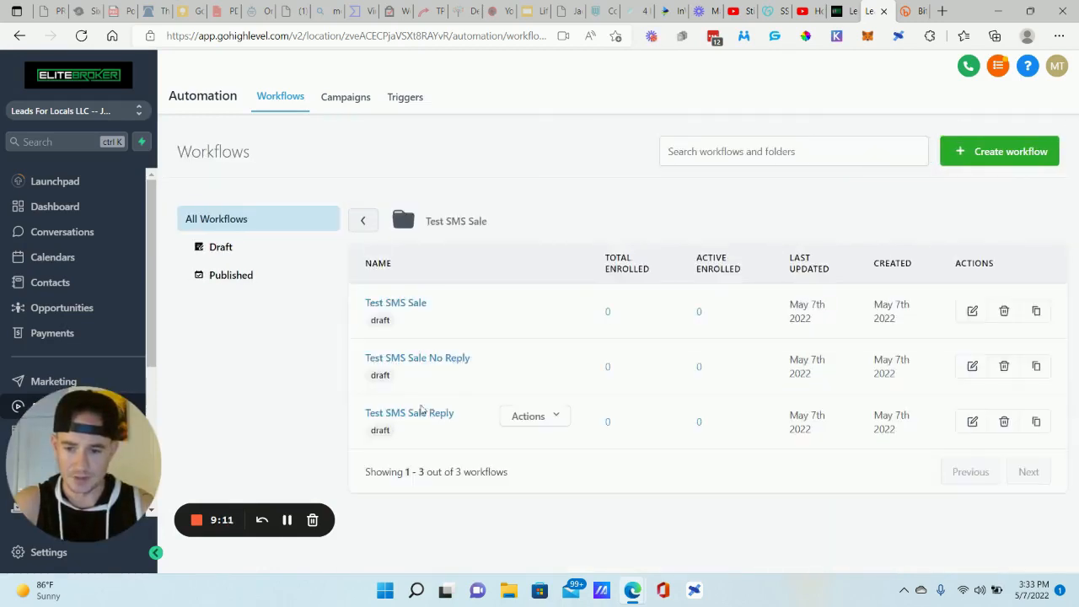
{"action": "left_click", "coordinate": [410, 412]}
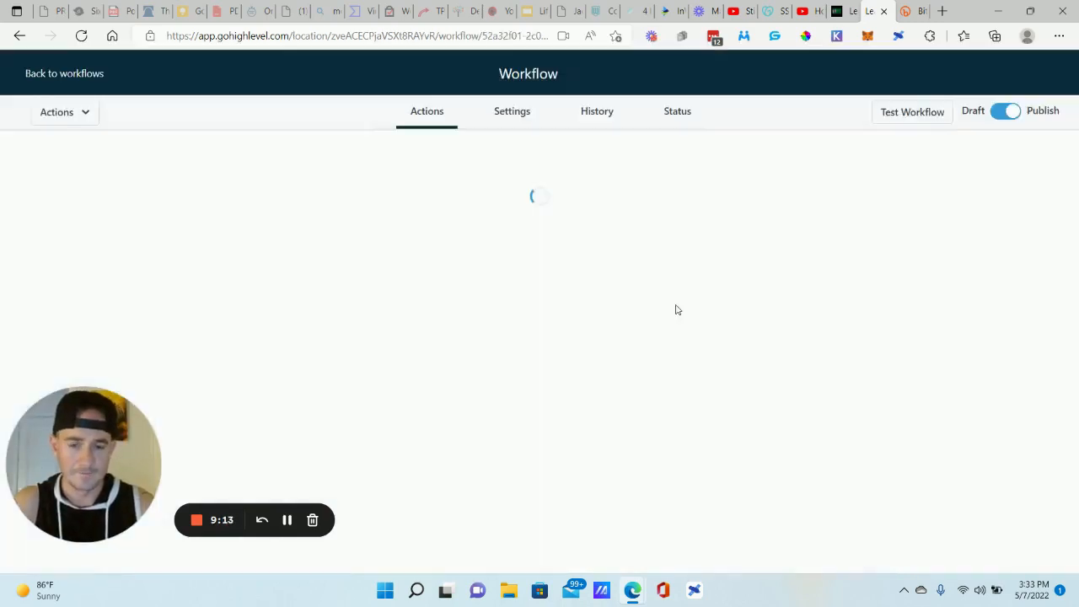
{"action": "left_click", "coordinate": [550, 437]}
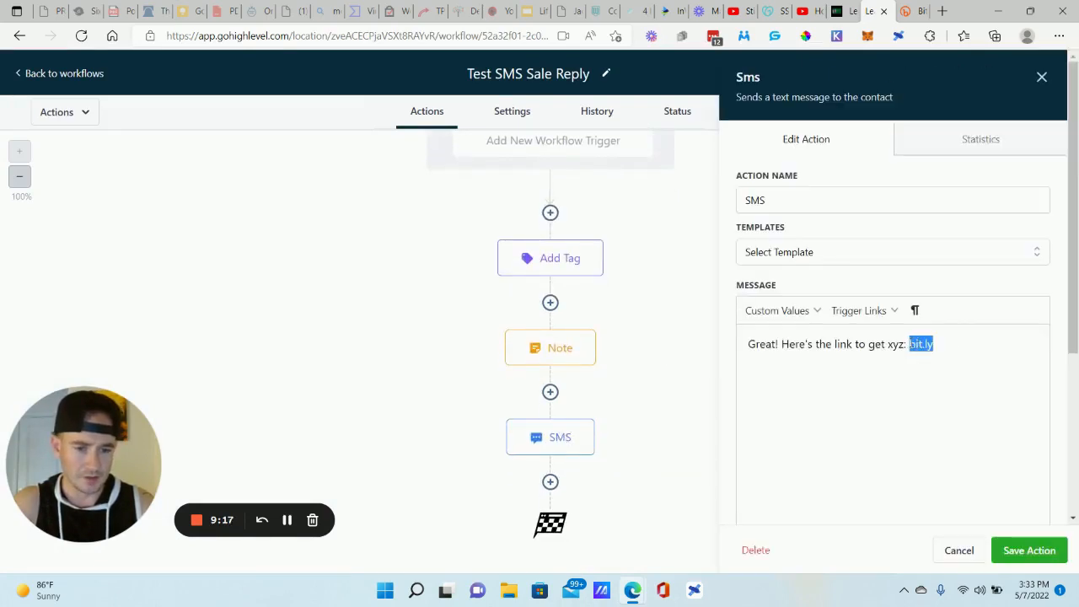
{"action": "type", "text": "https://bit.ly/7figureloanbroker"}
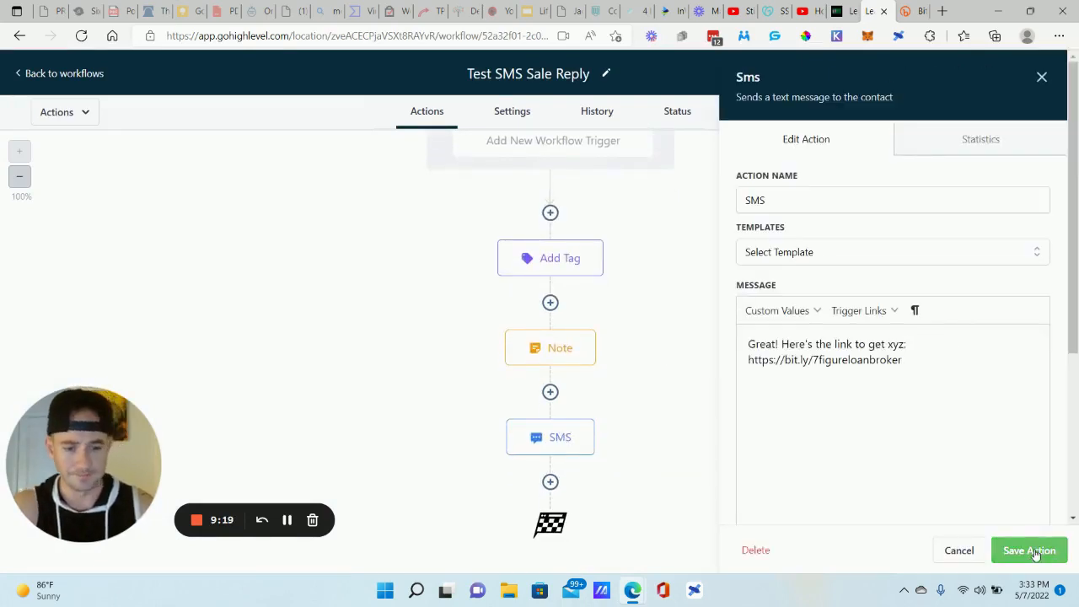
{"action": "left_click", "coordinate": [1029, 549]}
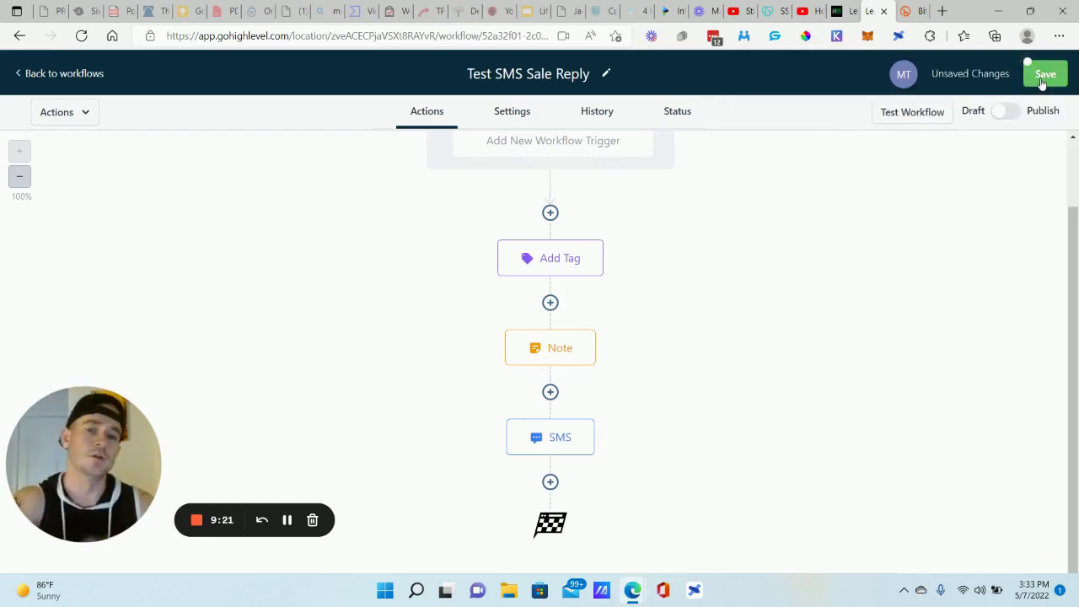
{"action": "left_click", "coordinate": [1045, 74]}
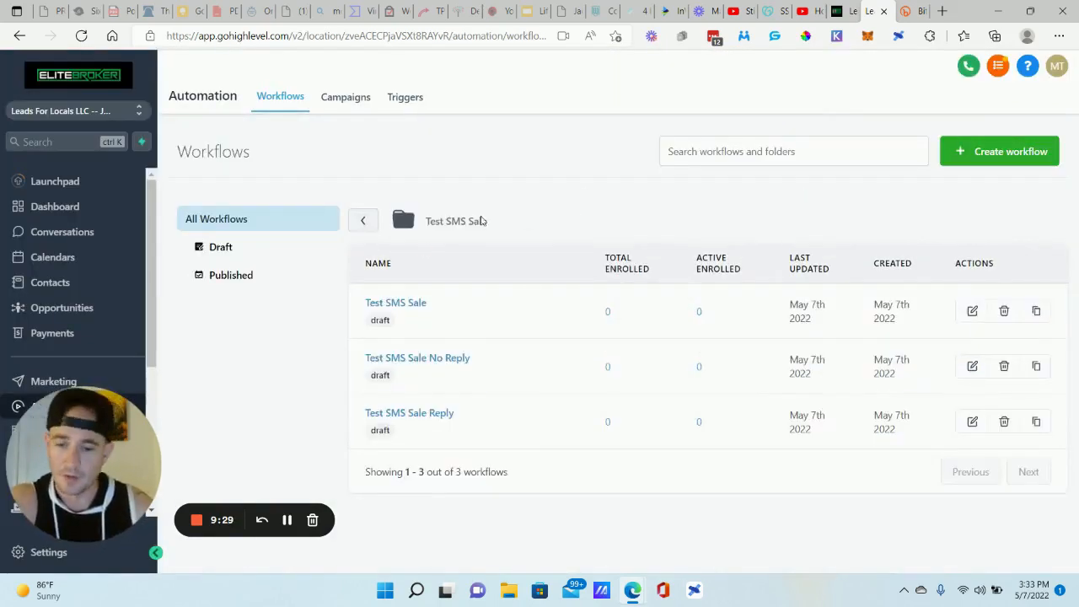
Inspect the Test SMS Sale No Reply workflow's 45-minute Wait step without changing it
{"action": "left_click", "coordinate": [394, 302]}
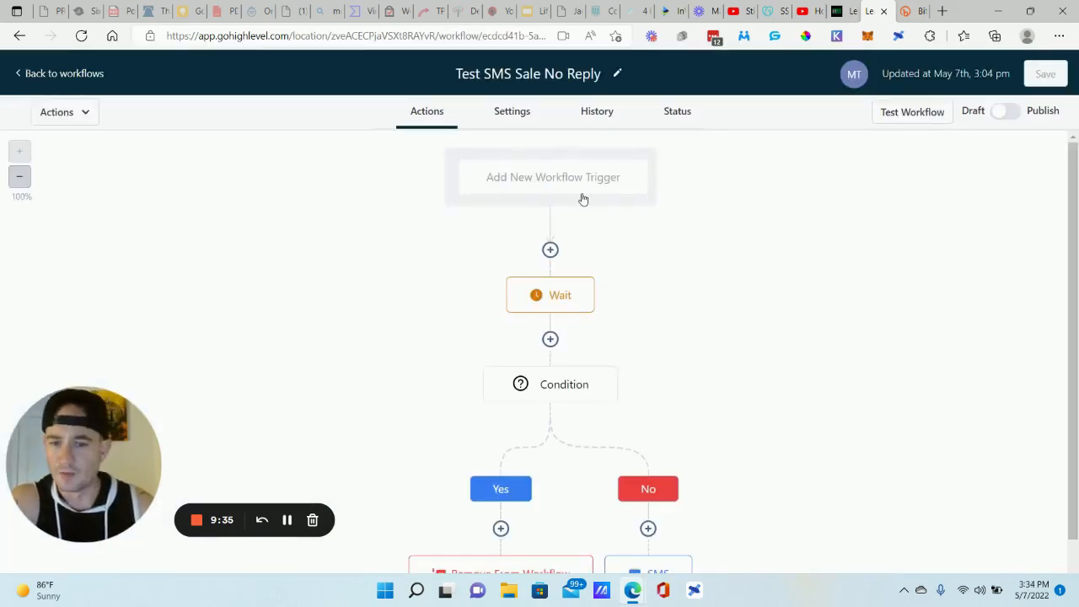
{"action": "mouse_move", "coordinate": [661, 237]}
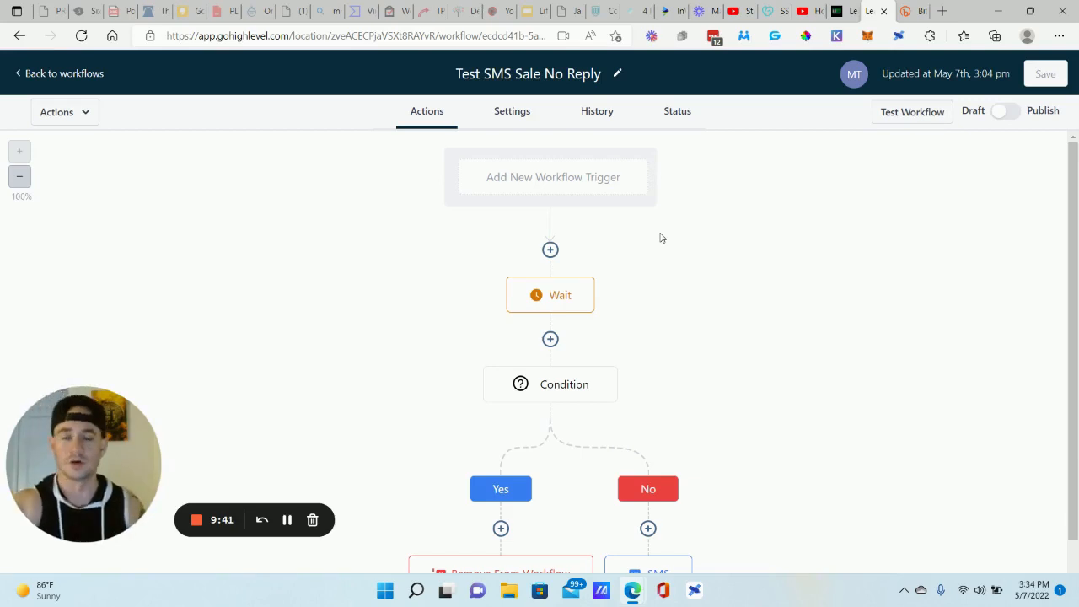
{"action": "mouse_move", "coordinate": [565, 256]}
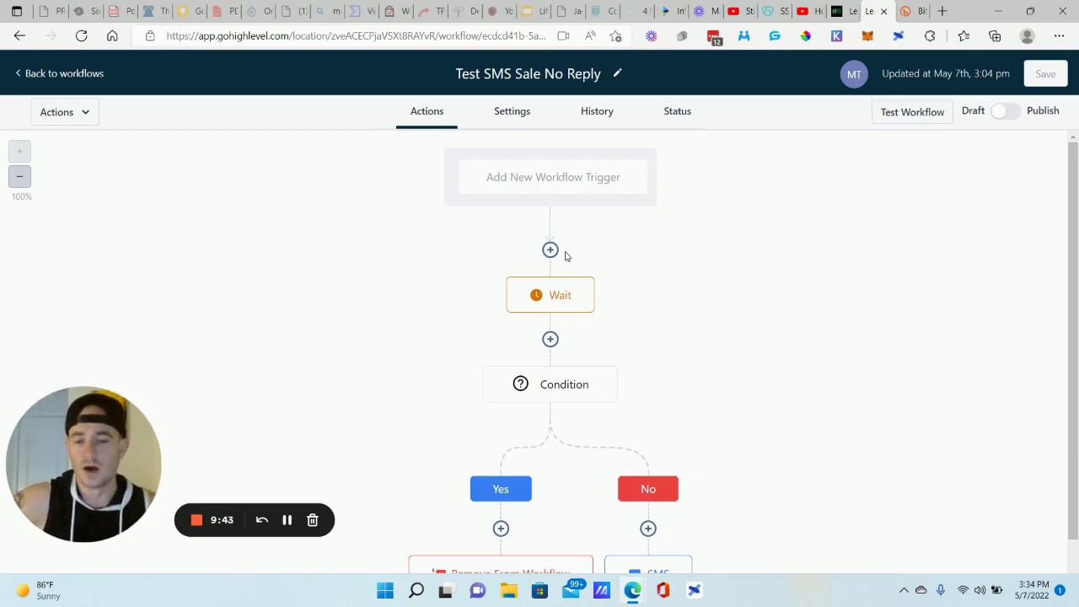
{"action": "left_click", "coordinate": [550, 293]}
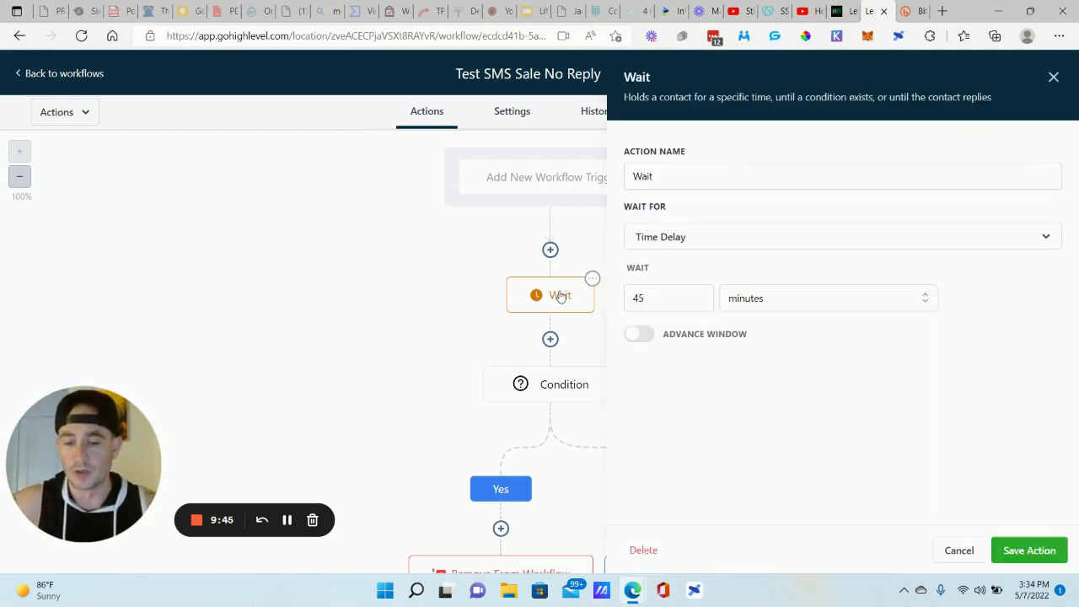
{"action": "left_click", "coordinate": [666, 296]}
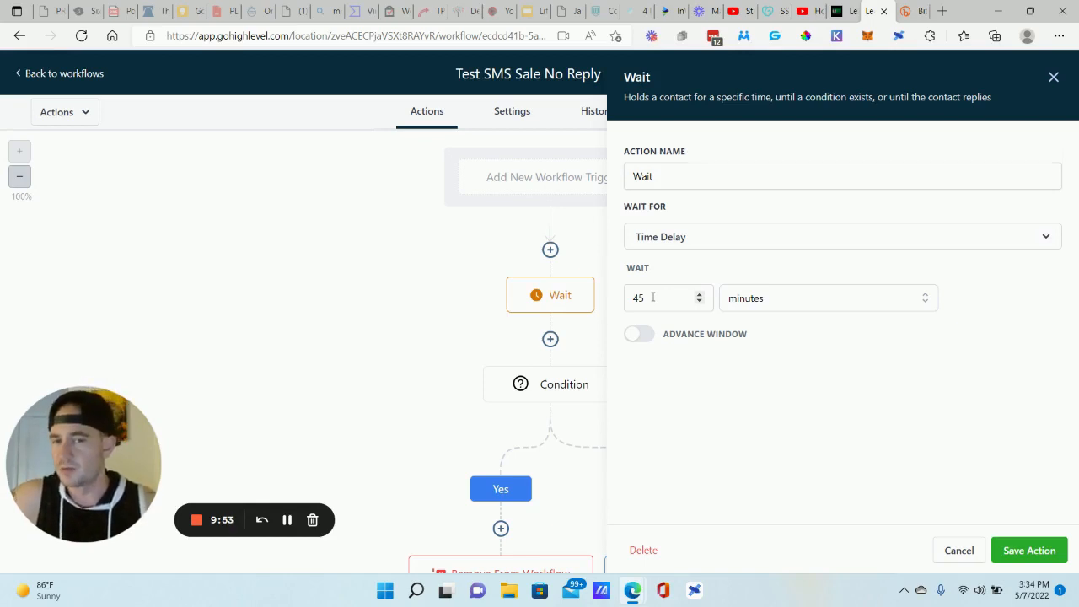
{"action": "mouse_move", "coordinate": [924, 410]}
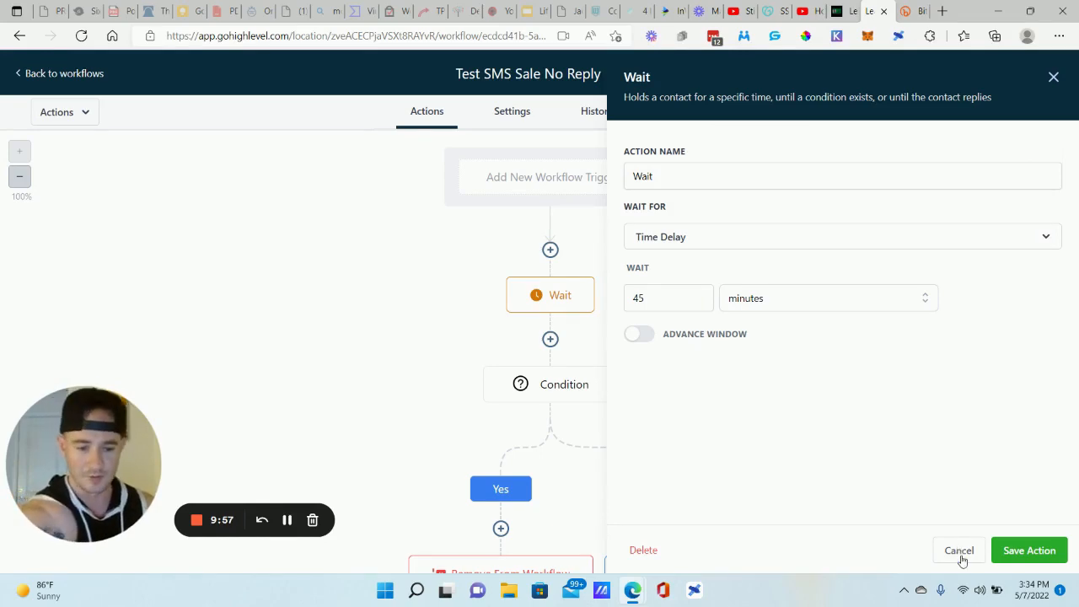
{"action": "left_click", "coordinate": [958, 549]}
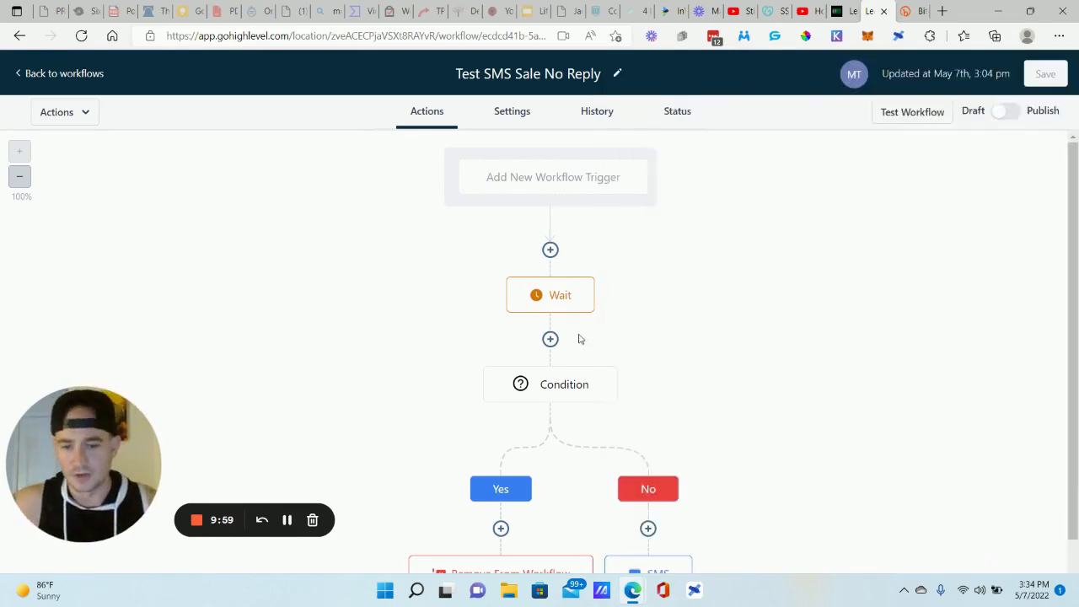
Browse the actions list after the Wait and review the tag-based Condition step
{"action": "left_click", "coordinate": [550, 339]}
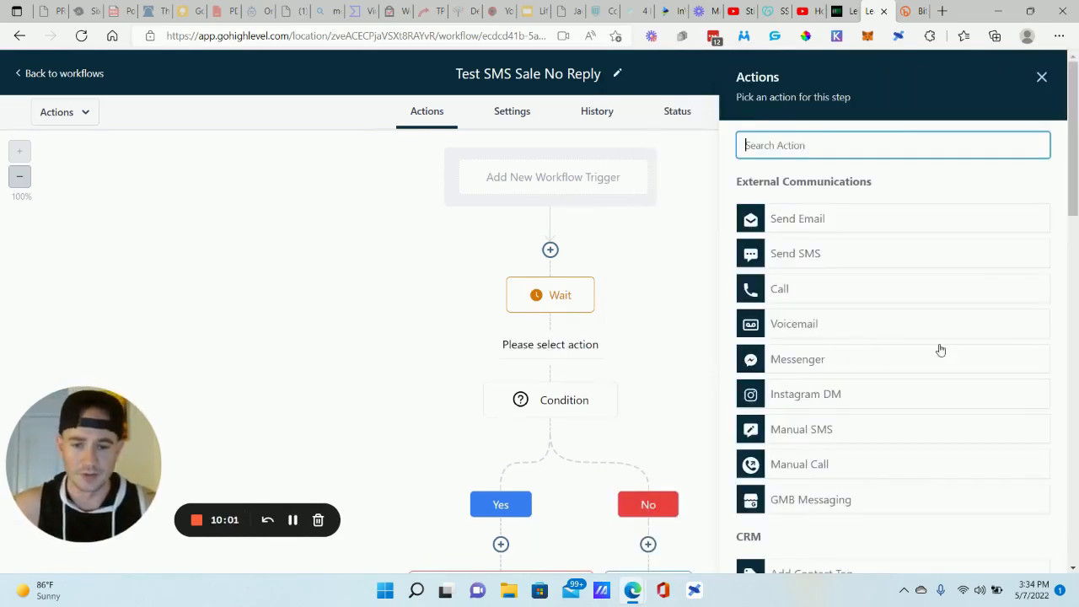
{"action": "scroll", "scroll_direction": "down", "scroll_amount": 3}
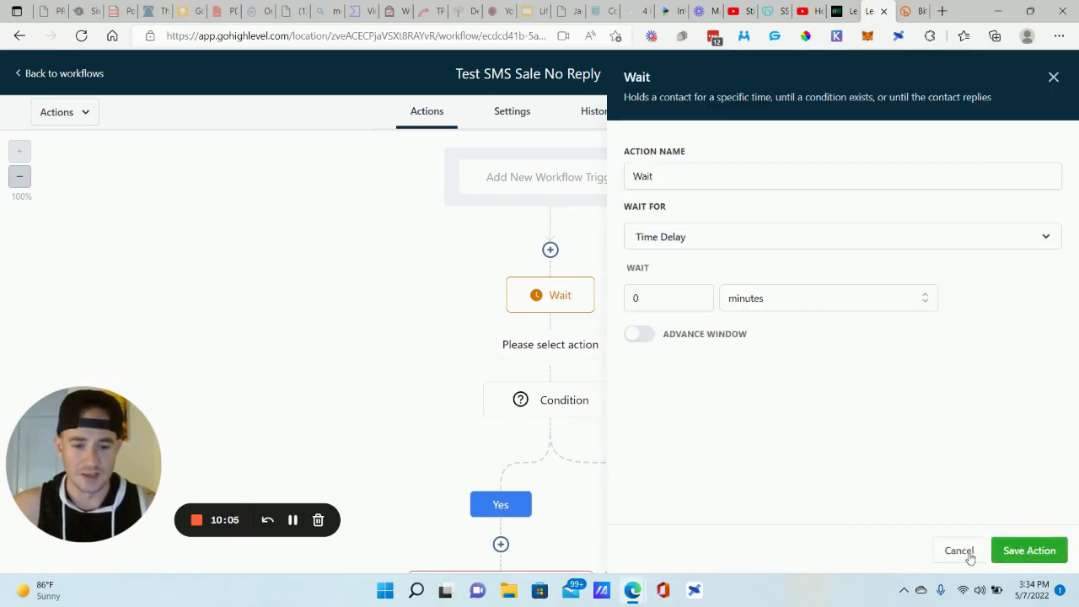
{"action": "left_click", "coordinate": [958, 550]}
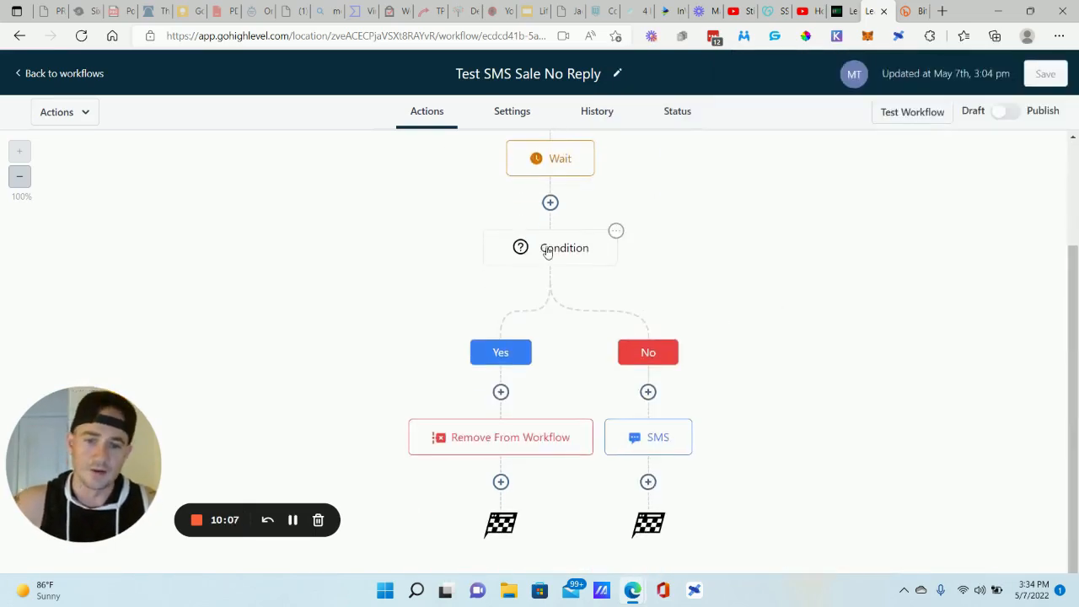
{"action": "left_click", "coordinate": [563, 246]}
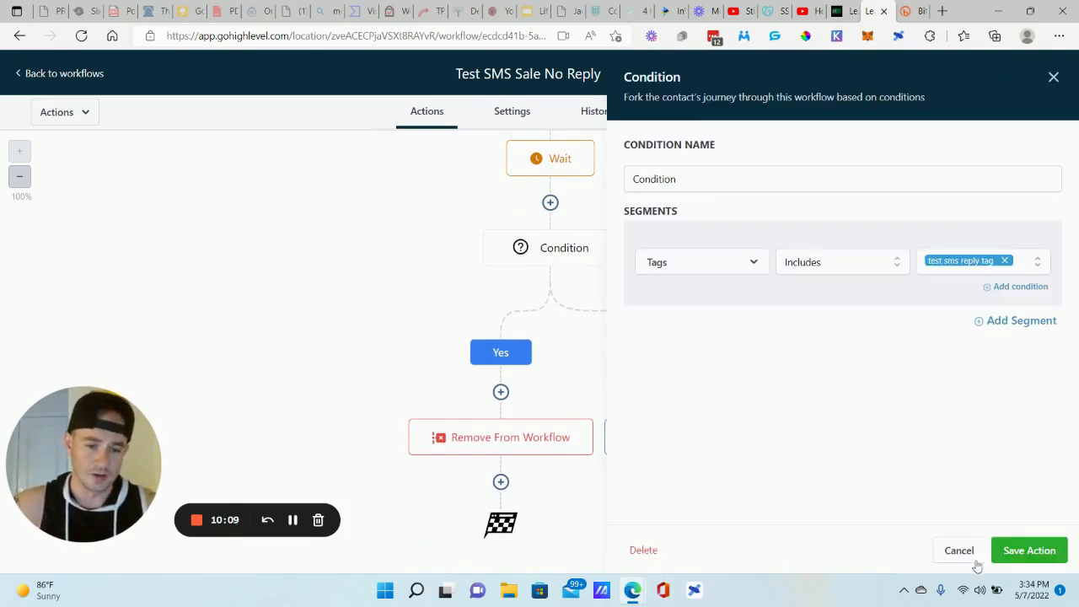
{"action": "left_click", "coordinate": [1028, 550]}
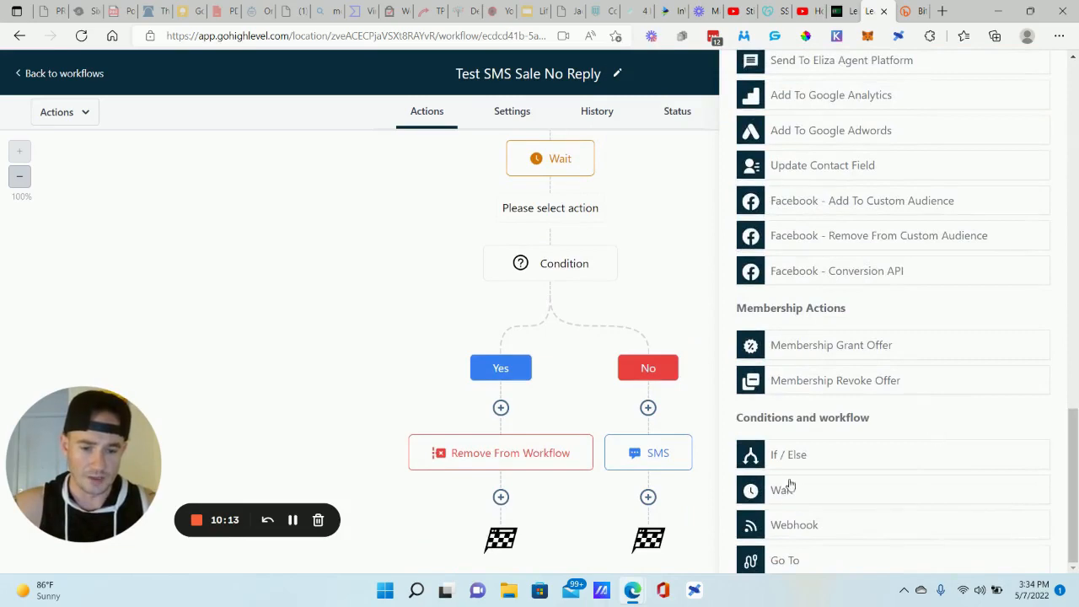
{"action": "mouse_move", "coordinate": [870, 432]}
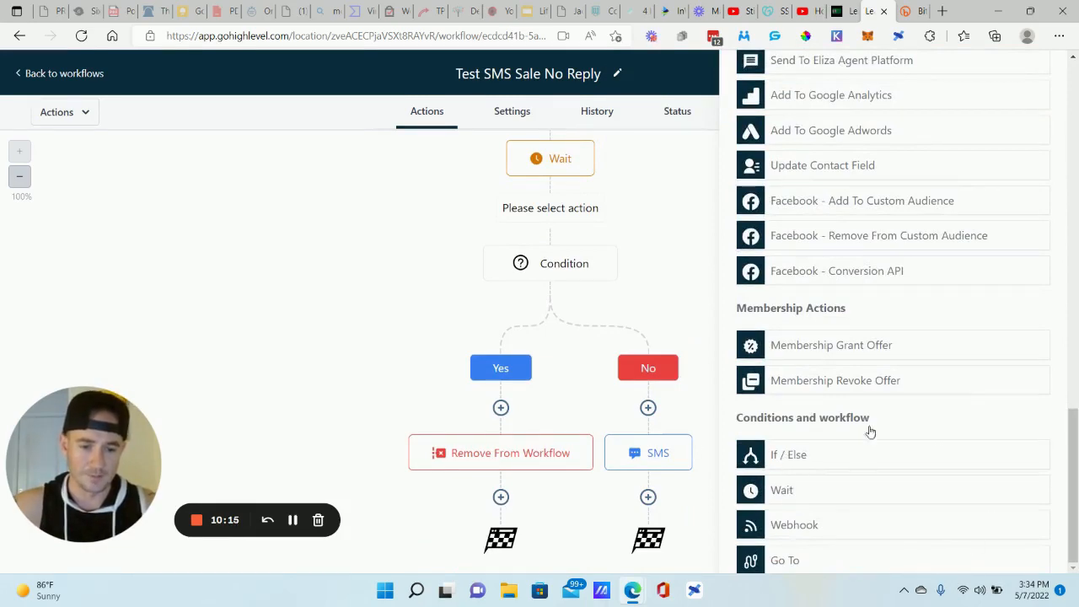
{"action": "scroll", "scroll_direction": "up", "scroll_amount": 3}
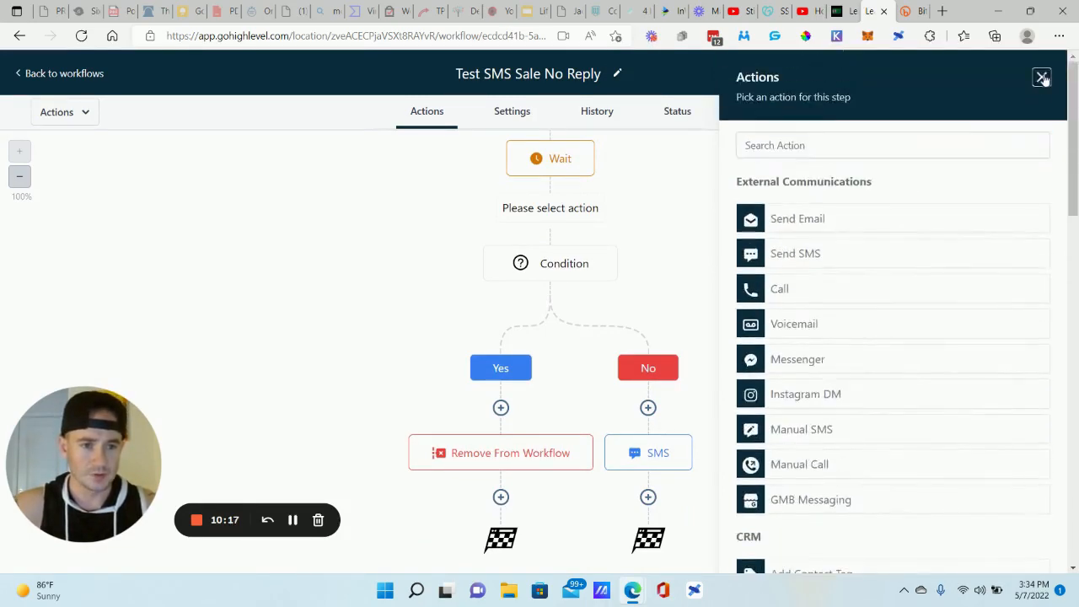
Add a second Condition segment, then delete it again
{"action": "left_click", "coordinate": [550, 263]}
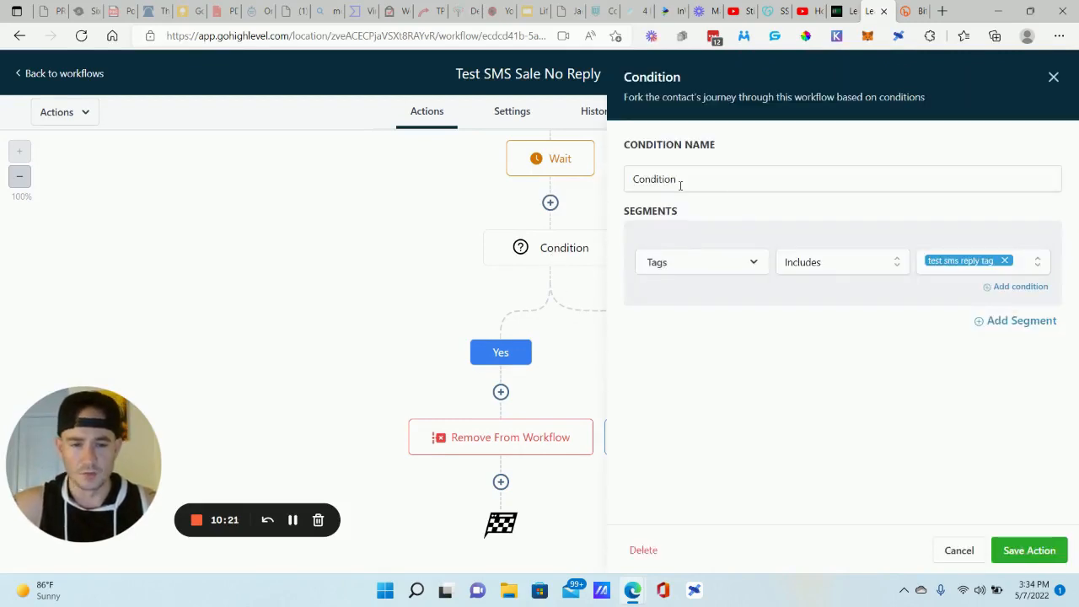
{"action": "mouse_move", "coordinate": [721, 269]}
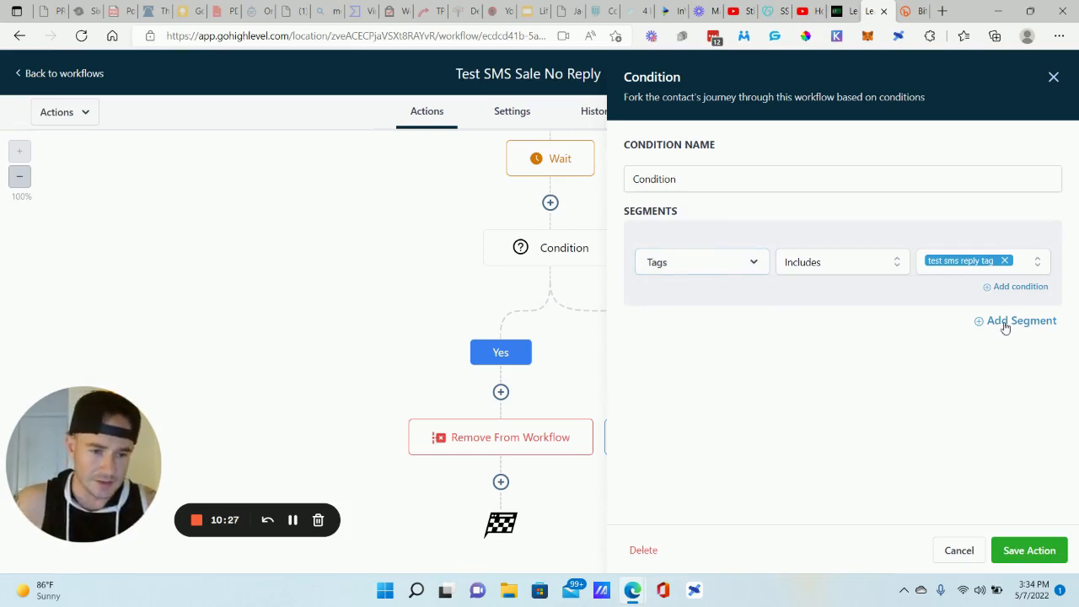
{"action": "left_click", "coordinate": [1022, 320]}
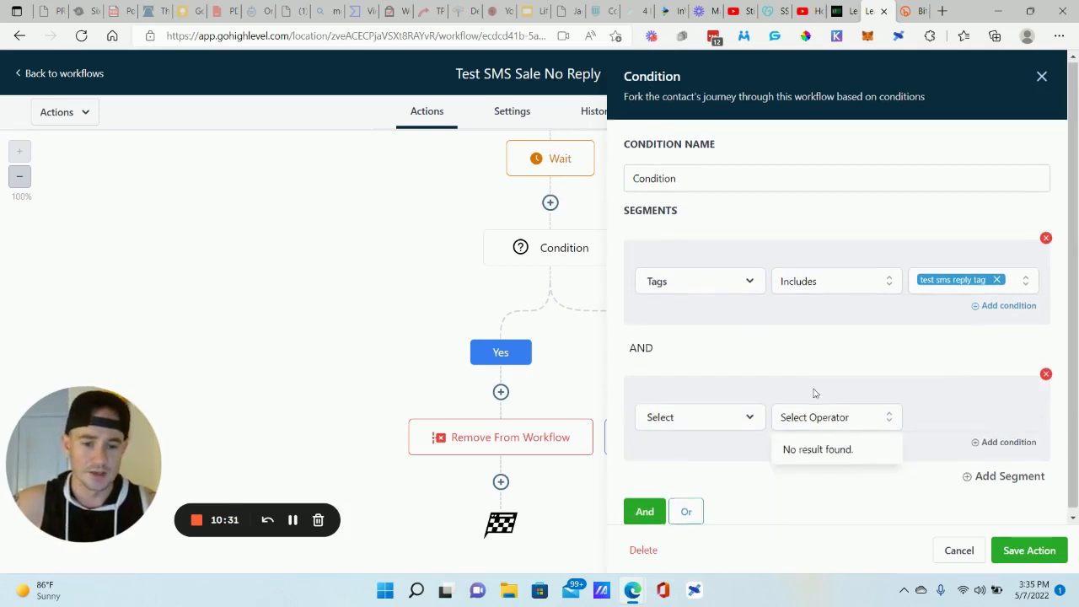
{"action": "left_click", "coordinate": [698, 417]}
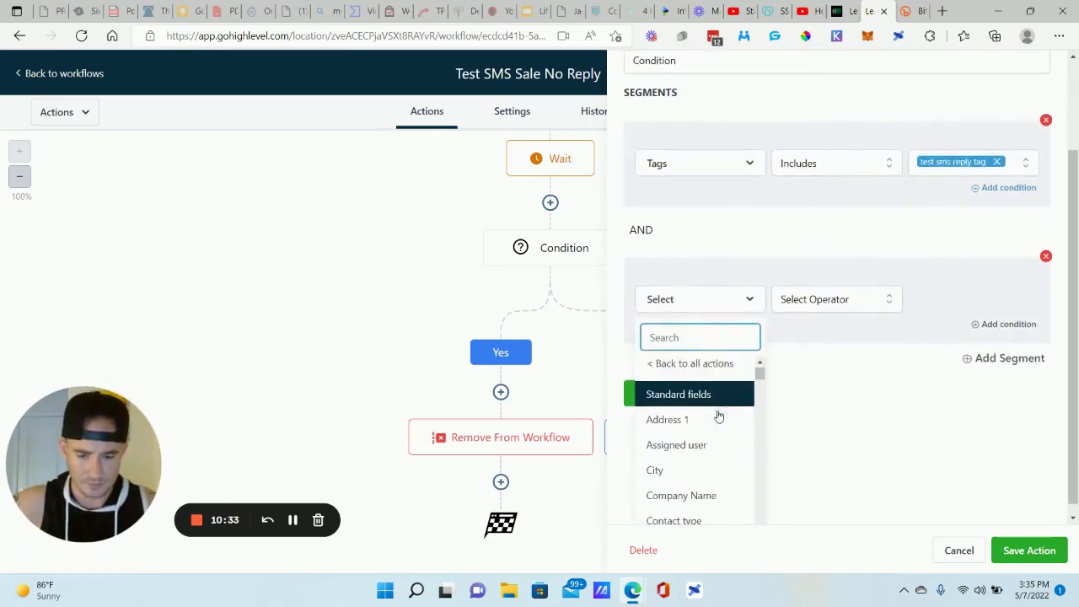
{"action": "scroll", "scroll_direction": "down", "scroll_amount": 3}
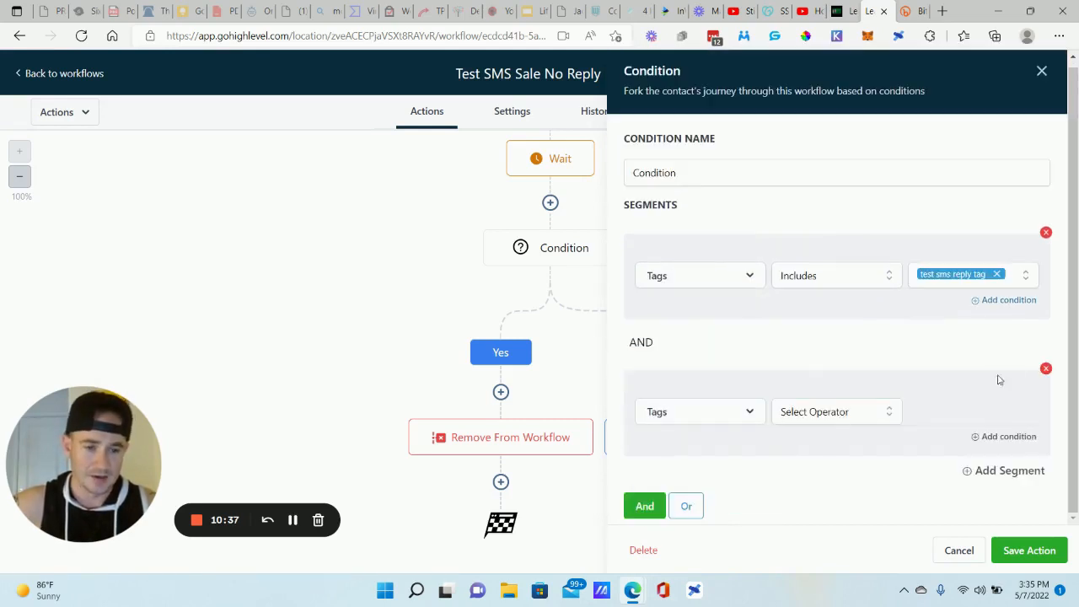
{"action": "left_click", "coordinate": [1045, 368]}
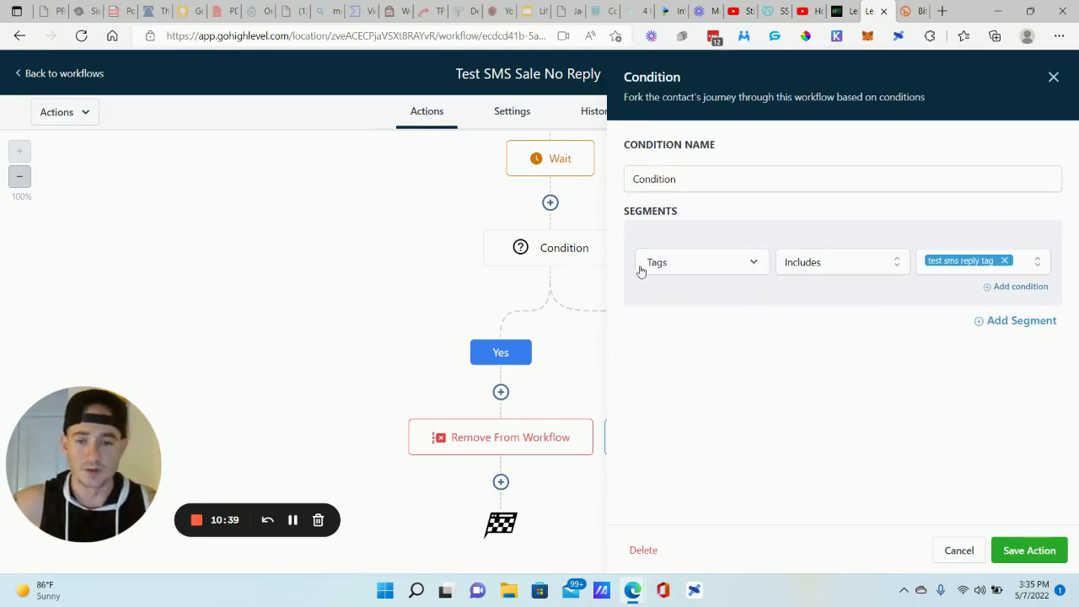
Keep Tags Includes 'test sms reply tag' as the rule and save the condition
{"action": "left_click", "coordinate": [840, 261]}
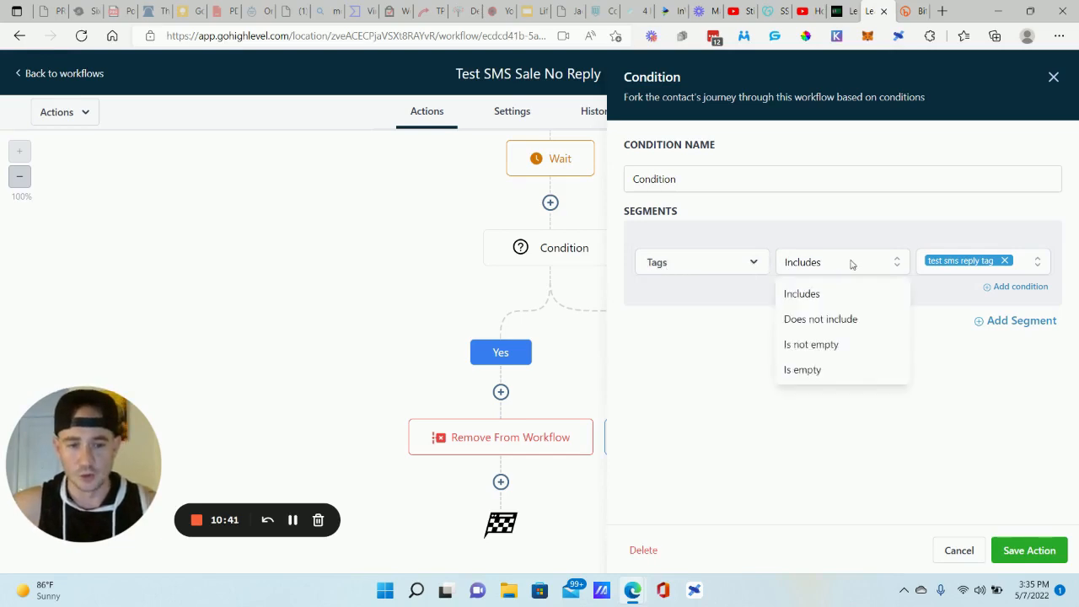
{"action": "left_click", "coordinate": [803, 293]}
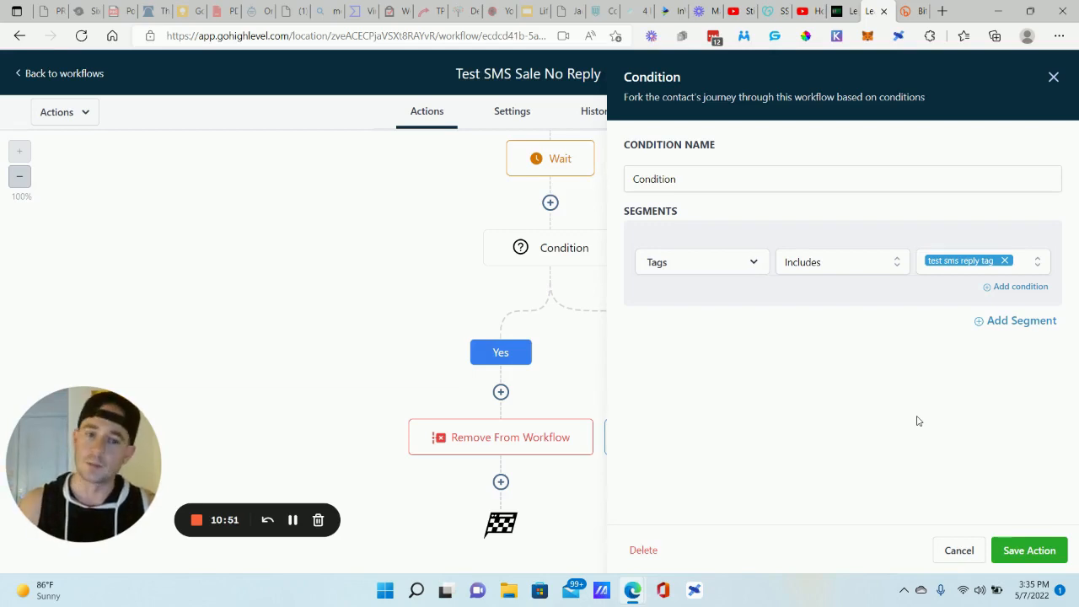
{"action": "mouse_move", "coordinate": [803, 269]}
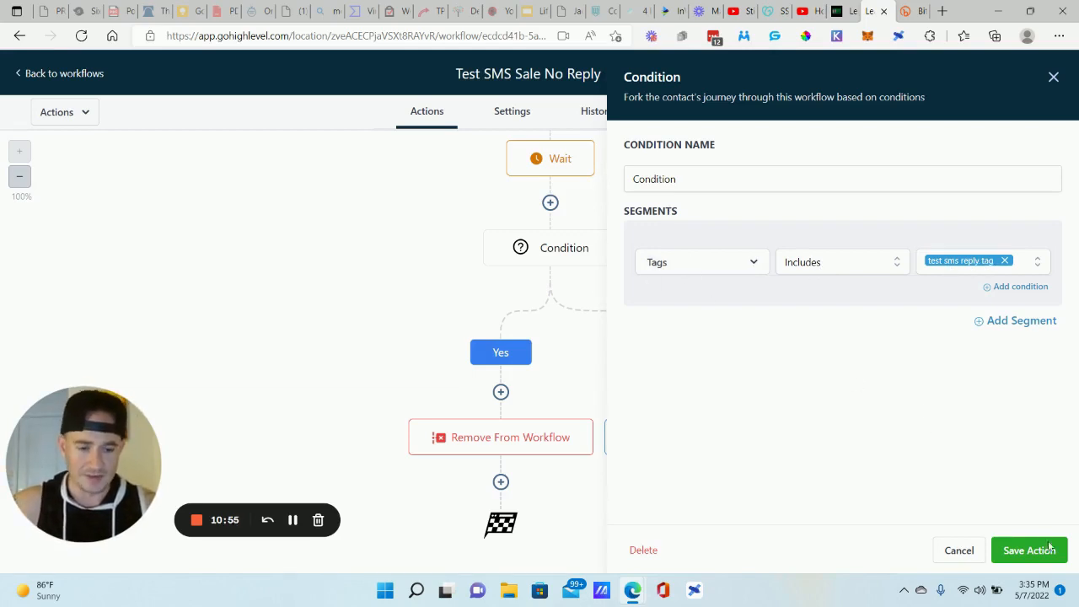
{"action": "left_click", "coordinate": [1028, 550]}
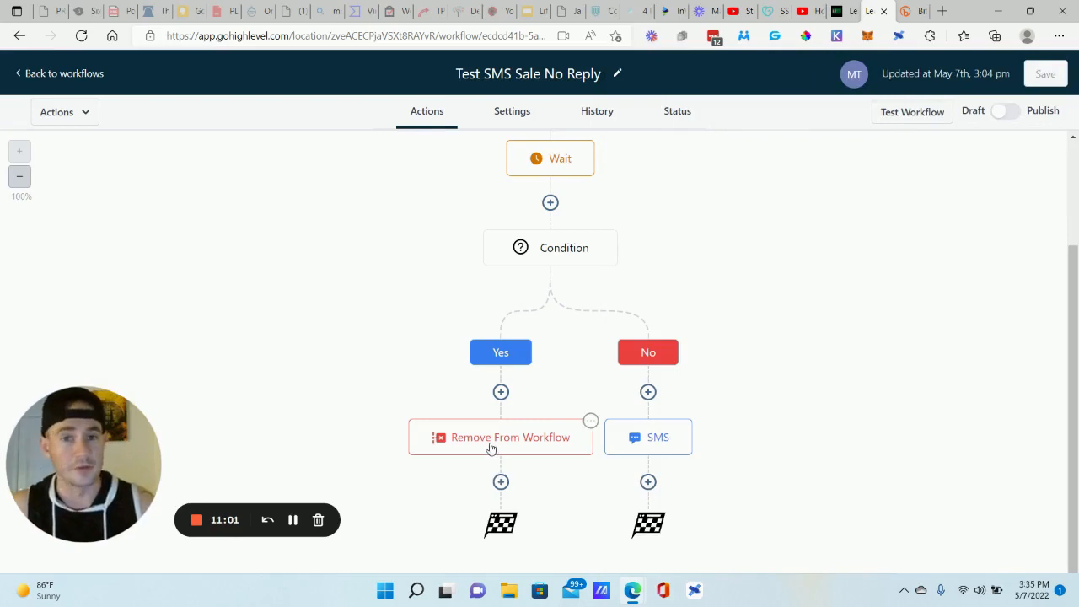
{"action": "mouse_move", "coordinate": [510, 460]}
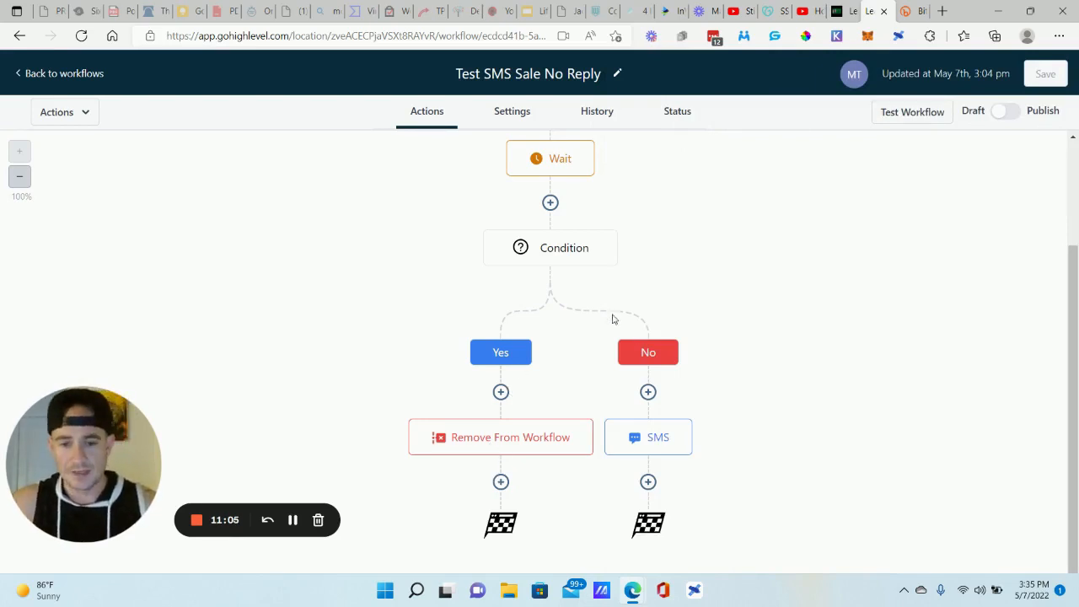
{"action": "mouse_move", "coordinate": [666, 337]}
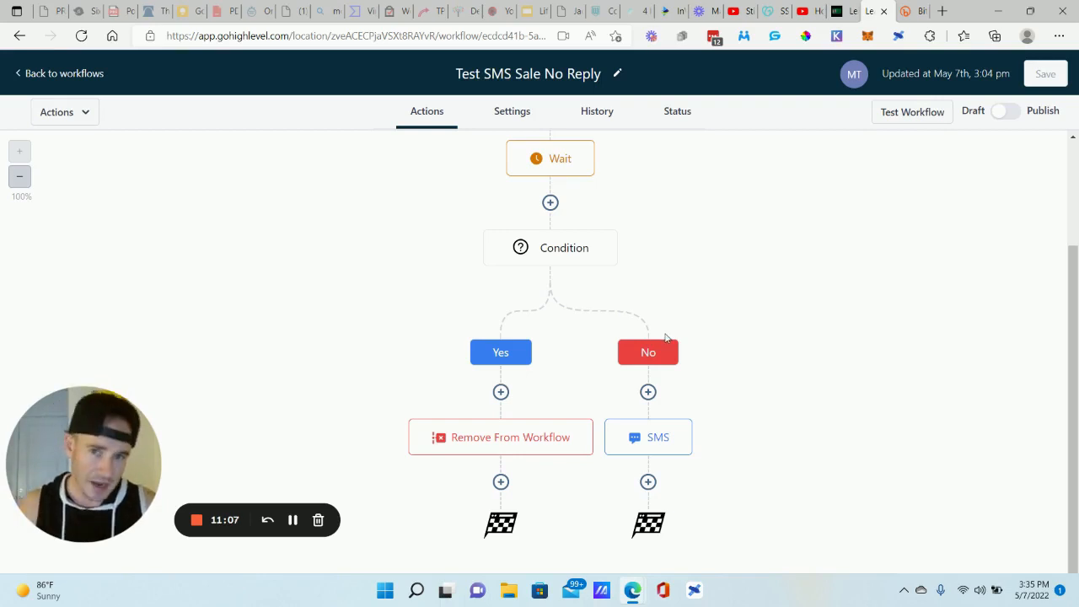
Review the No-branch SMS reminding contacts to text back SALE for the 24-hour discount and save it unchanged
{"action": "left_click", "coordinate": [648, 437]}
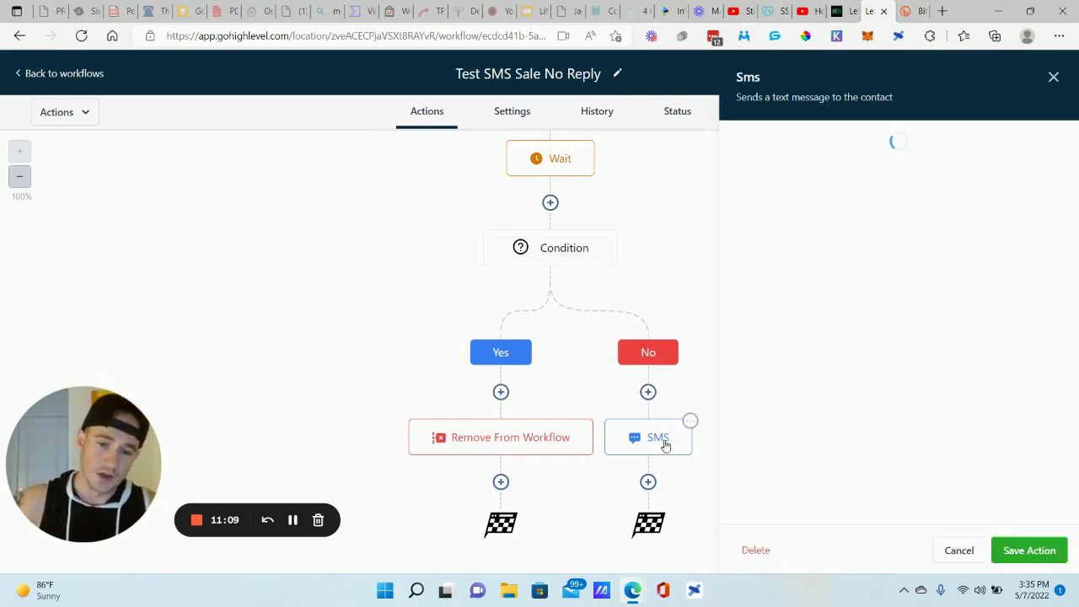
{"action": "left_click", "coordinate": [647, 437]}
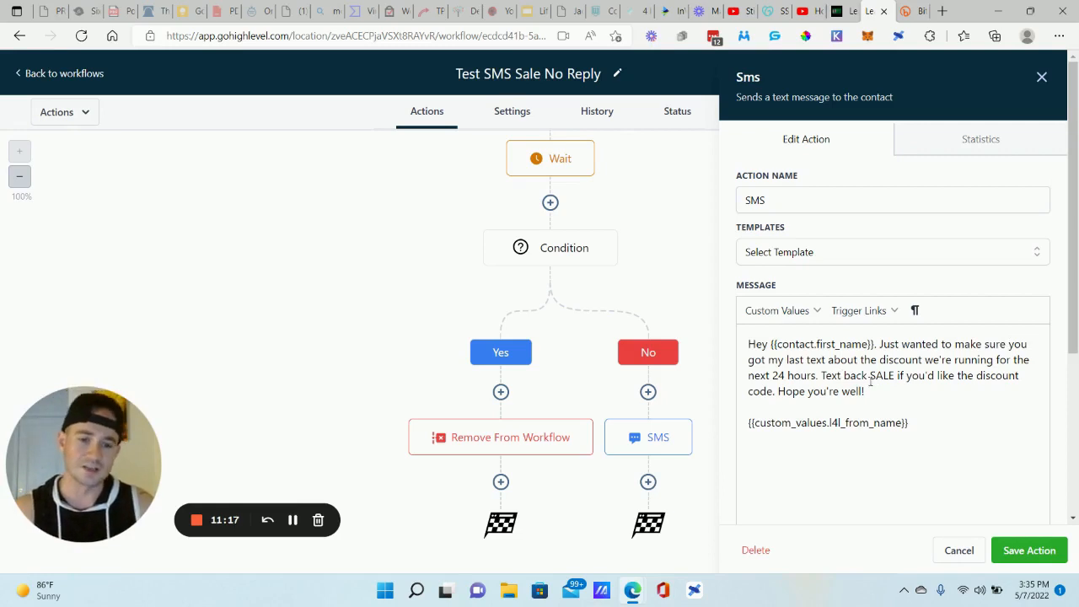
{"action": "mouse_move", "coordinate": [870, 380]}
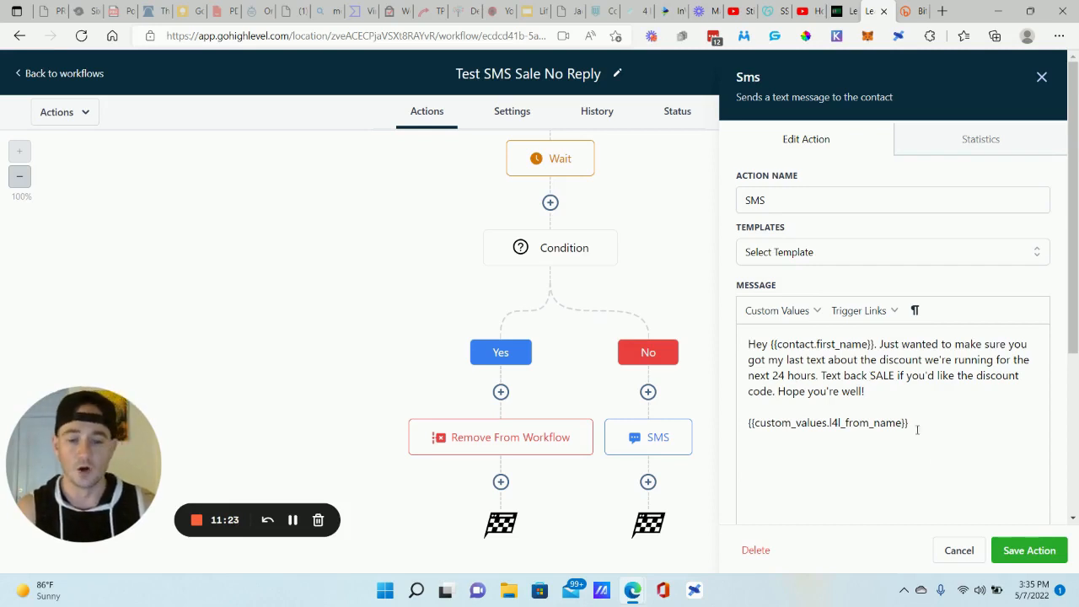
{"action": "mouse_move", "coordinate": [1028, 549]}
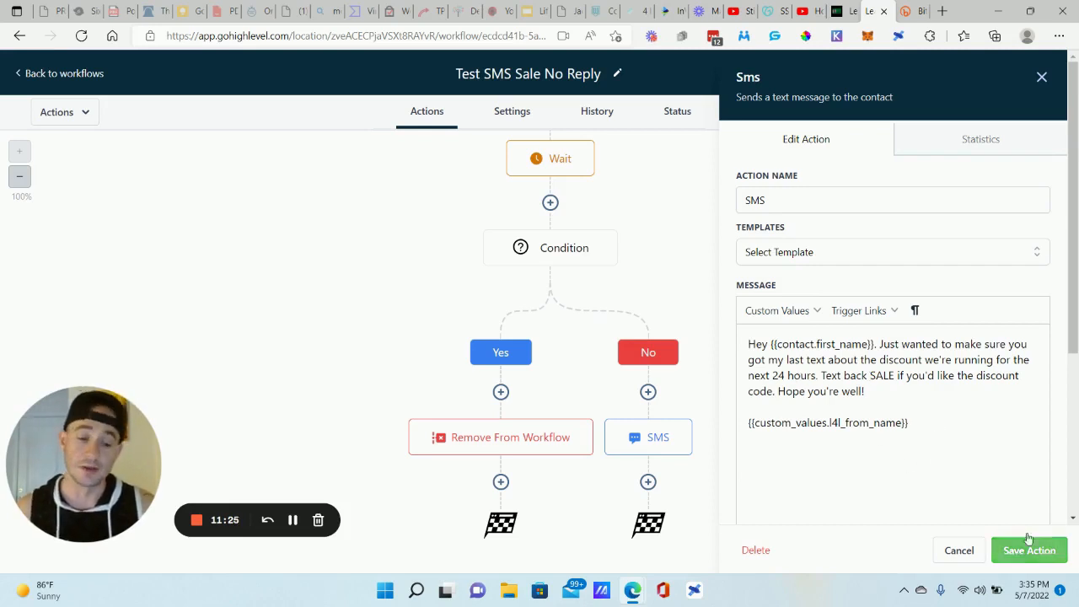
{"action": "left_click", "coordinate": [1028, 549]}
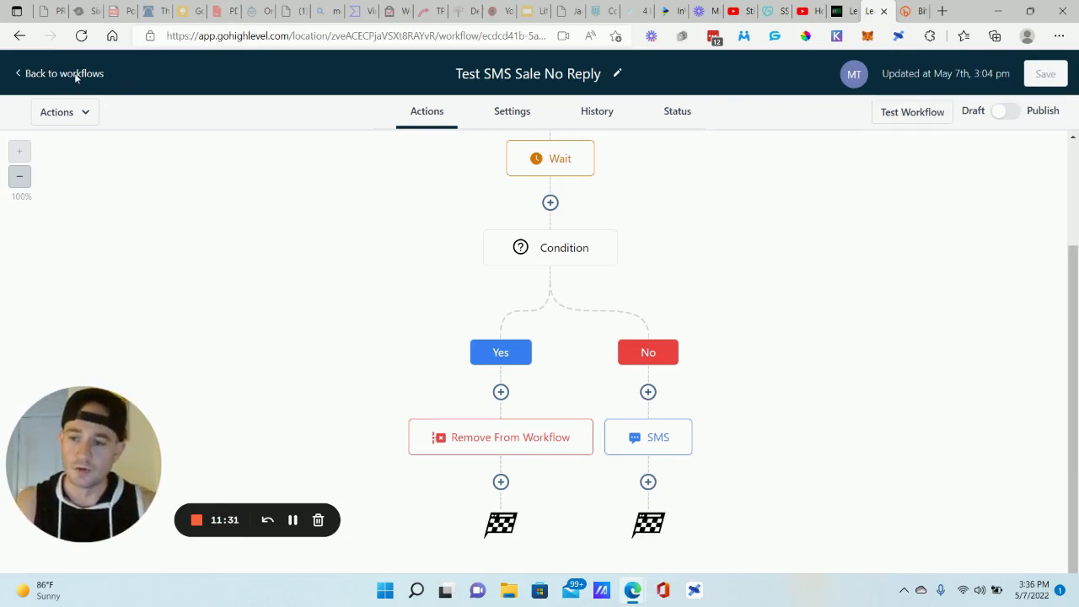
Return to the workflows list, go to Contacts and select all 3,195 contacts across all pages
{"action": "left_click", "coordinate": [64, 74]}
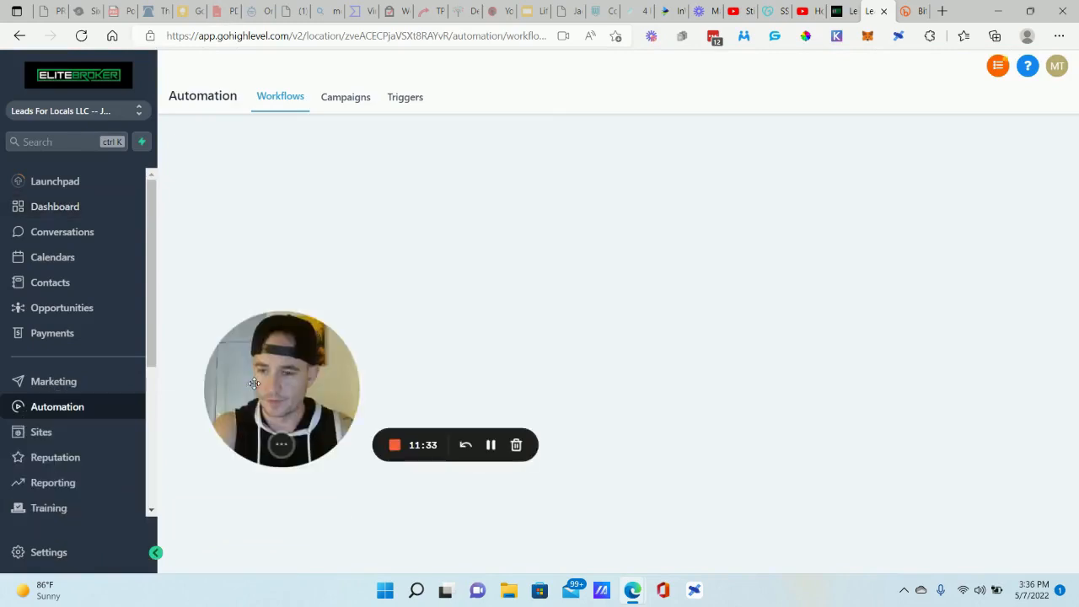
{"action": "left_click", "coordinate": [51, 282]}
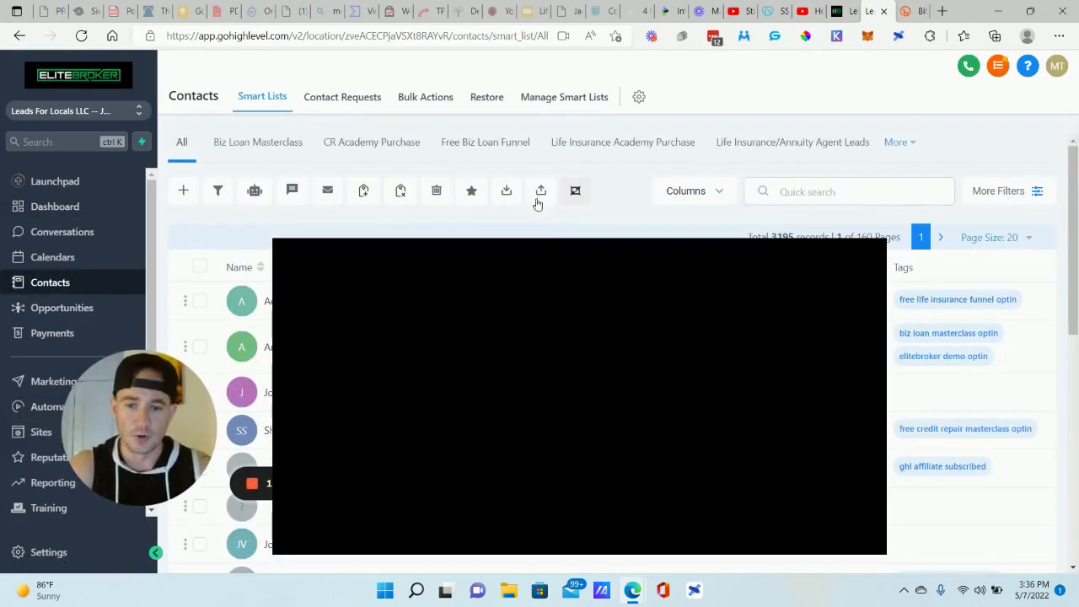
{"action": "mouse_move", "coordinate": [541, 190]}
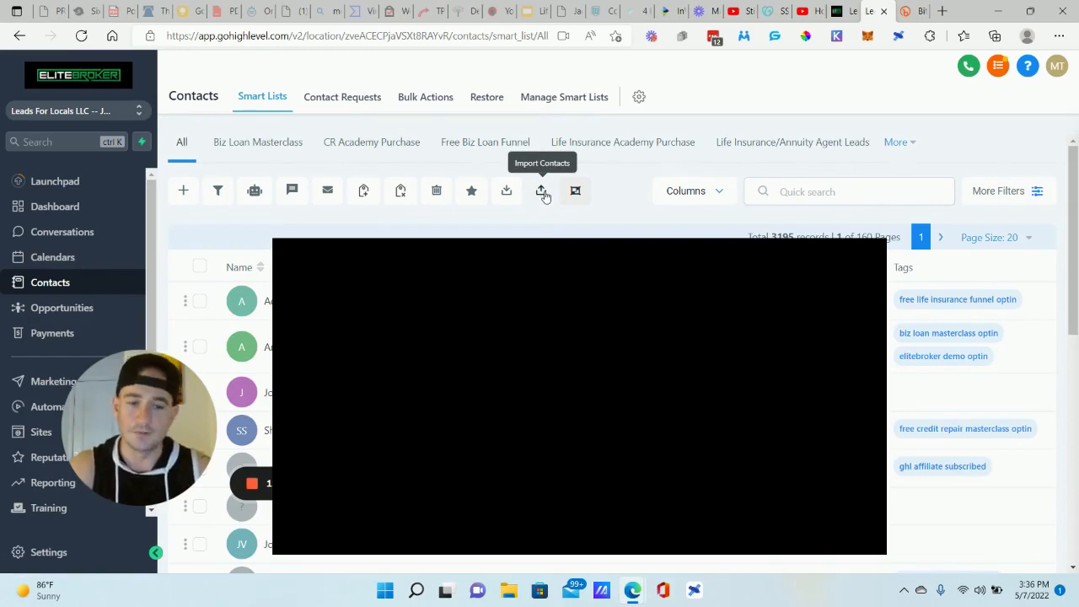
{"action": "mouse_move", "coordinate": [206, 199]}
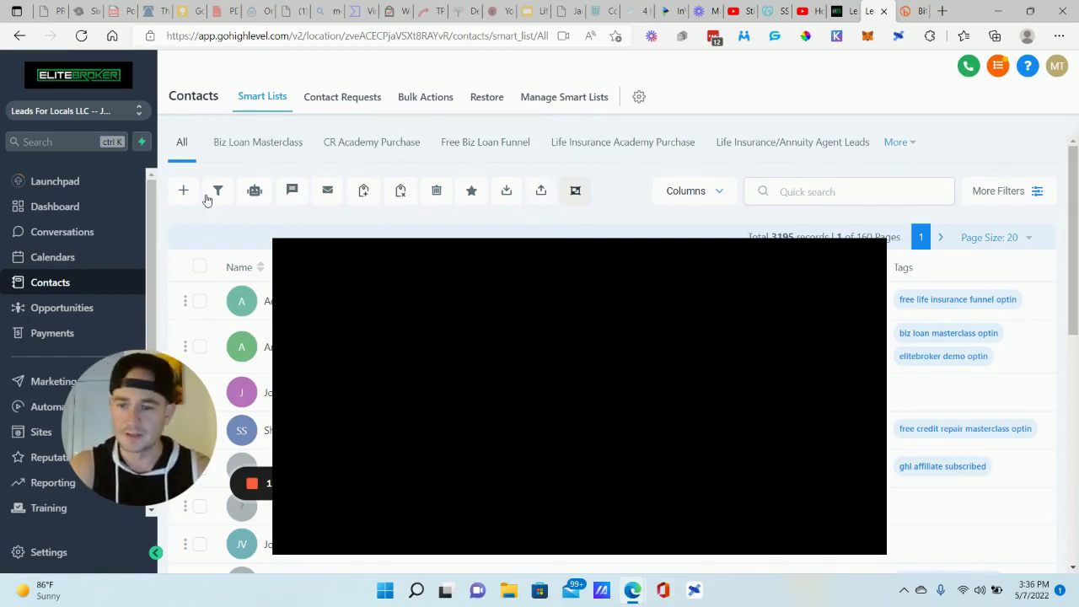
{"action": "left_click", "coordinate": [199, 267]}
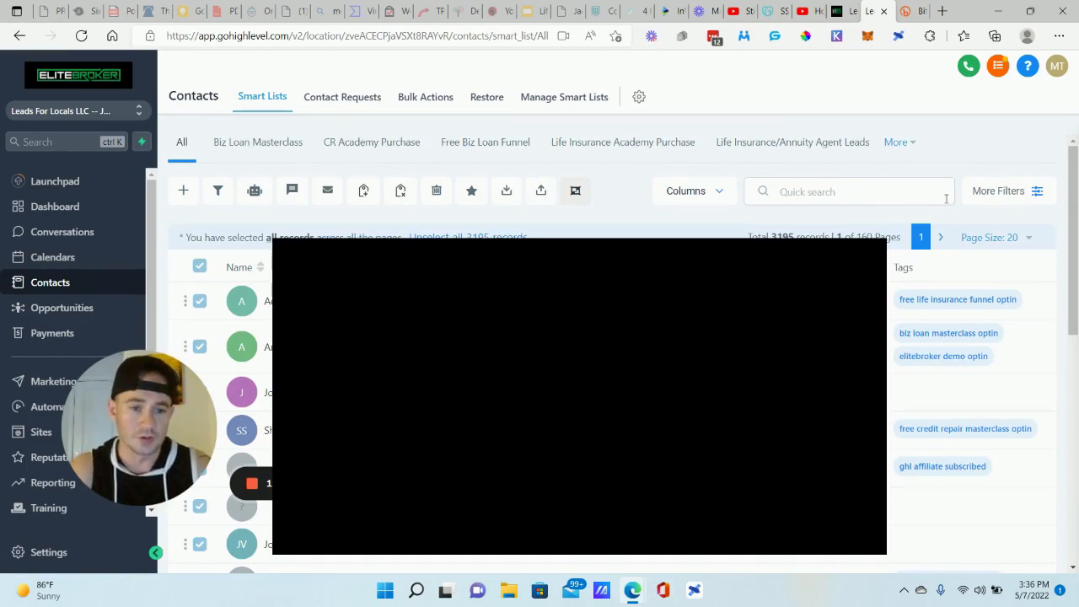
{"action": "left_click", "coordinate": [998, 190]}
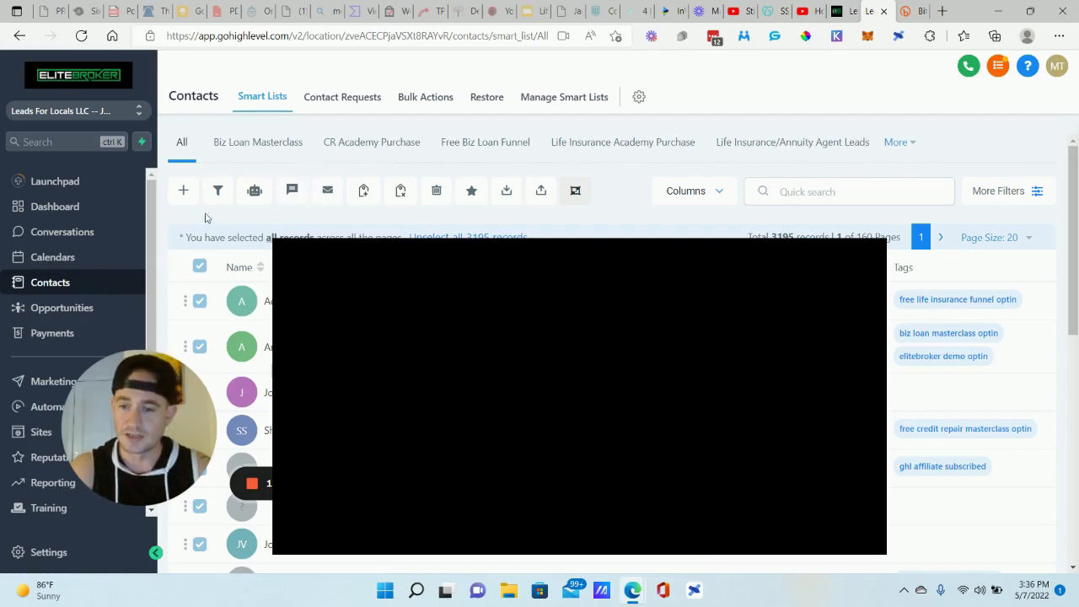
{"action": "mouse_move", "coordinate": [253, 191]}
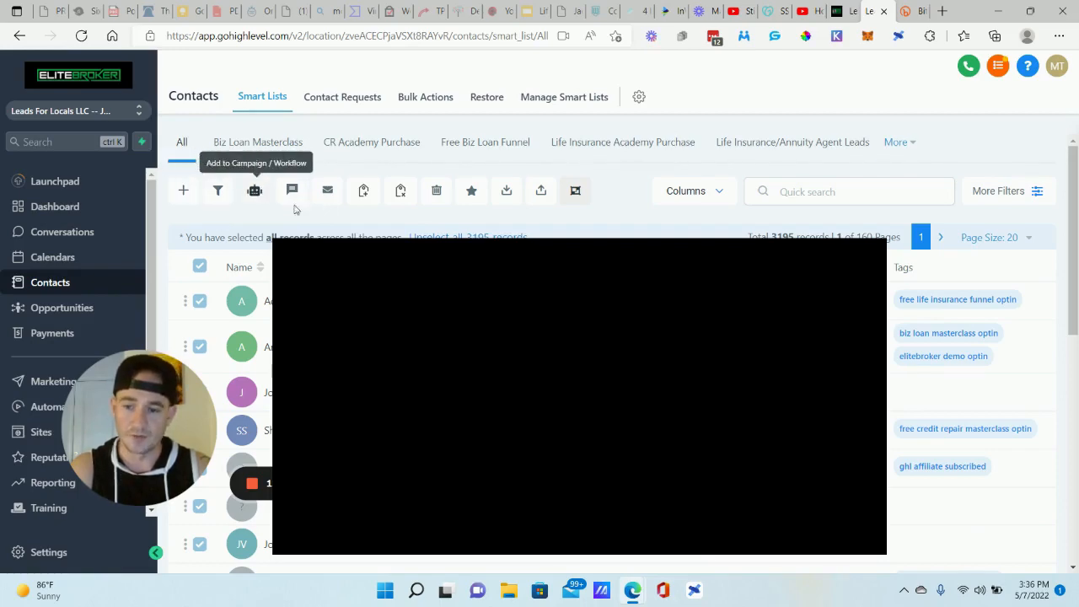
{"action": "left_click", "coordinate": [253, 190]}
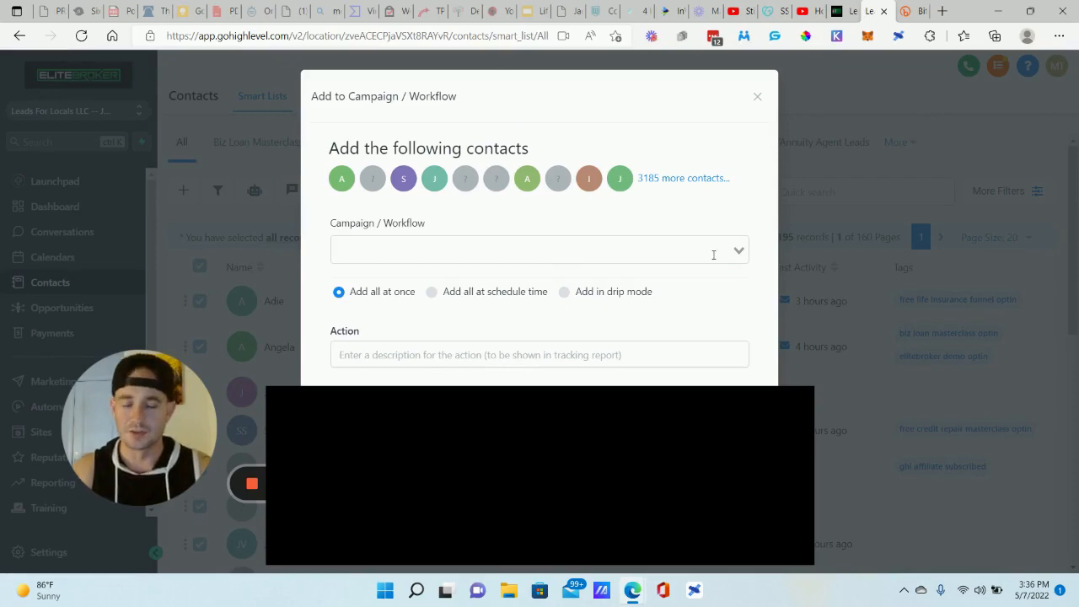
{"action": "left_click", "coordinate": [538, 249]}
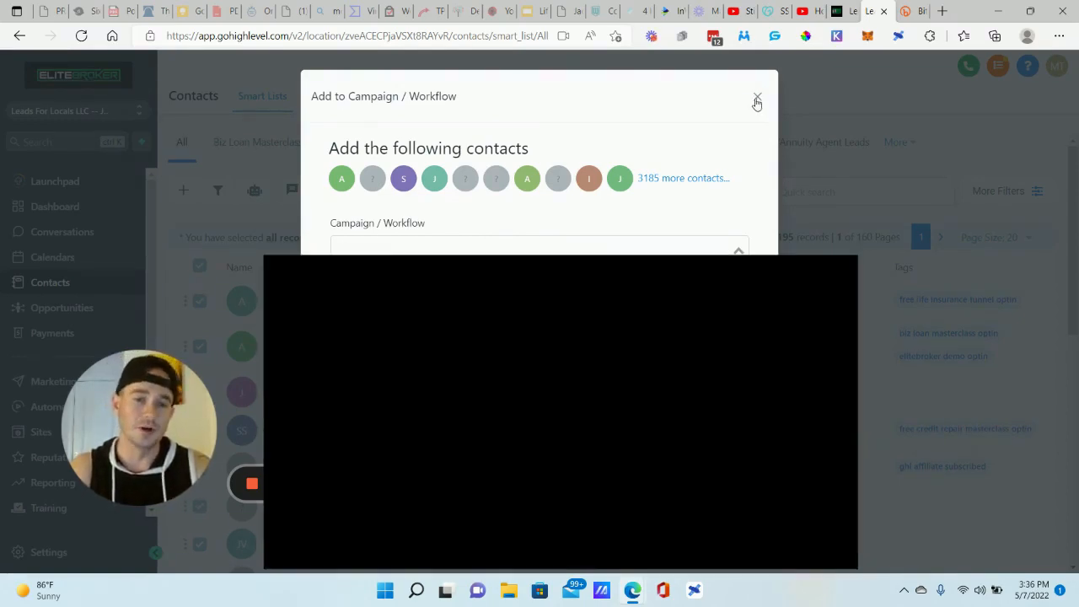
{"action": "left_click", "coordinate": [756, 97]}
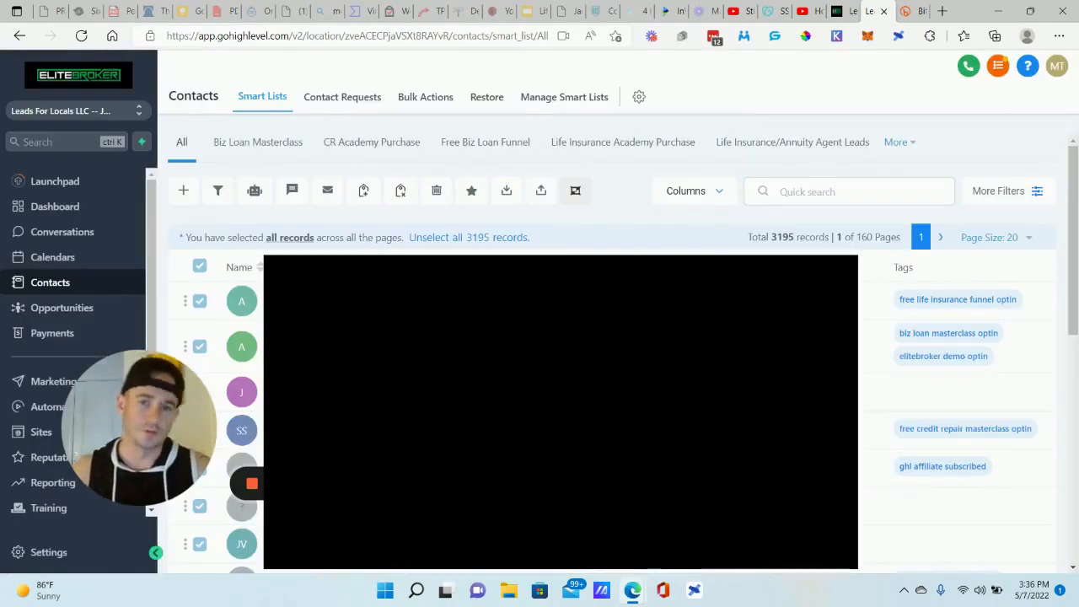
{"action": "mouse_move", "coordinate": [608, 226]}
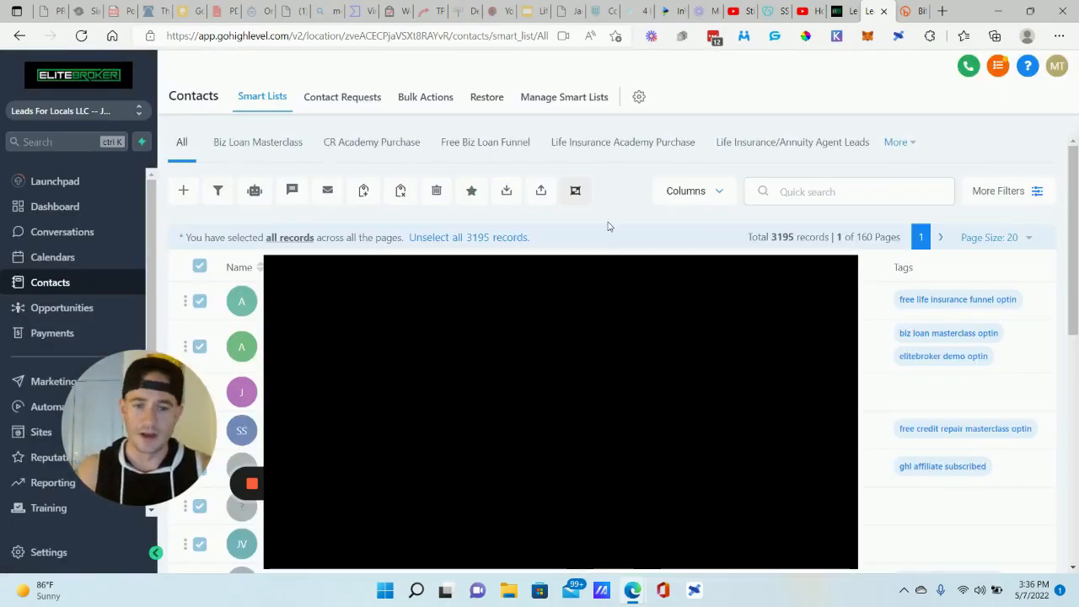